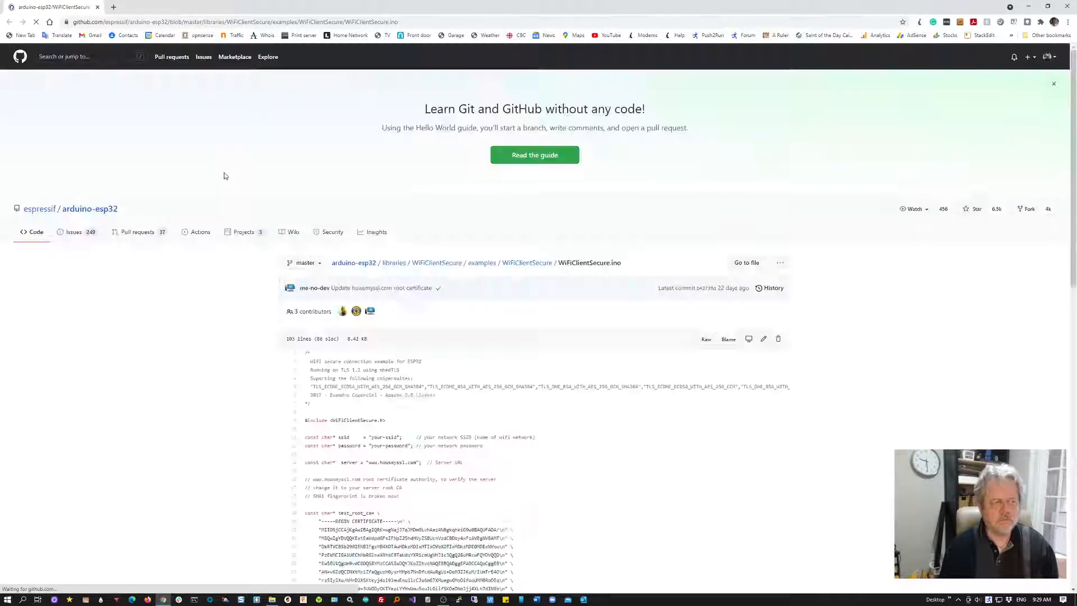
# Step: Open the api.pushbullet.com certificate's Details view from Chrome's padlock menu
pyautogui.scroll(-3)
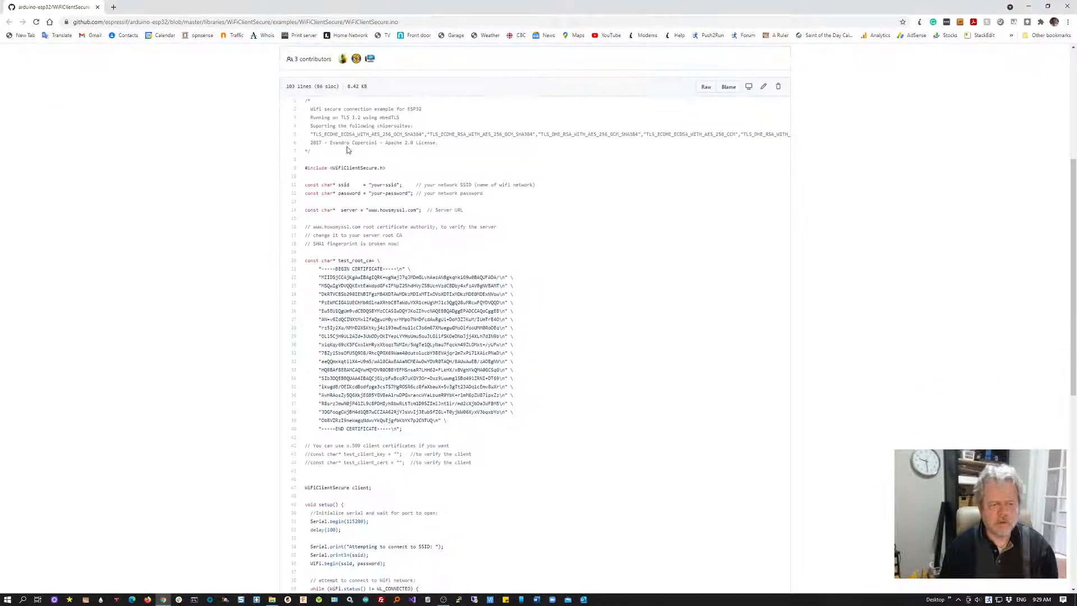
pyautogui.scroll(-3)
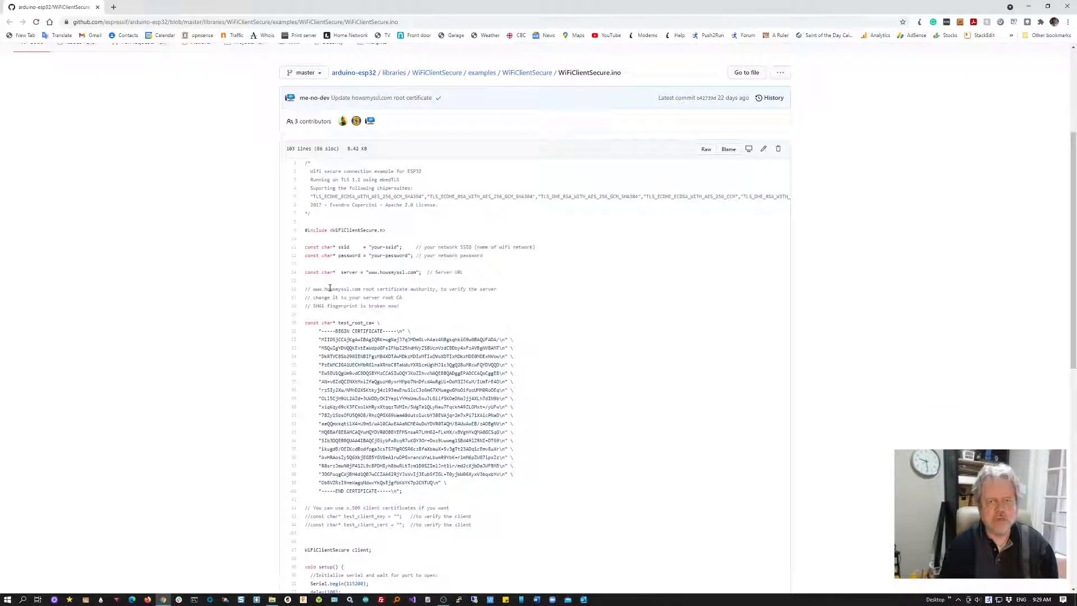
pyautogui.scroll(-3)
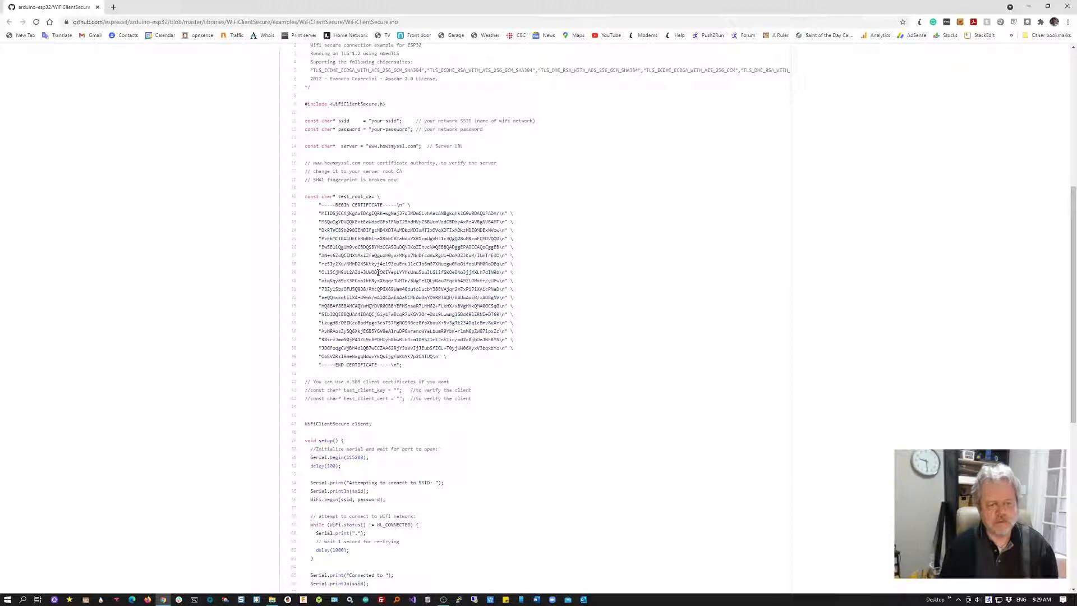
pyautogui.moveTo(283, 395)
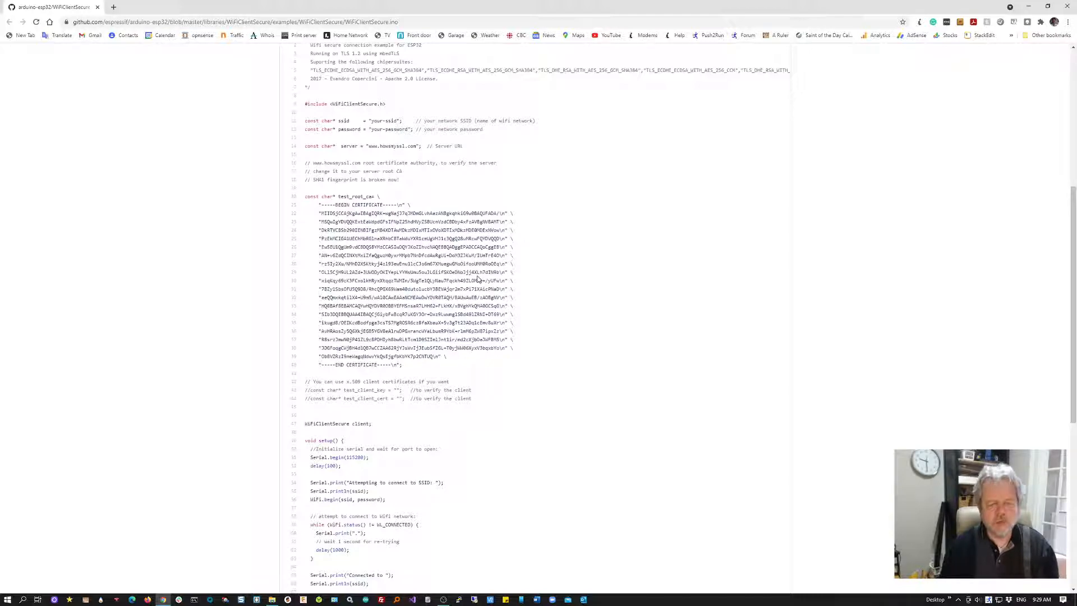
pyautogui.moveTo(364, 340)
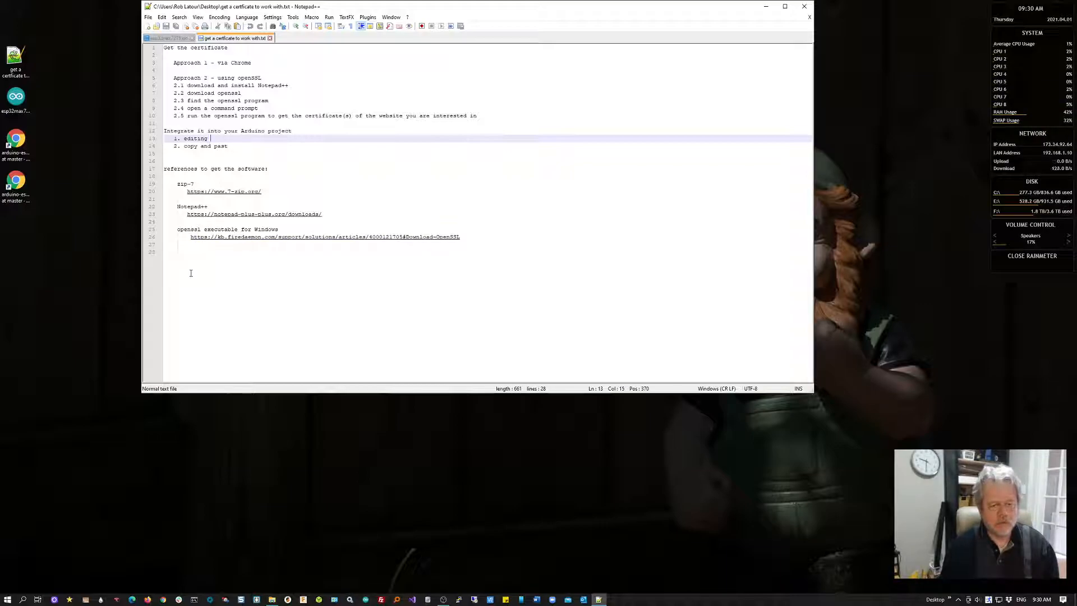
pyautogui.moveTo(213, 237)
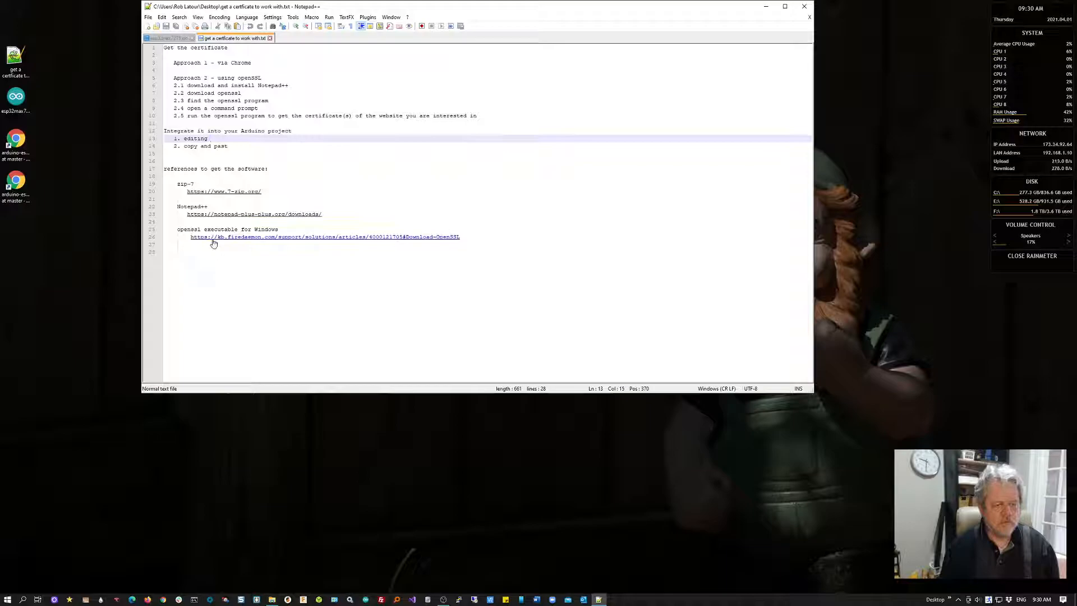
pyautogui.moveTo(222, 281)
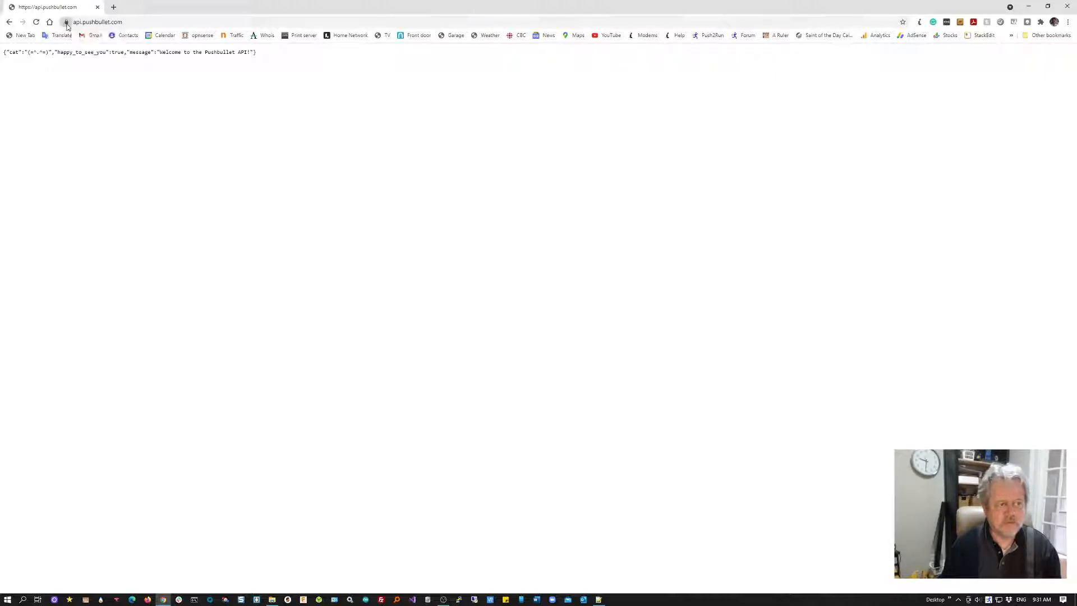
pyautogui.click(66, 21)
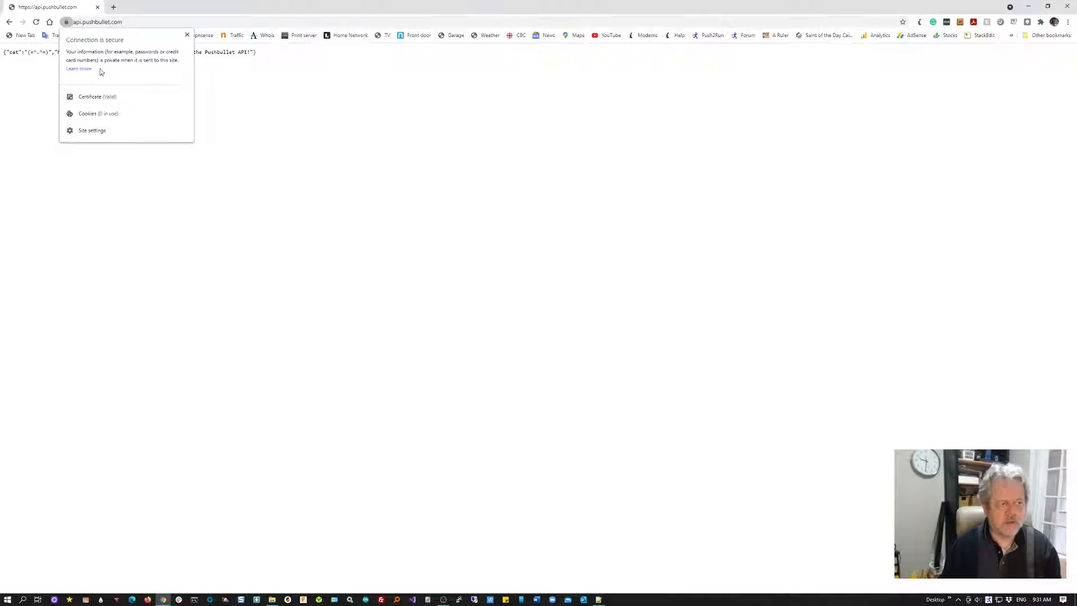
pyautogui.click(97, 96)
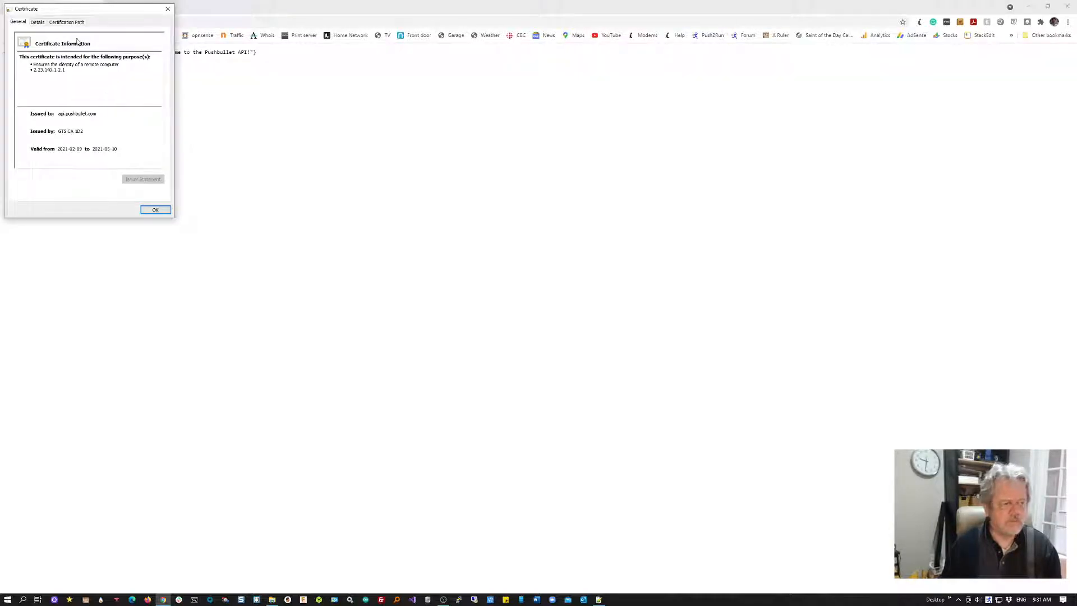
pyautogui.click(37, 21)
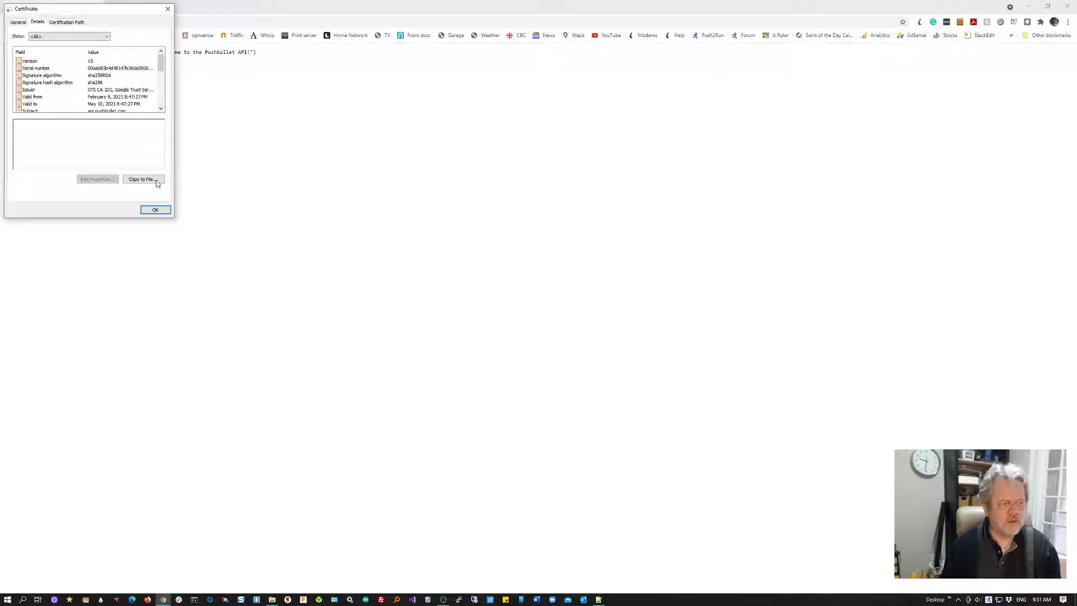
# Step: Export the certificate as Base-64 X.509 to the Desktop as 'pushbullet cert'
pyautogui.click(140, 179)
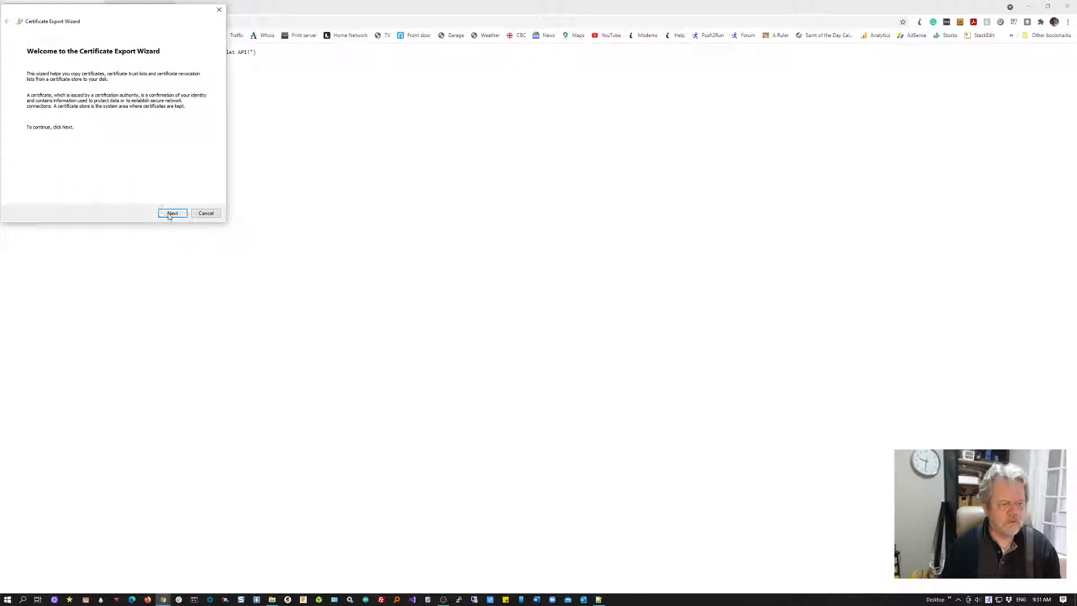
pyautogui.click(172, 213)
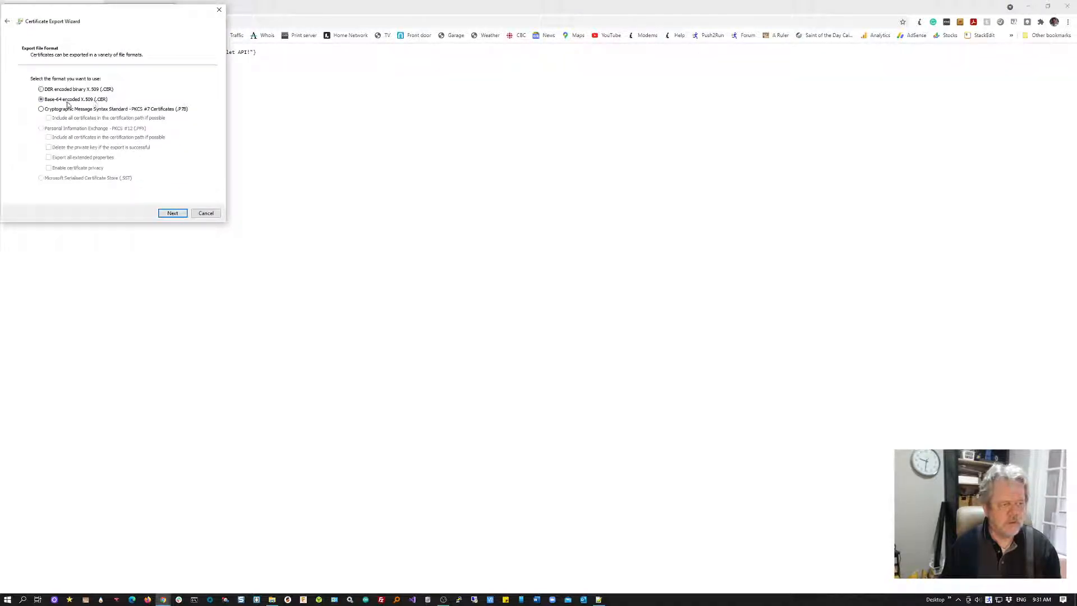
pyautogui.click(171, 213)
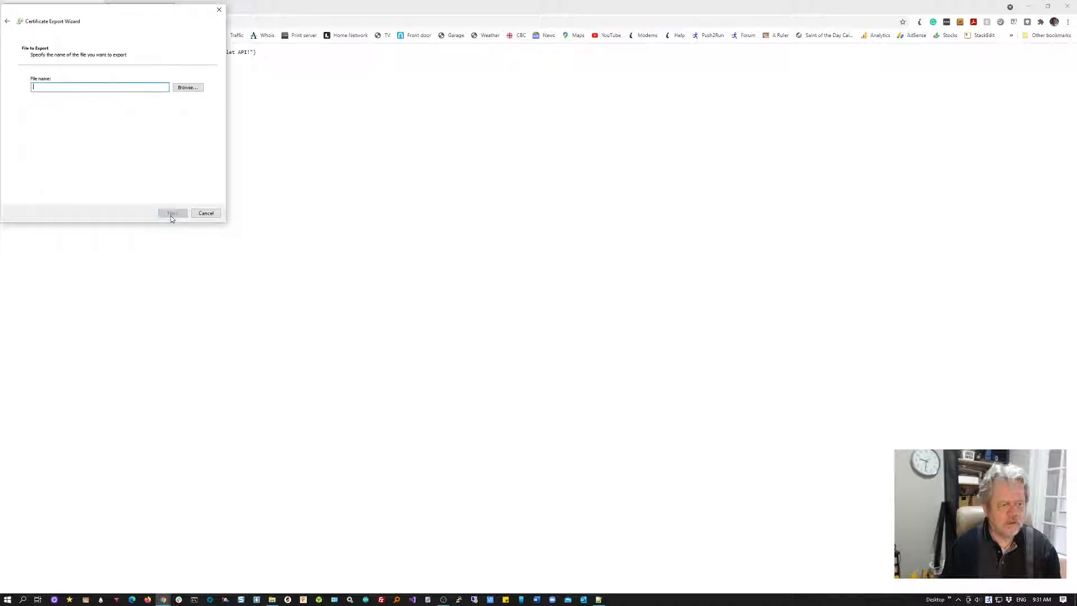
pyautogui.moveTo(920, 309)
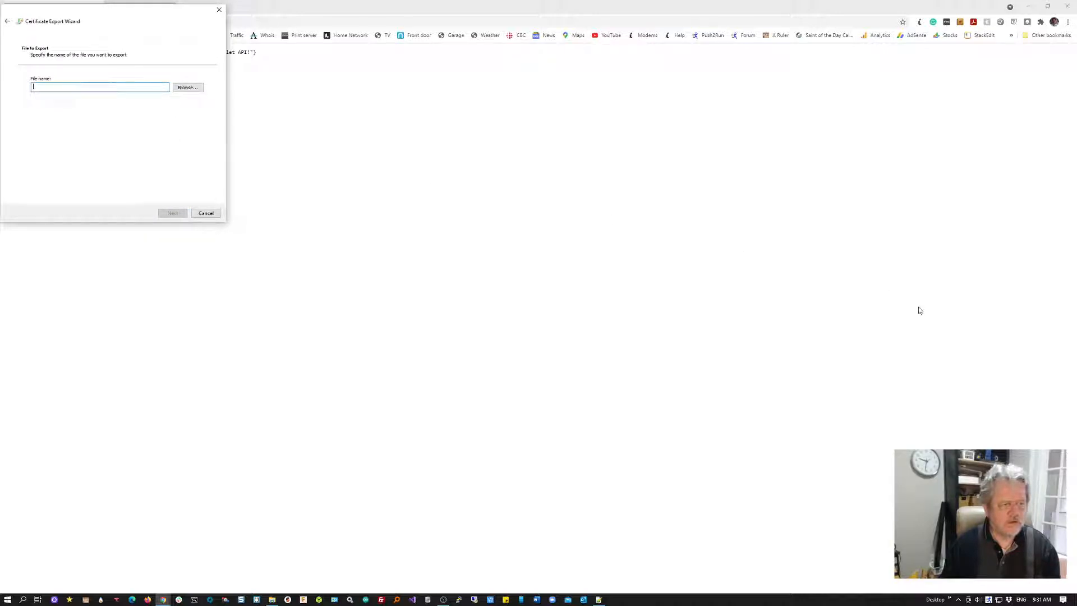
pyautogui.write('put')
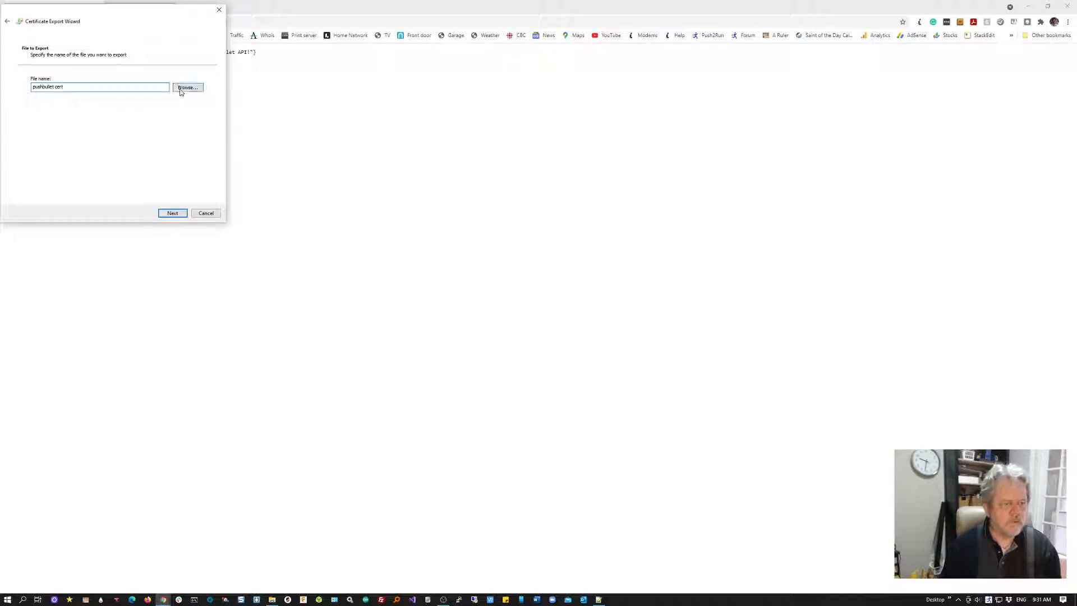
pyautogui.click(187, 88)
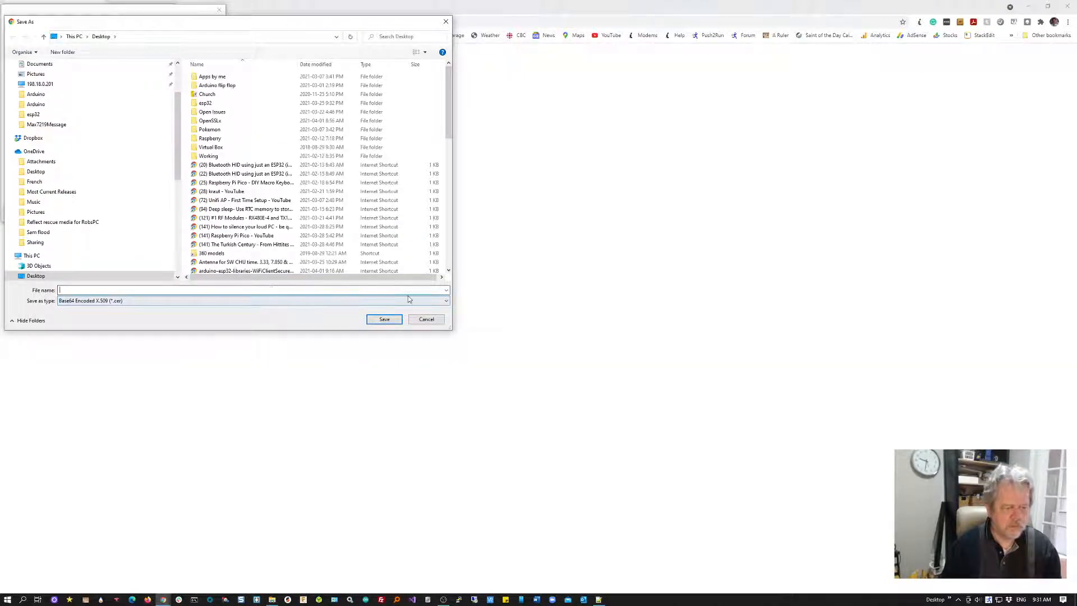
pyautogui.write('pushbullet cert')
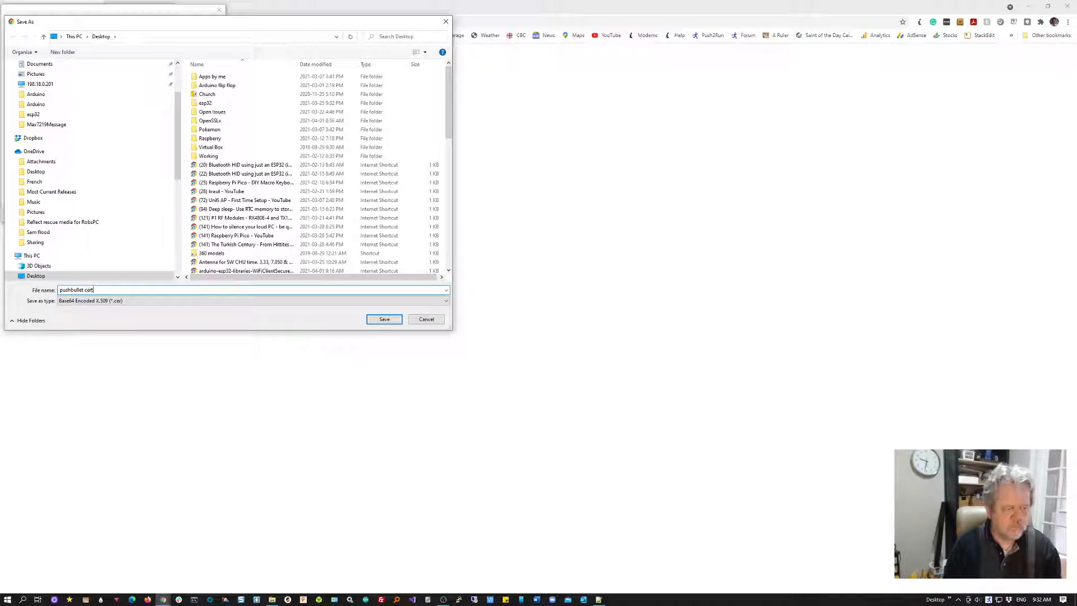
pyautogui.click(384, 318)
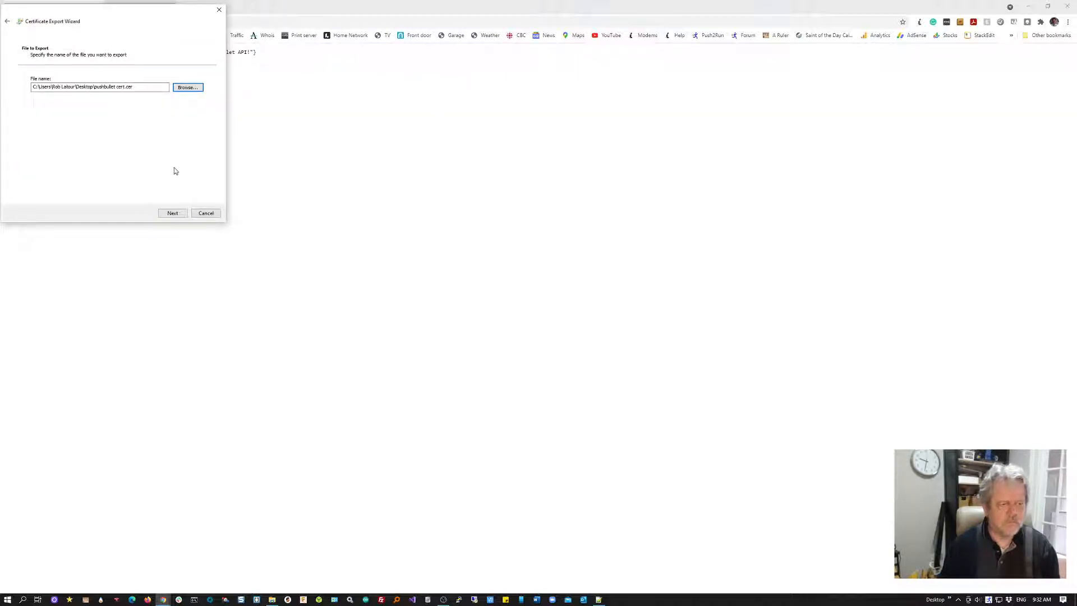
pyautogui.click(172, 213)
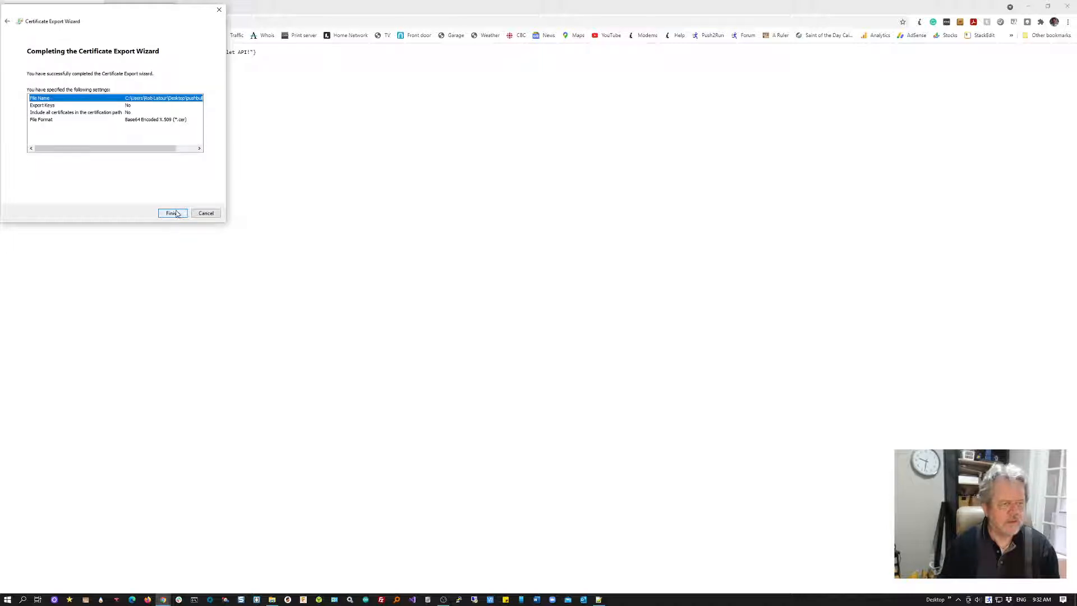
pyautogui.click(172, 213)
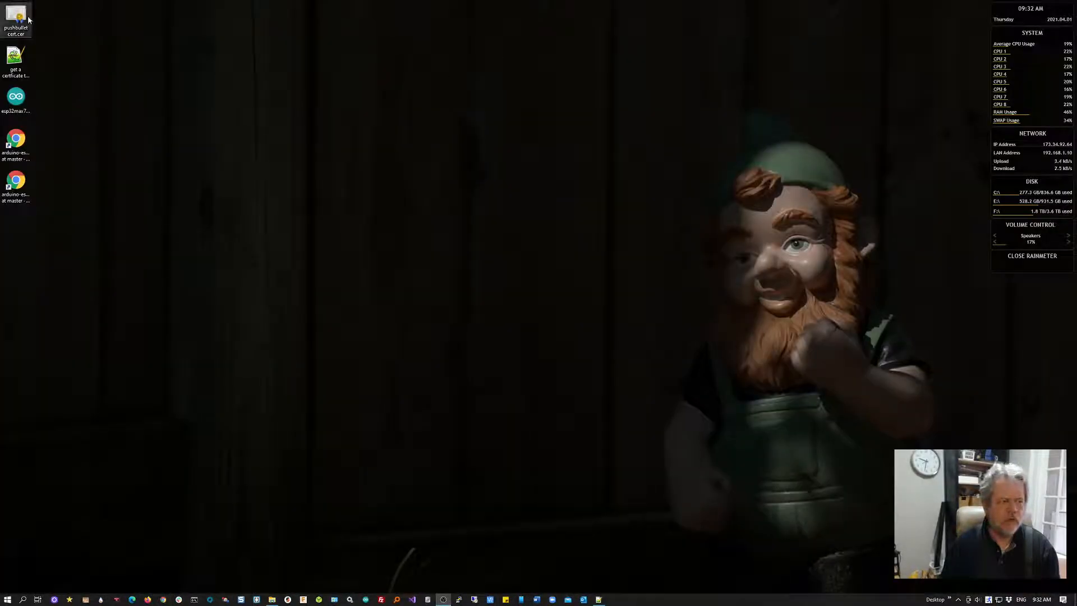
# Step: Open pushbullet cert.cer in Notepad++, check its BEGIN/END CERTIFICATE text, and close it
pyautogui.rightClick(306, 186)
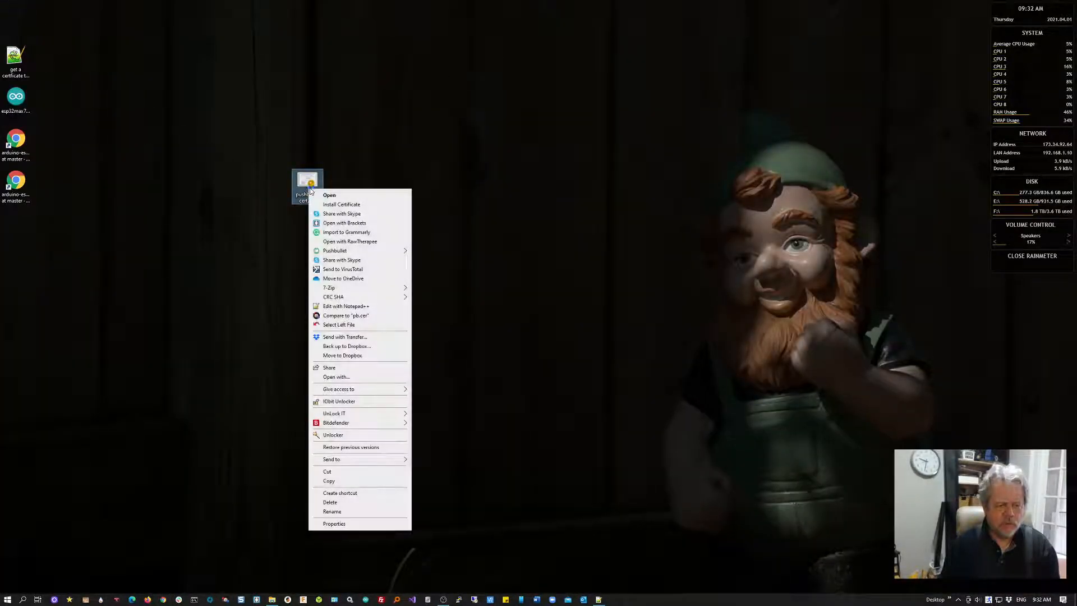
pyautogui.click(346, 306)
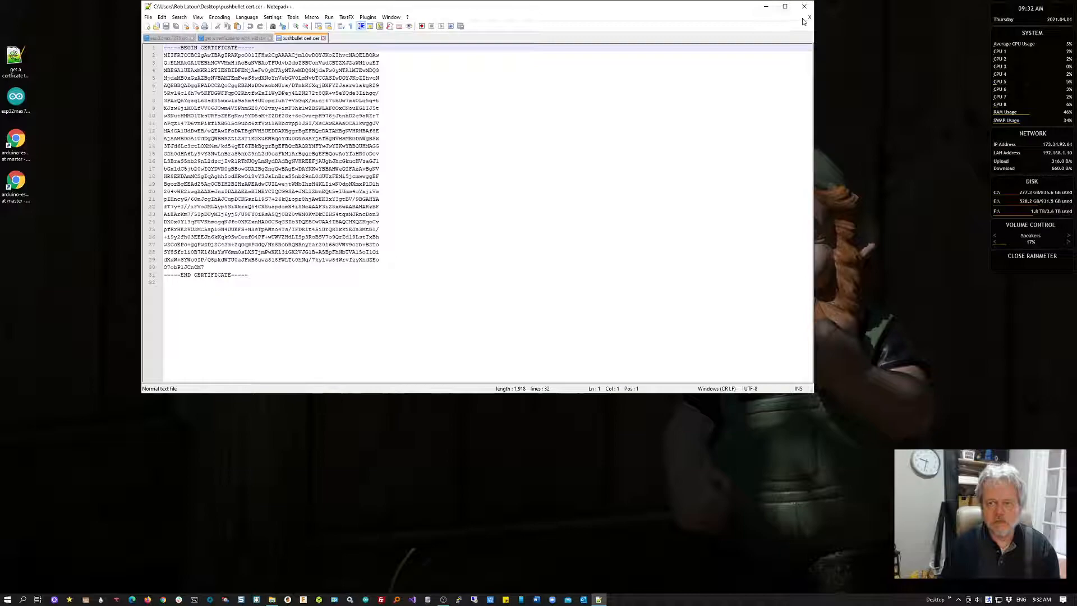
pyautogui.click(233, 38)
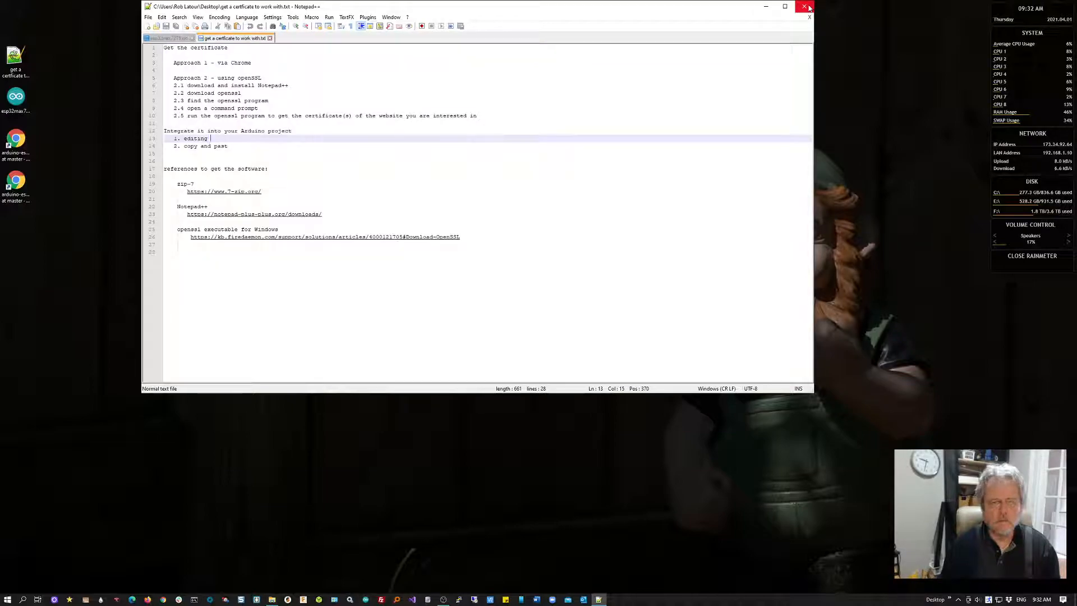
pyautogui.moveTo(761, 45)
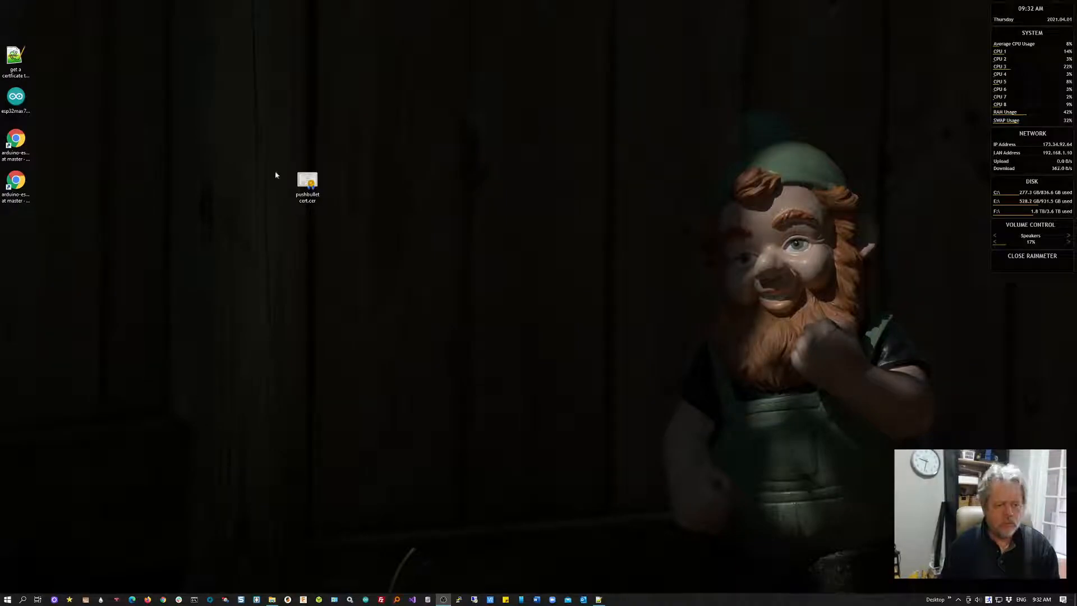
pyautogui.click(307, 184)
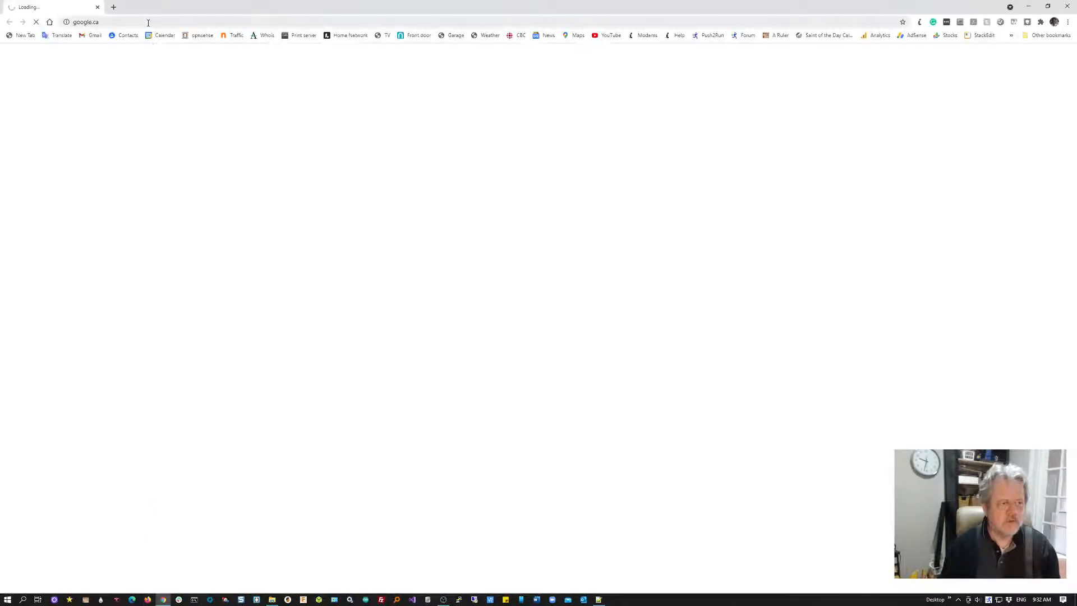
pyautogui.write('amazon.ca')
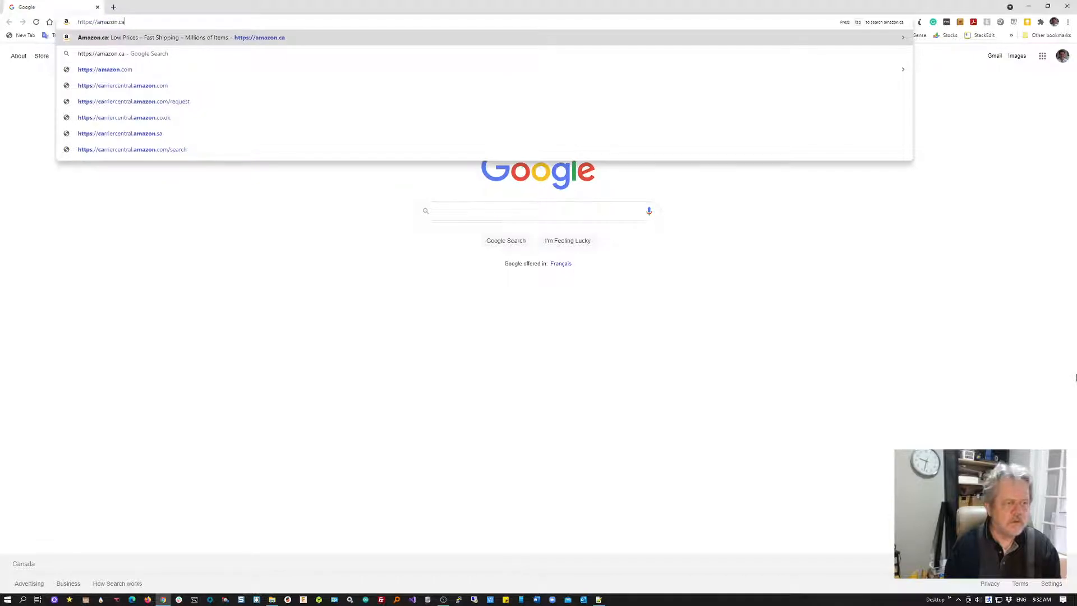
pyautogui.write('https://z')
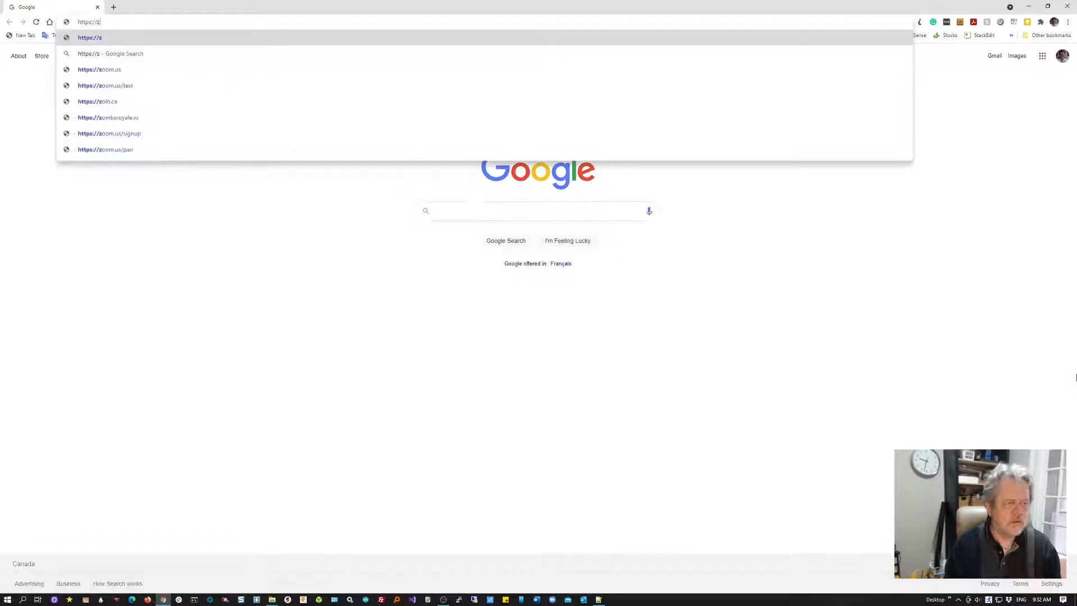
pyautogui.write('ebra.')
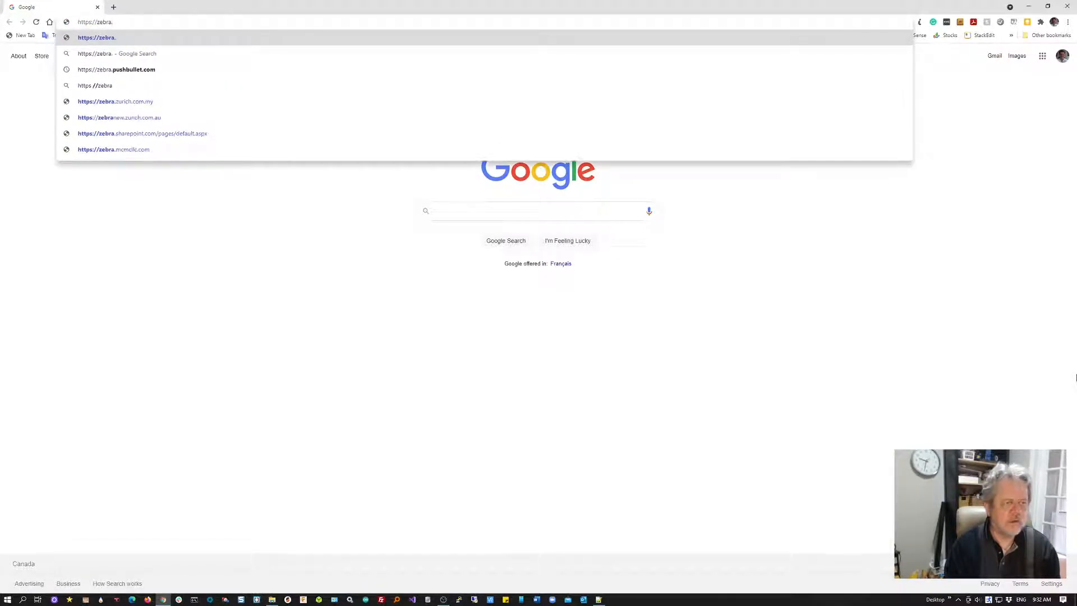
pyautogui.write('pushbu')
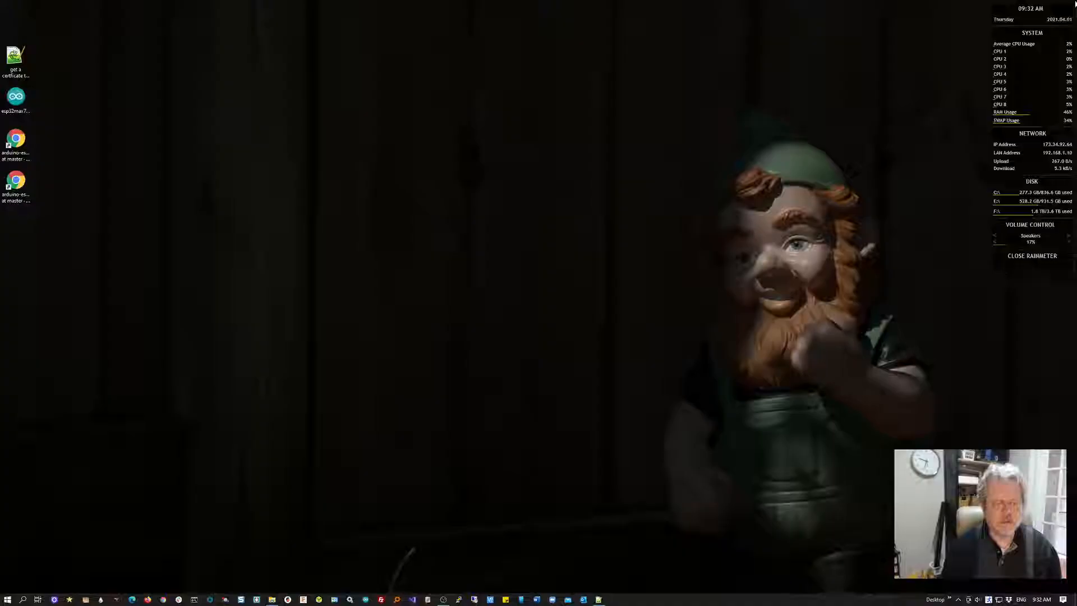
# Step: Reopen Chrome from the desktop and open the openssl.org result for 'openssl'
pyautogui.doubleClick(15, 58)
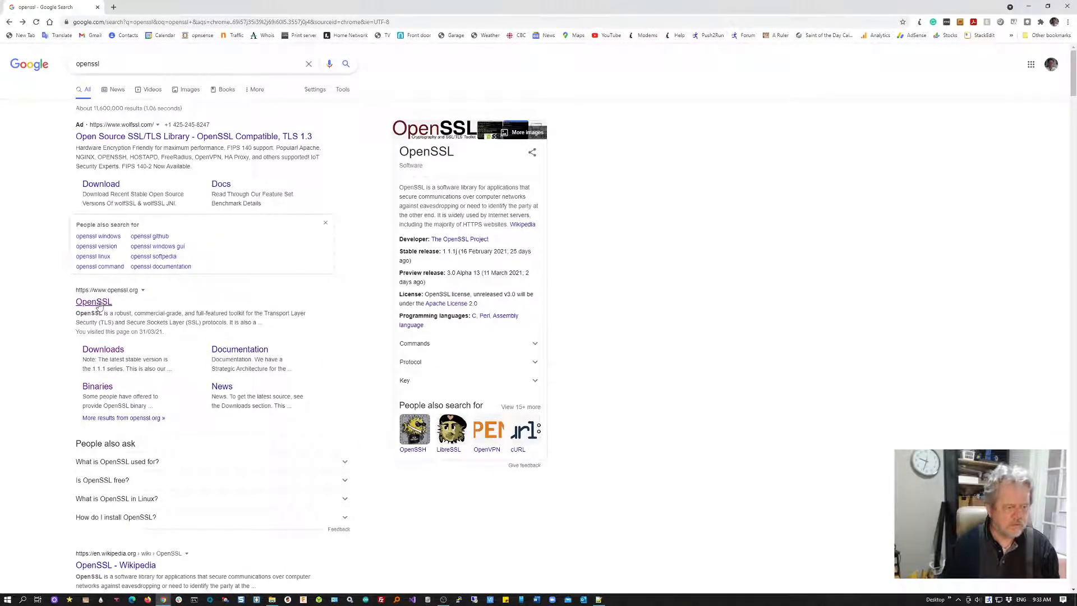
pyautogui.click(93, 302)
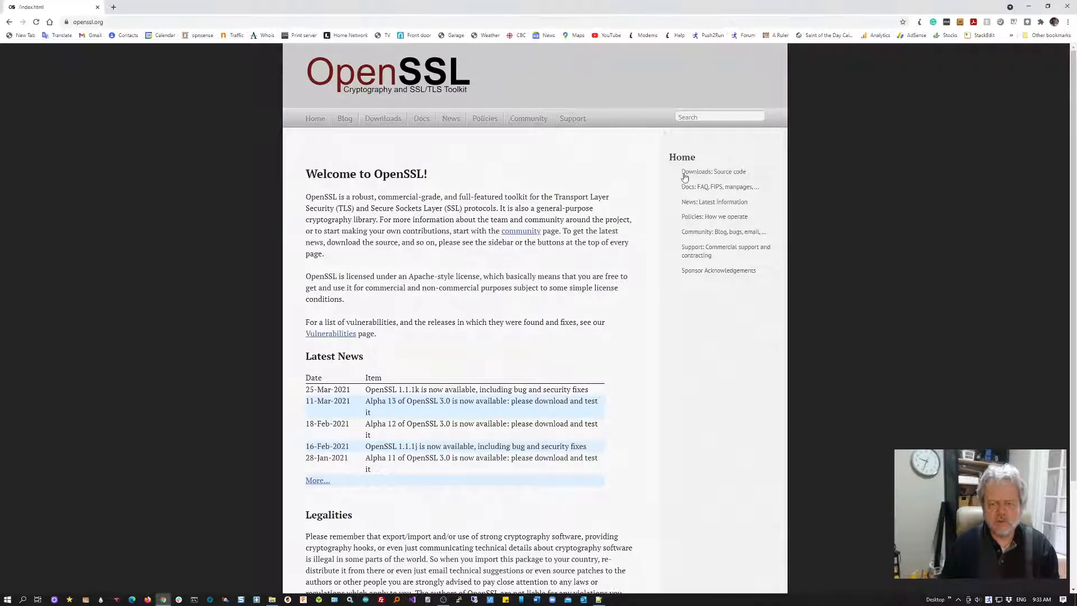
pyautogui.moveTo(631, 169)
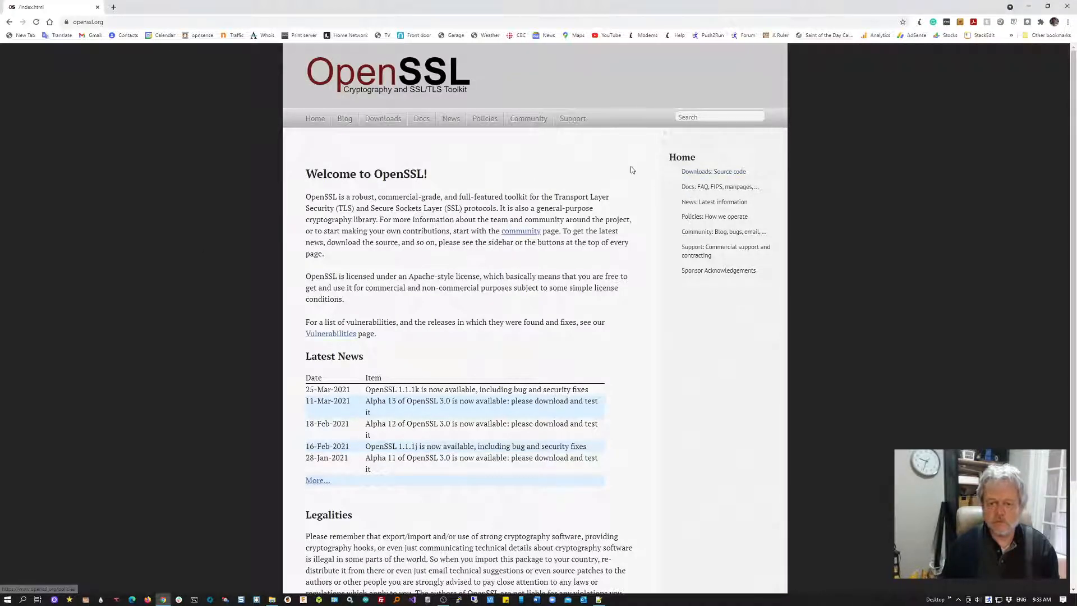
pyautogui.scroll(-3)
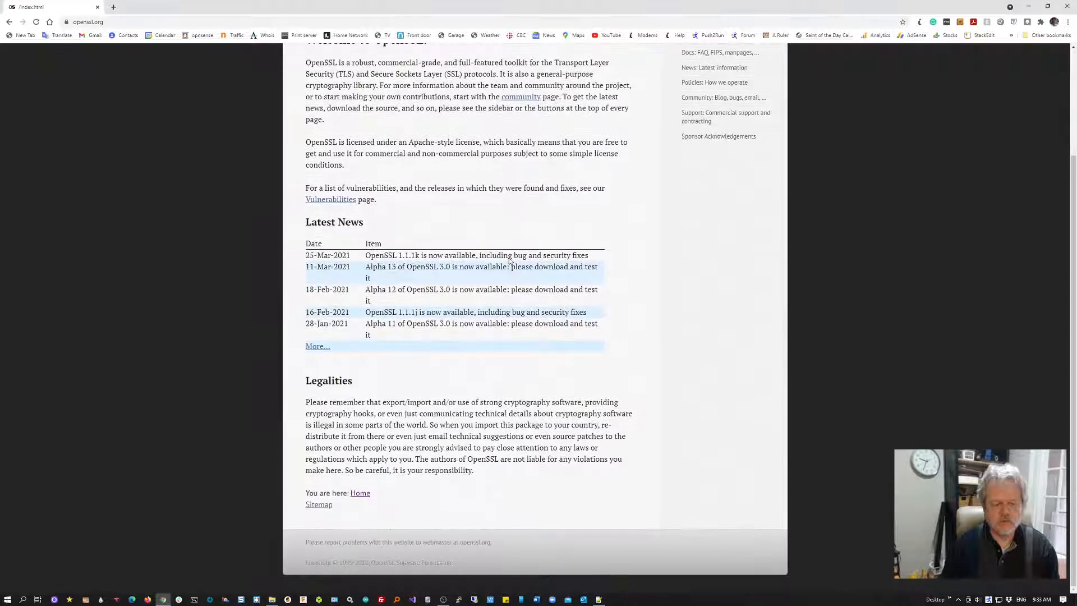
pyautogui.scroll(3)
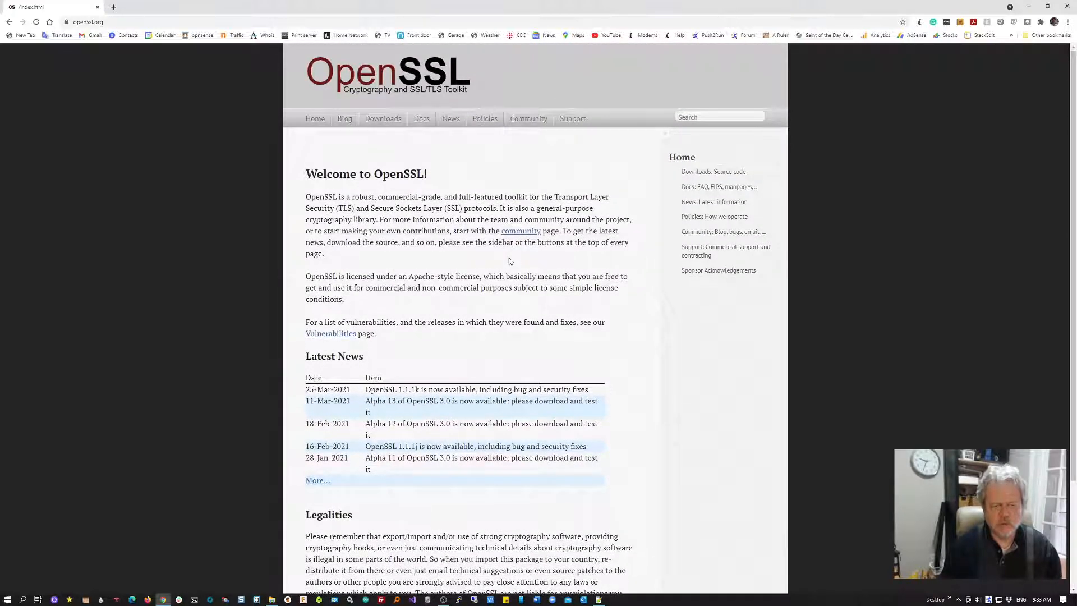
pyautogui.moveTo(469, 180)
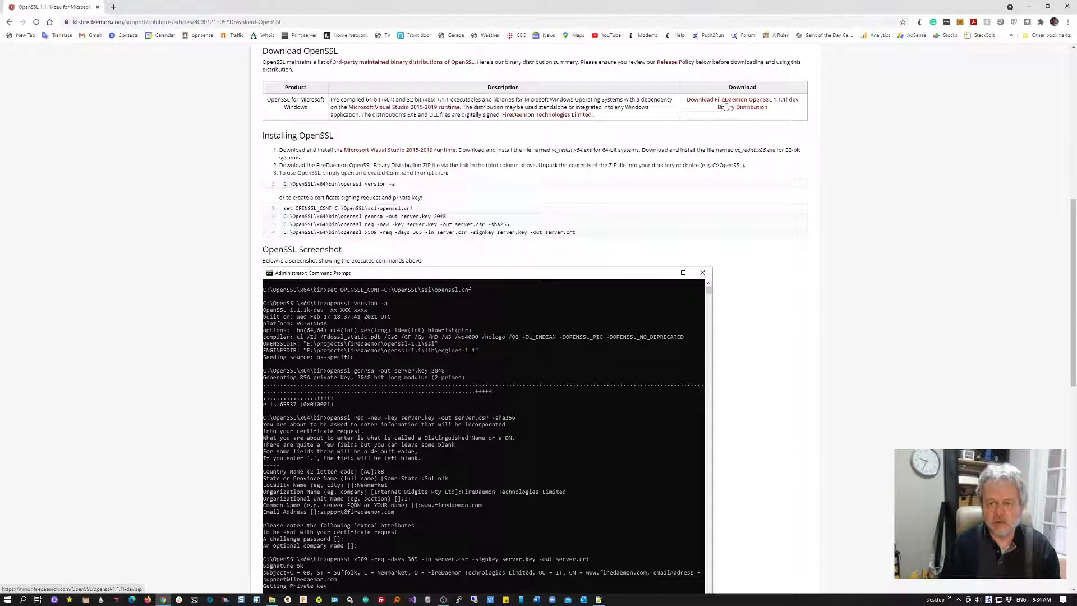
# Step: Download the FireDaemon OpenSSL 1.1.1i-dev binary zip and show it in Downloads
pyautogui.click(741, 102)
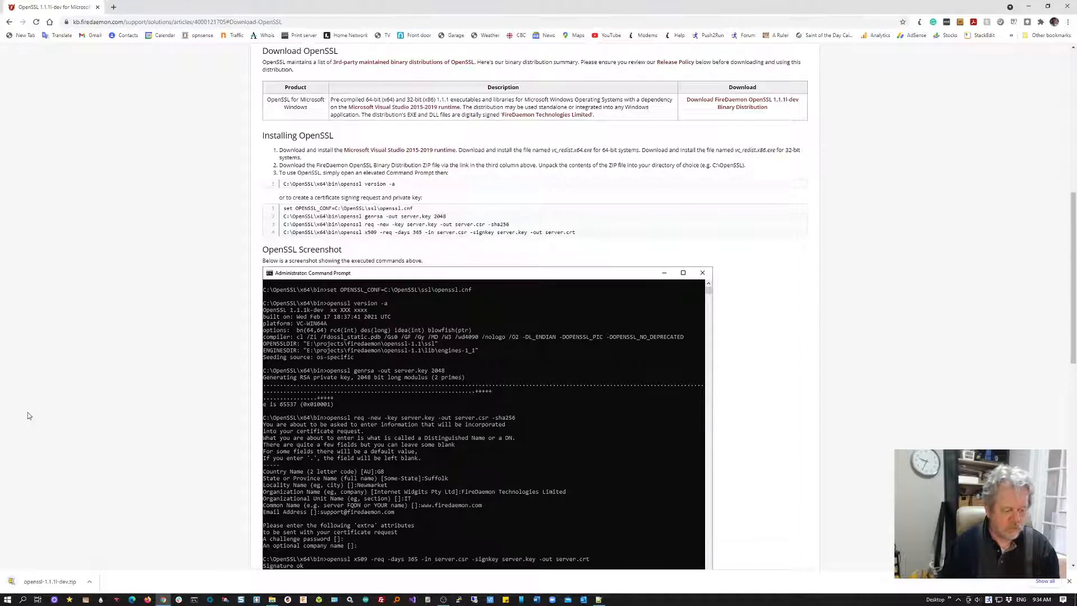
pyautogui.click(92, 582)
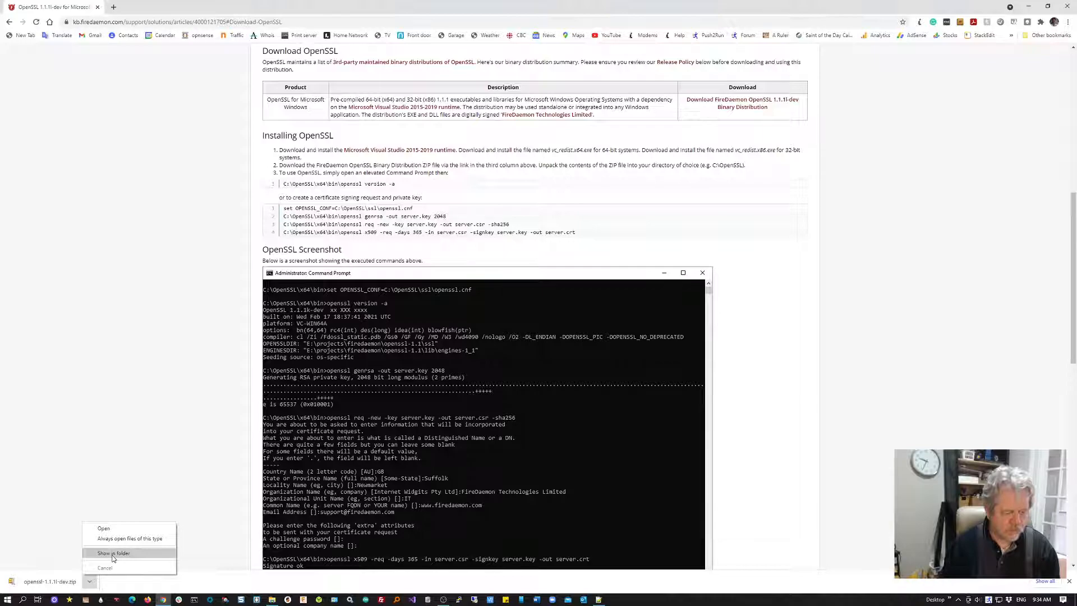
pyautogui.click(113, 553)
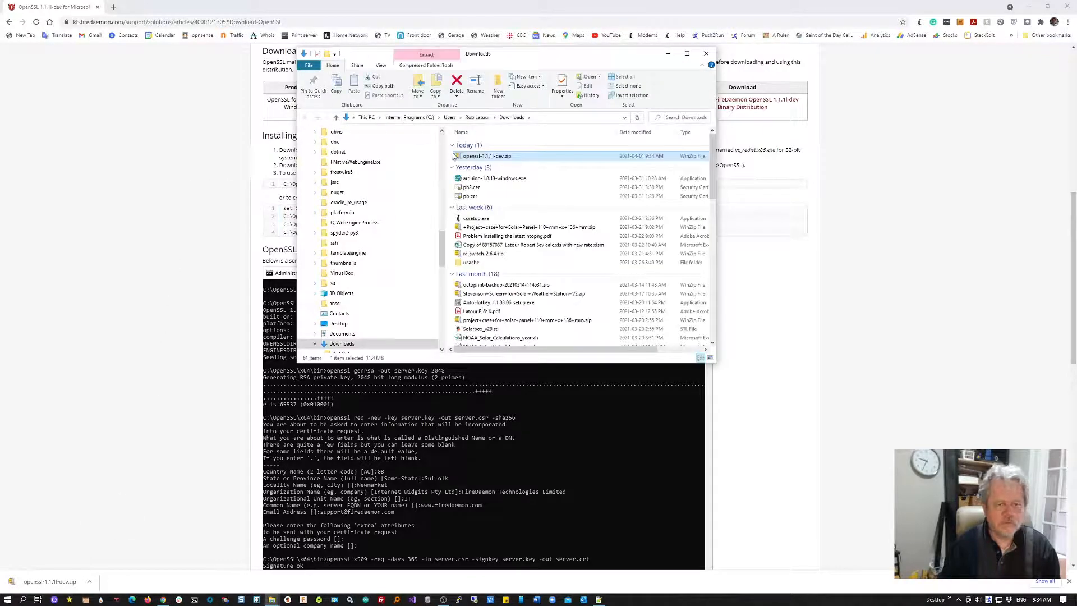
pyautogui.rightClick(487, 156)
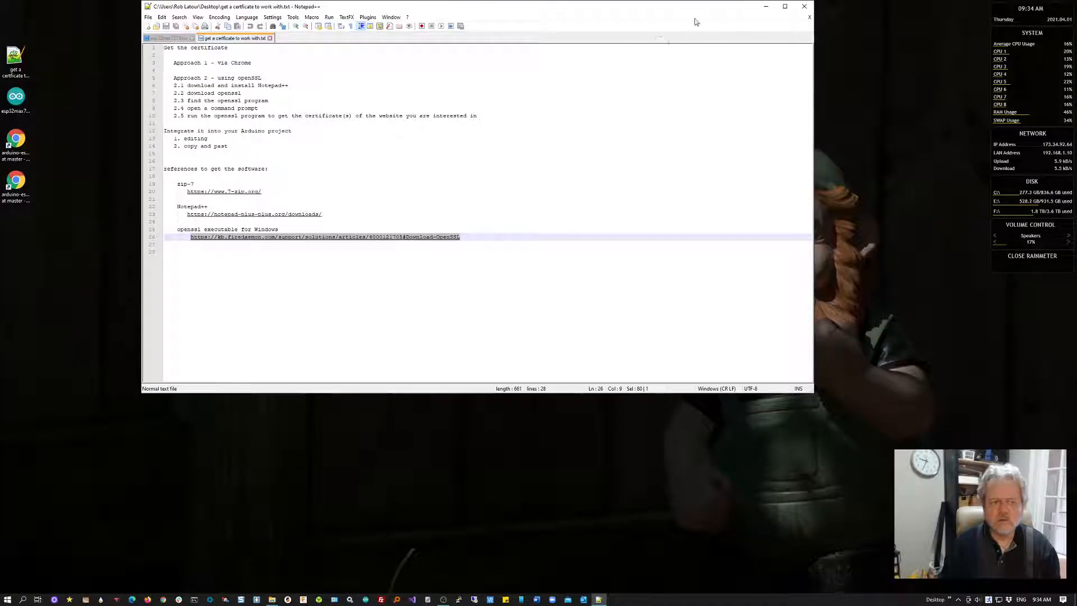
# Step: Create an 'openssl' folder on the desktop and paste the OpenSSL zip into it
pyautogui.click(785, 7)
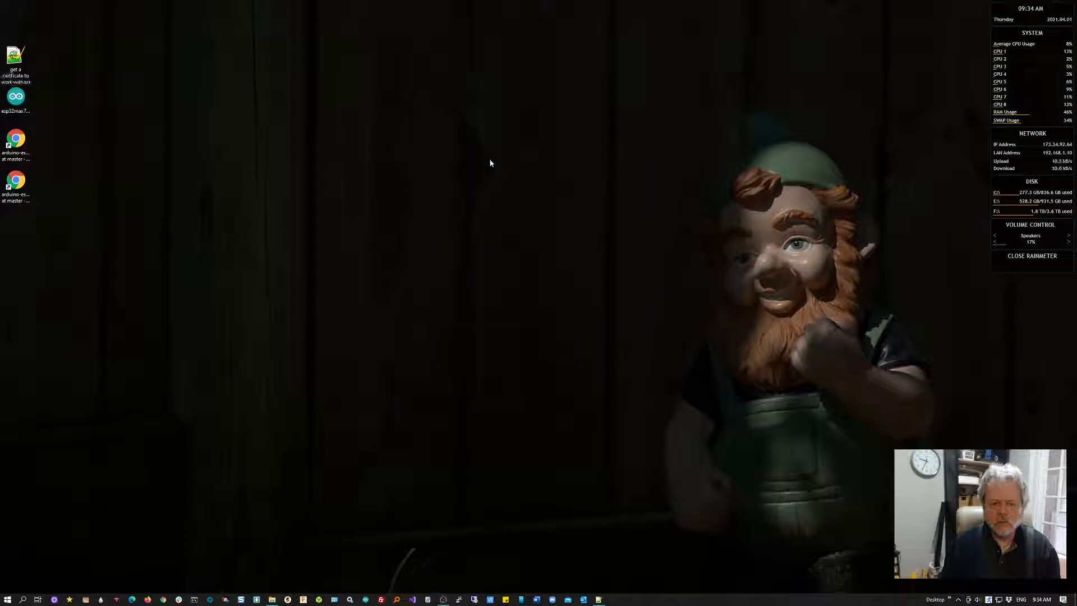
pyautogui.rightClick(490, 164)
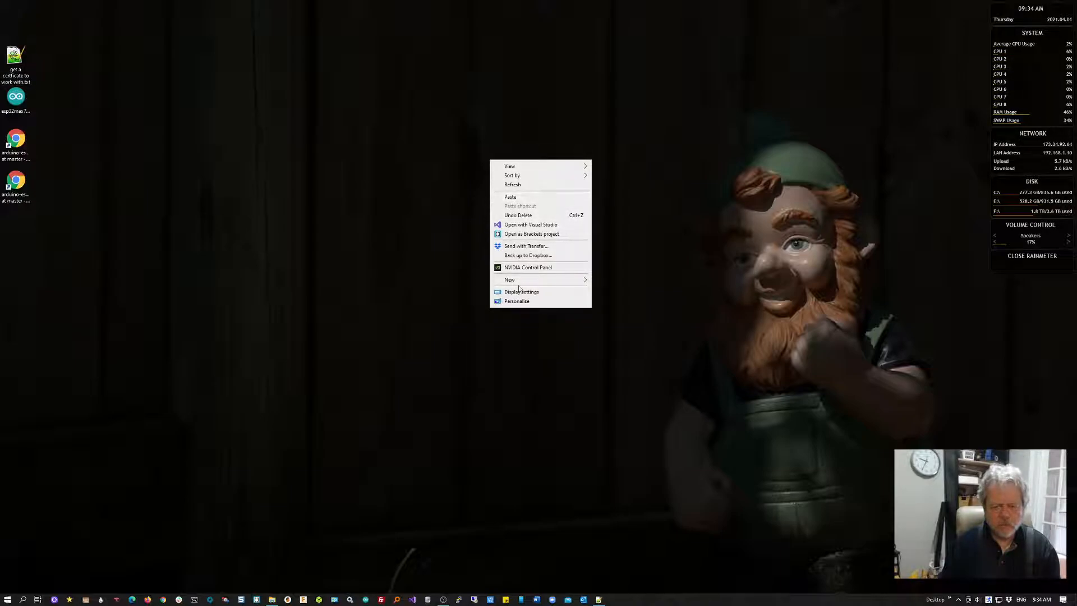
pyautogui.click(510, 280)
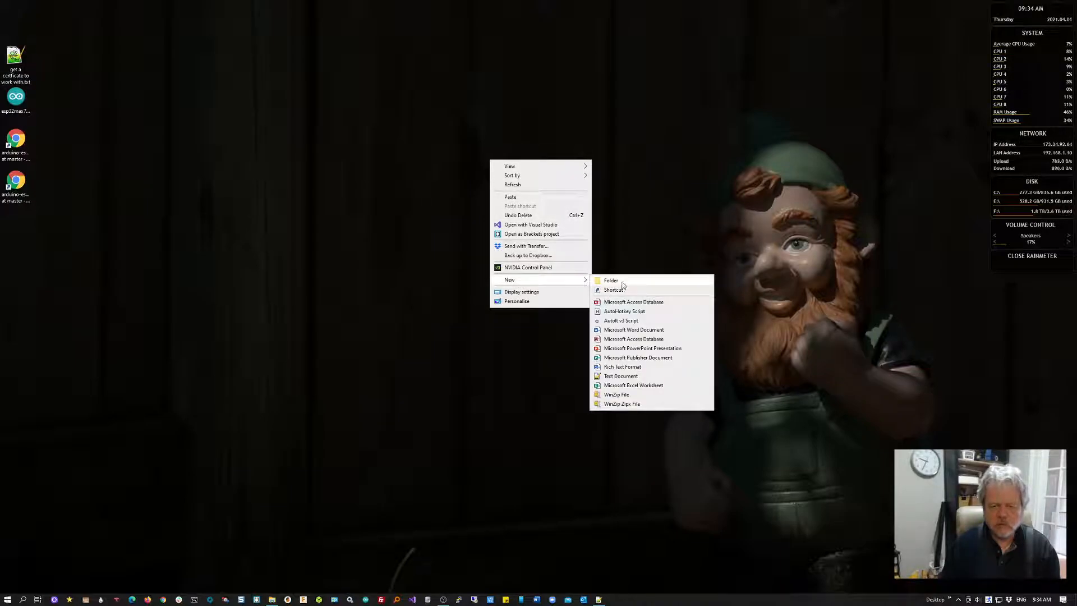
pyautogui.click(611, 280)
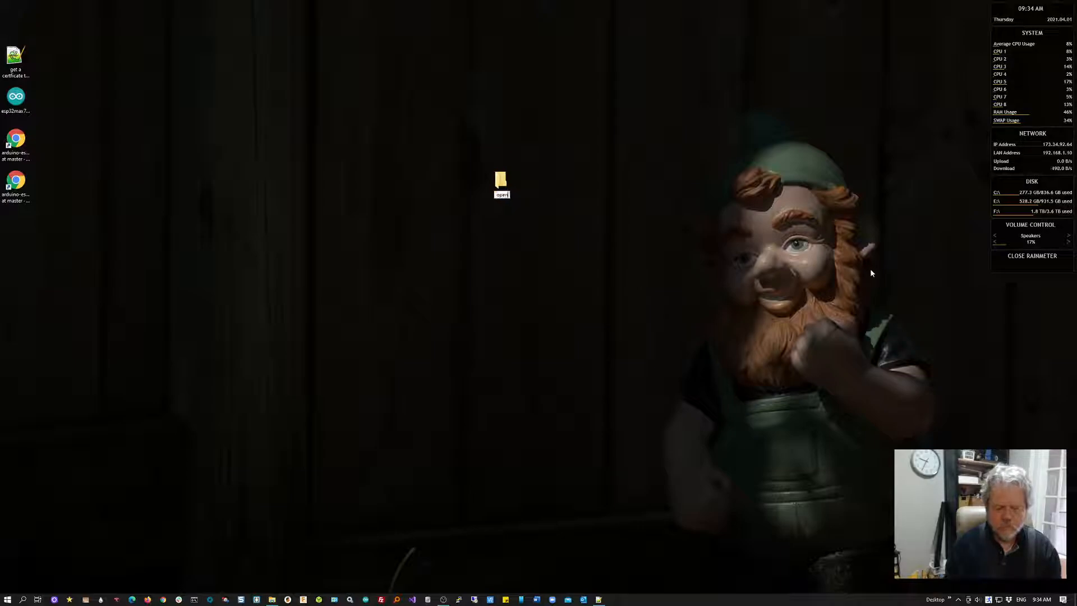
pyautogui.doubleClick(501, 183)
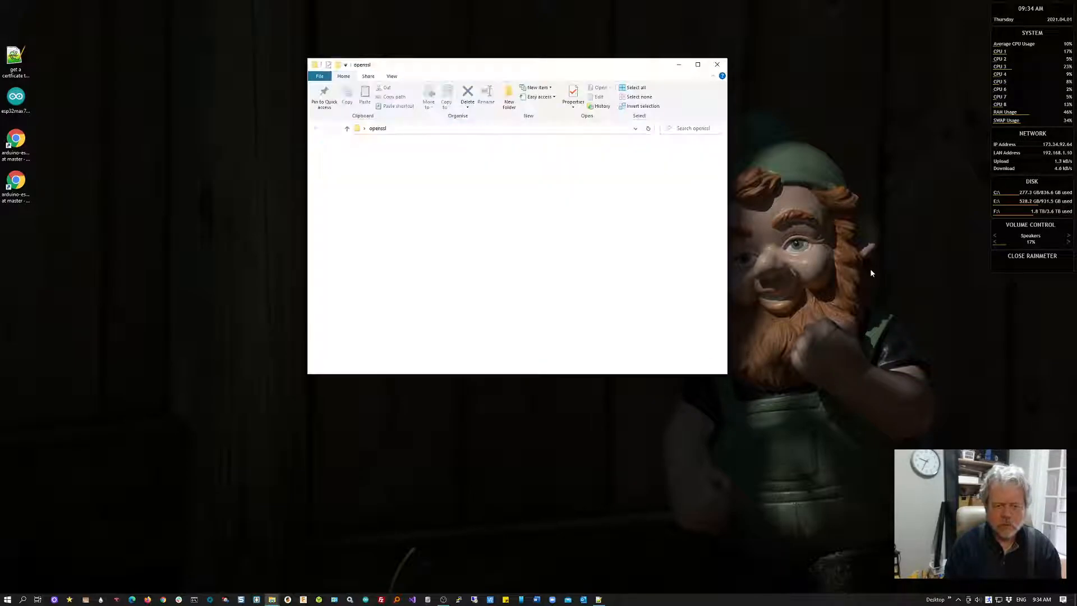
pyautogui.rightClick(563, 233)
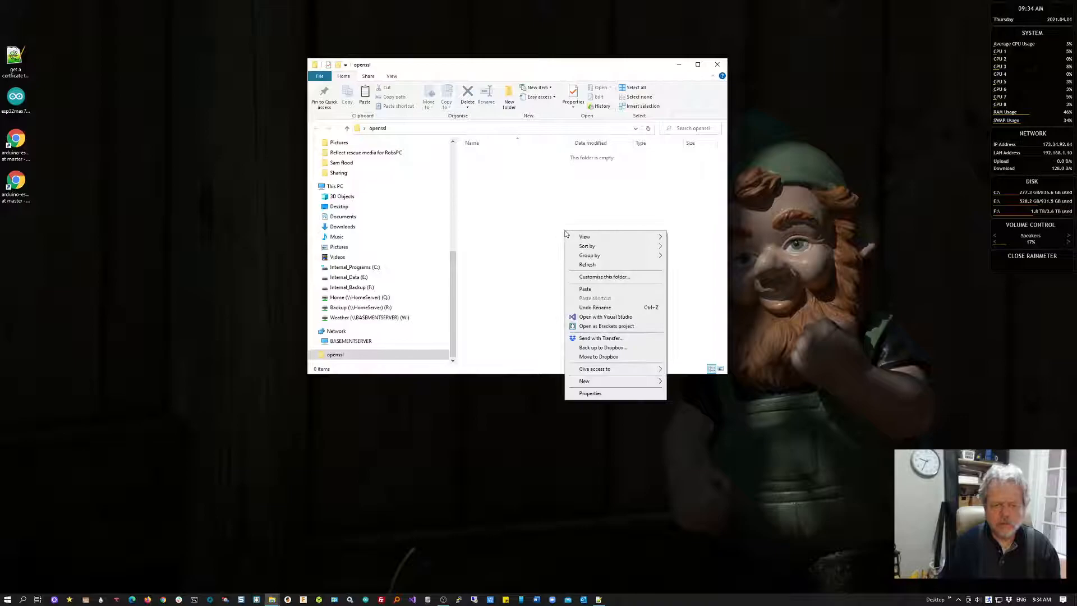
pyautogui.click(587, 295)
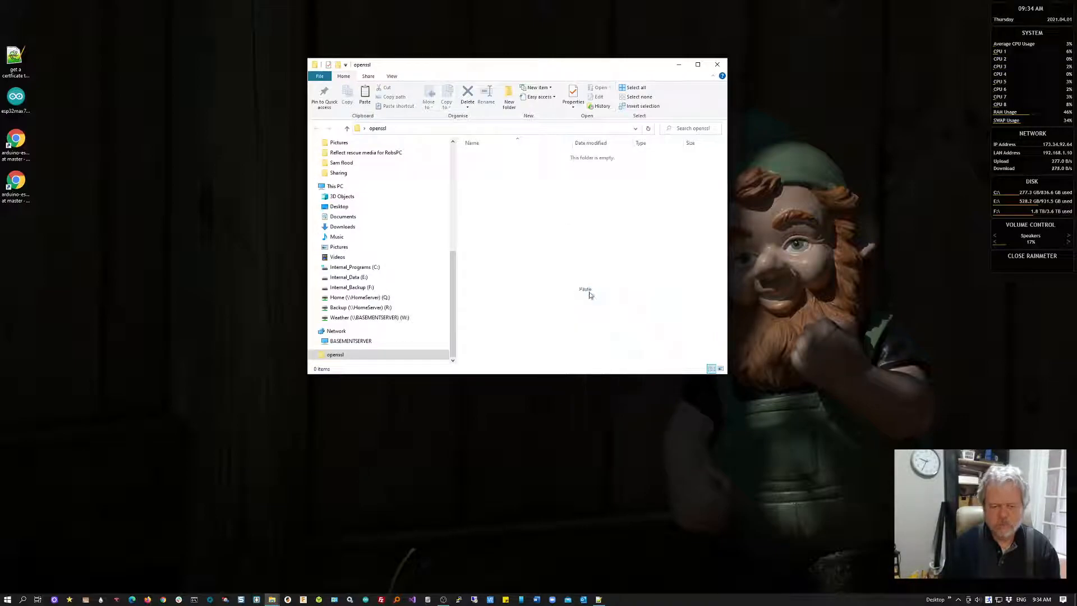
# Step: Extract the zip to its own folder and select openssl.exe in openssl-1.1\x64\bin
pyautogui.rightClick(484, 155)
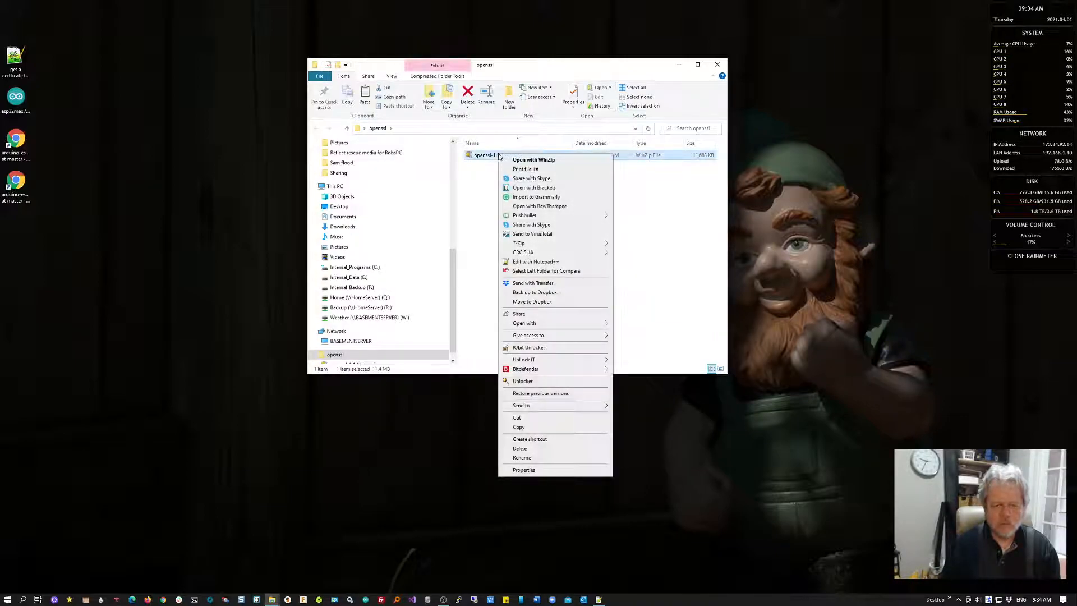
pyautogui.moveTo(520, 242)
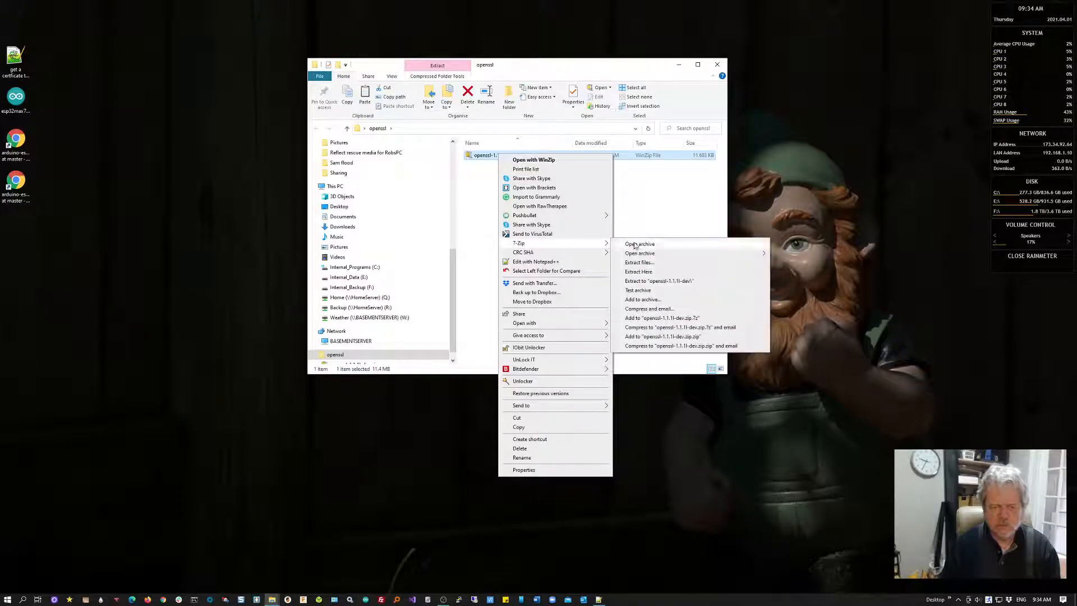
pyautogui.click(638, 271)
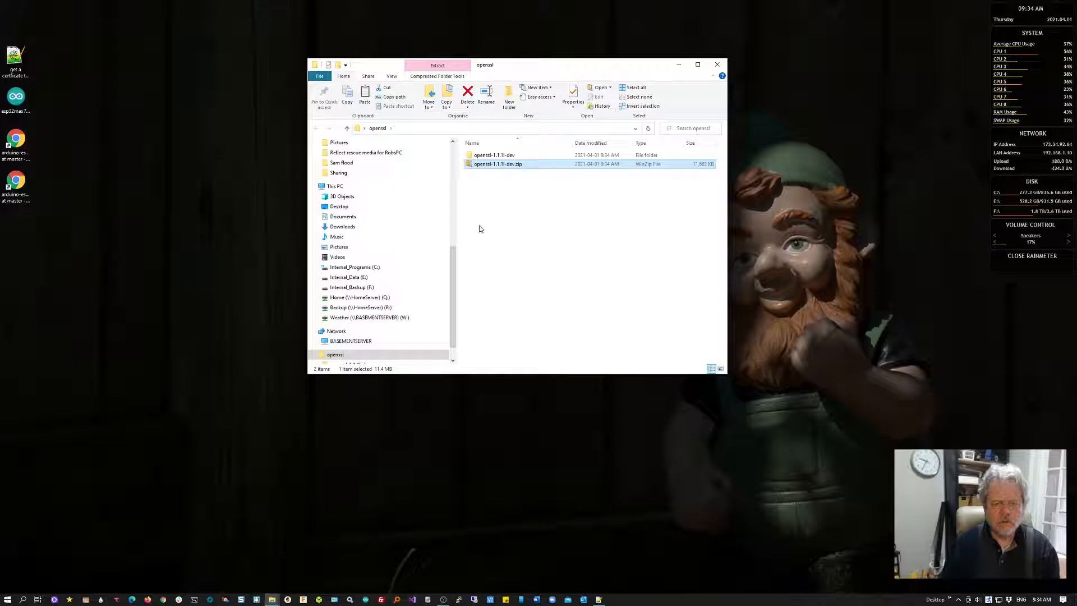
pyautogui.doubleClick(494, 154)
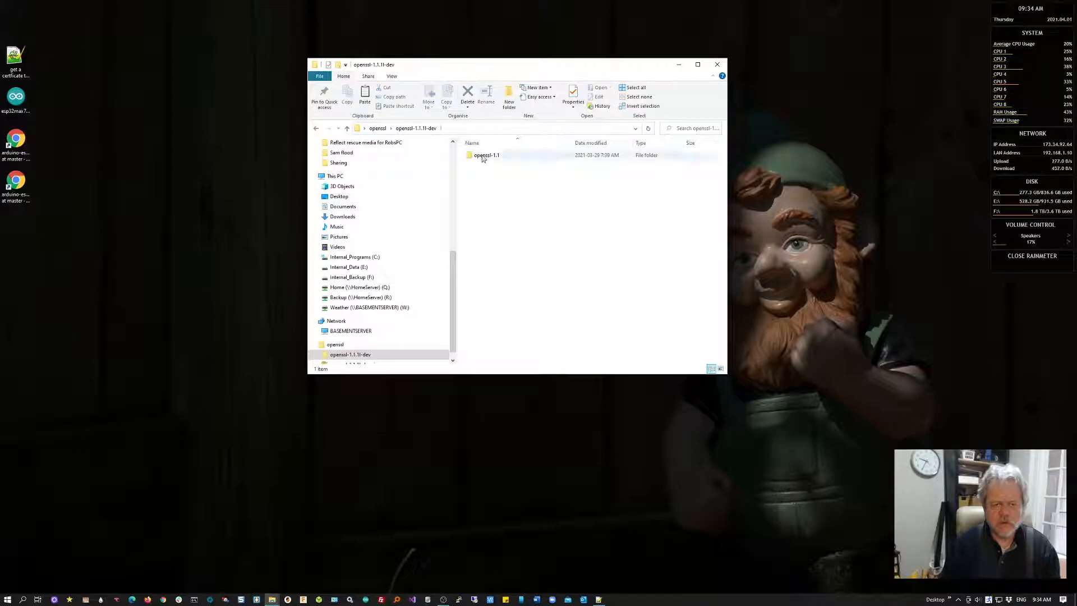
pyautogui.doubleClick(486, 155)
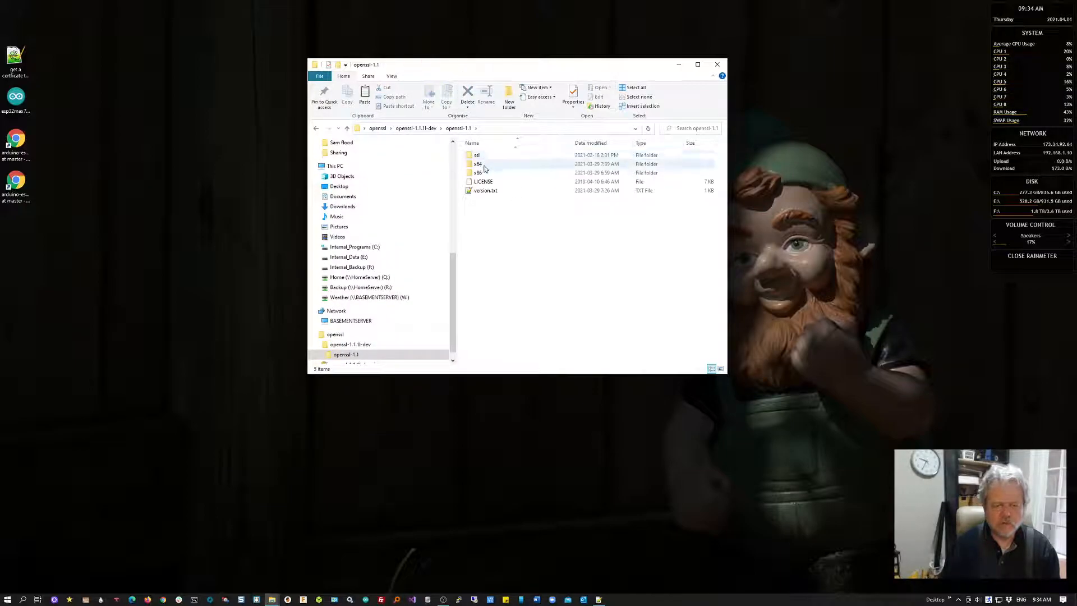
pyautogui.doubleClick(477, 163)
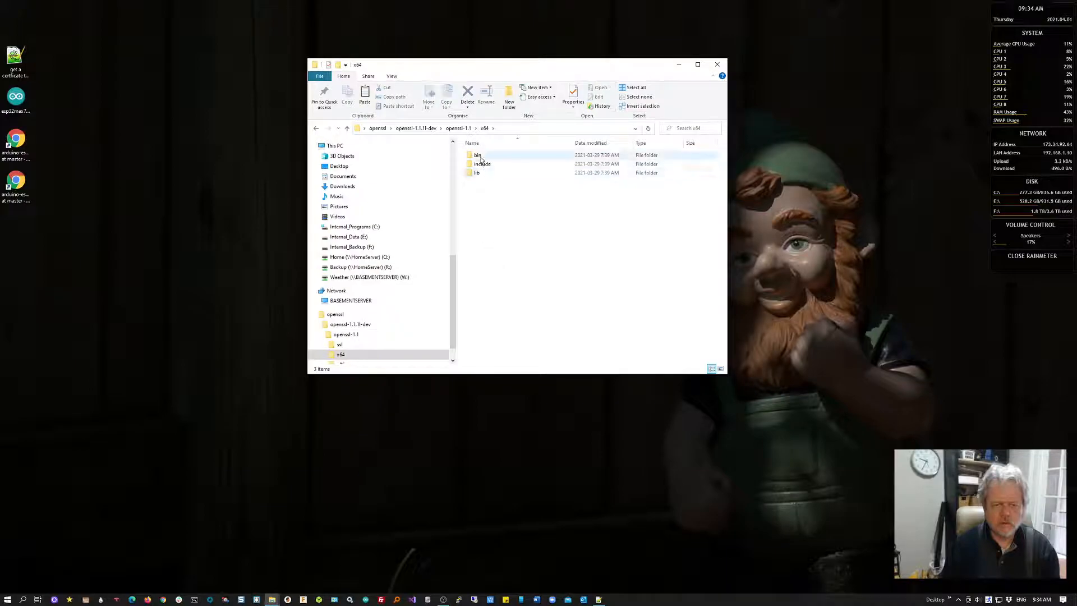
pyautogui.doubleClick(477, 155)
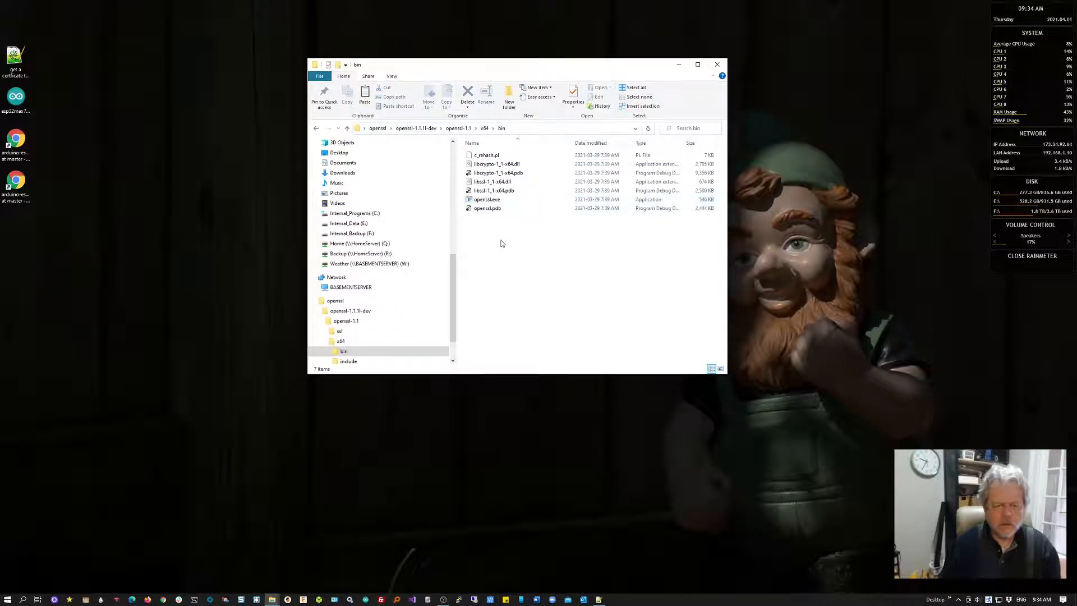
pyautogui.click(487, 199)
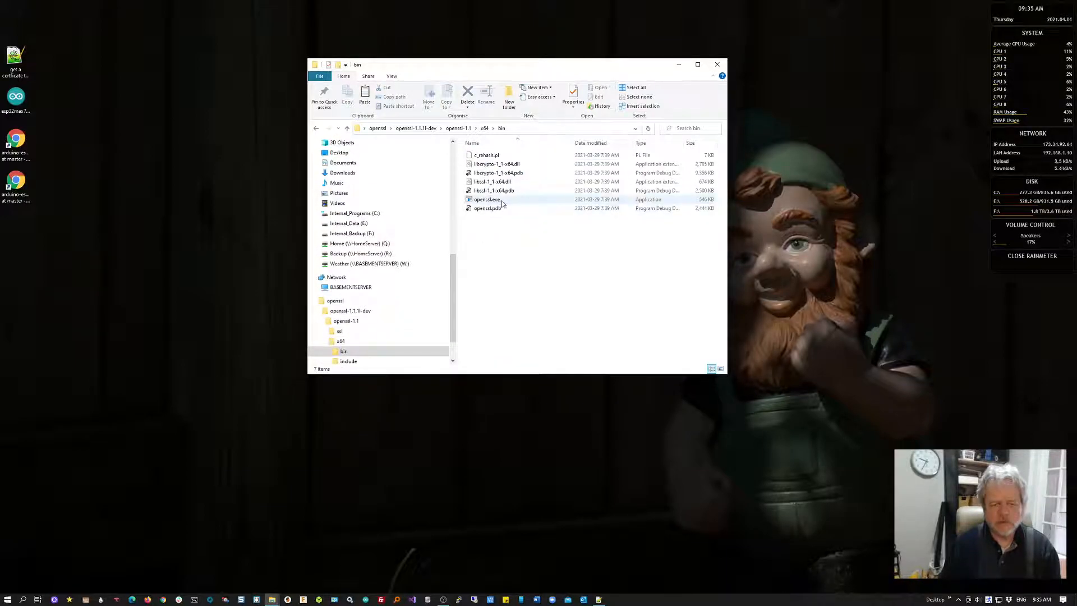
pyautogui.moveTo(488, 199)
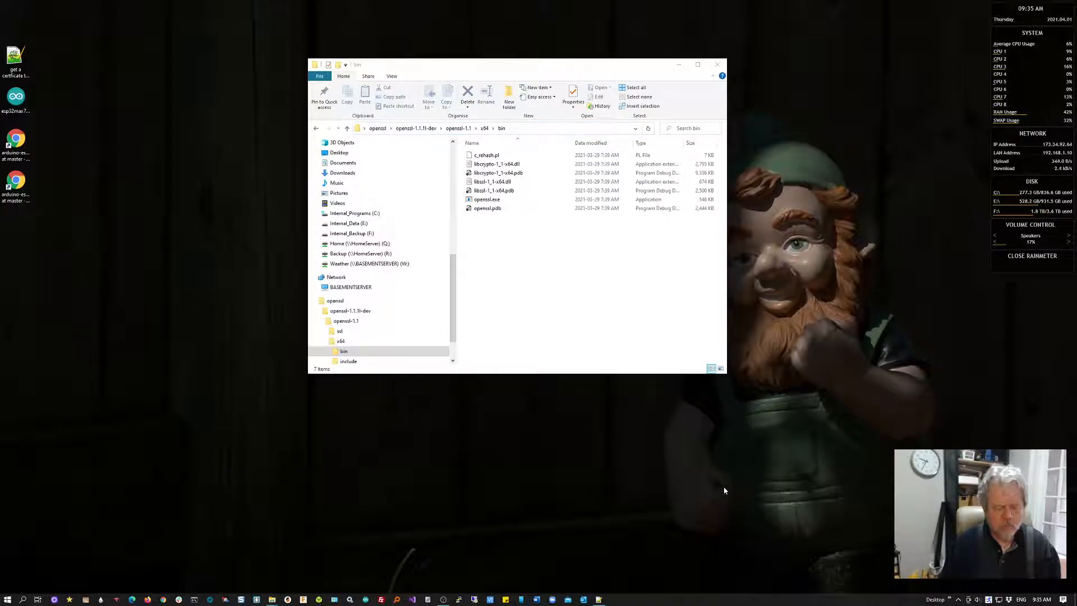
pyautogui.moveTo(254, 417)
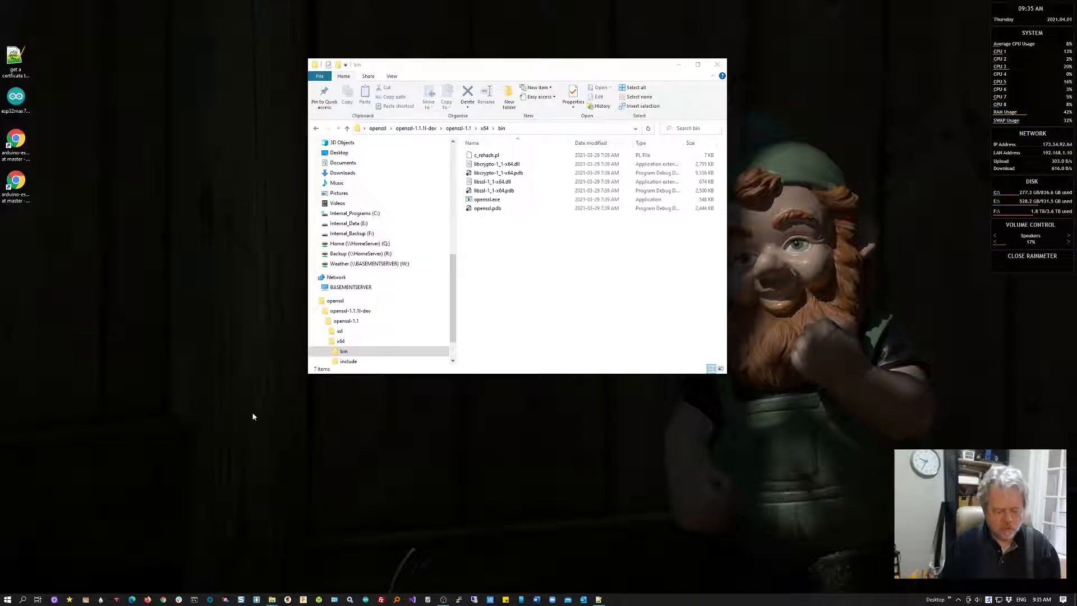
# Step: Launch Command Prompt and cd into the pasted OpenSSL x64\bin path
pyautogui.press('Win+r')
pyautogui.write('c')
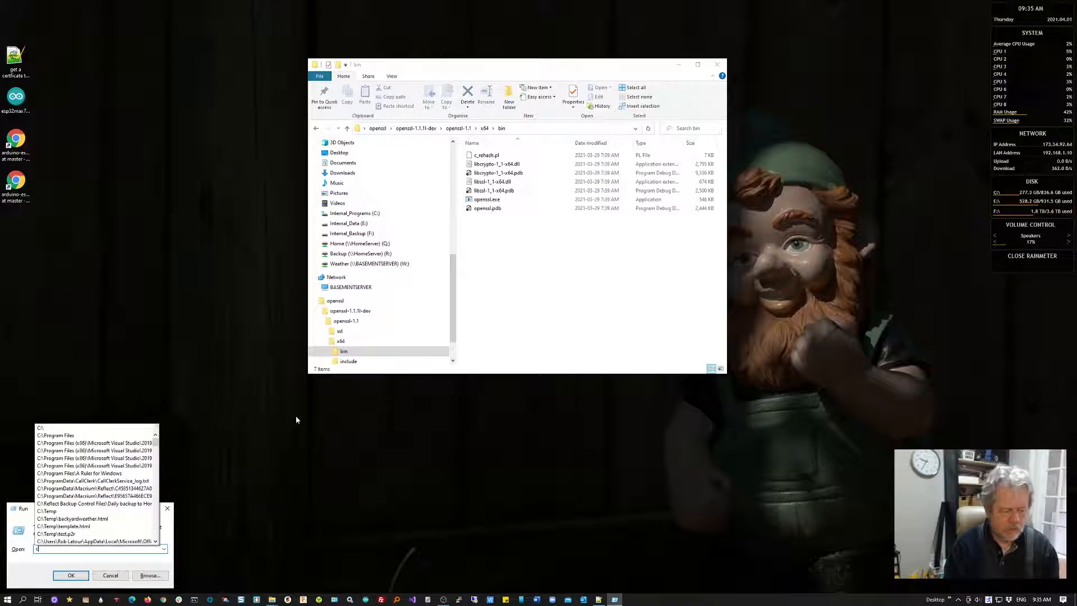
pyautogui.write('md')
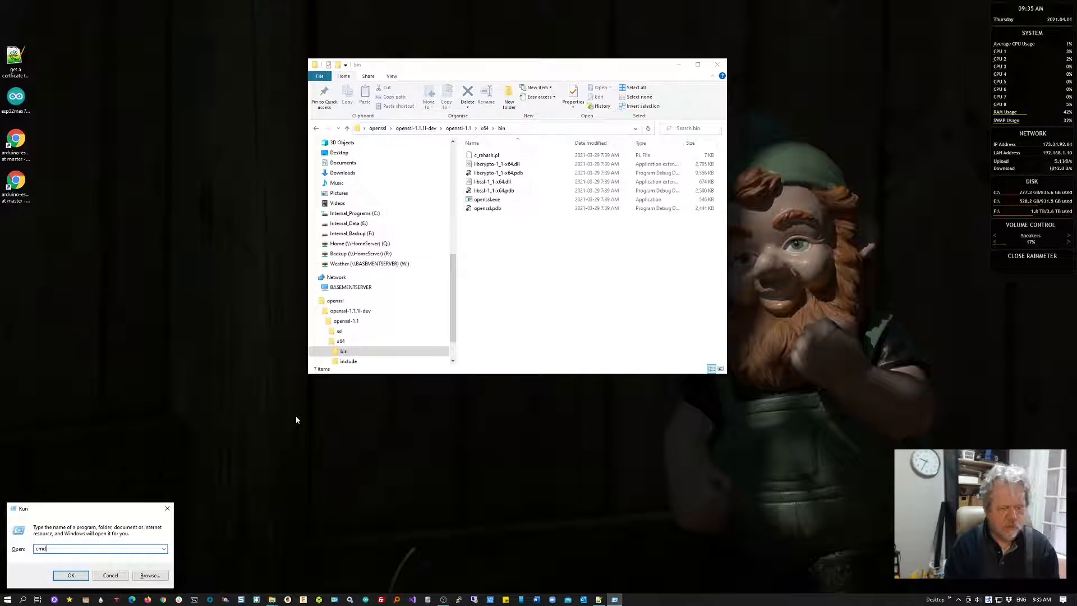
pyautogui.click(71, 575)
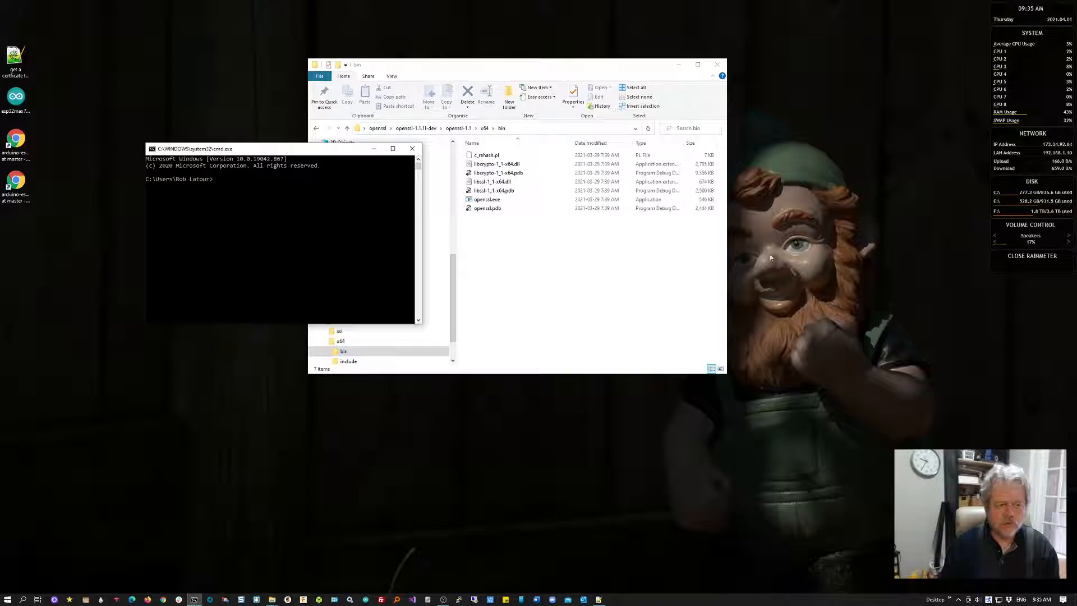
pyautogui.write('cd \\')
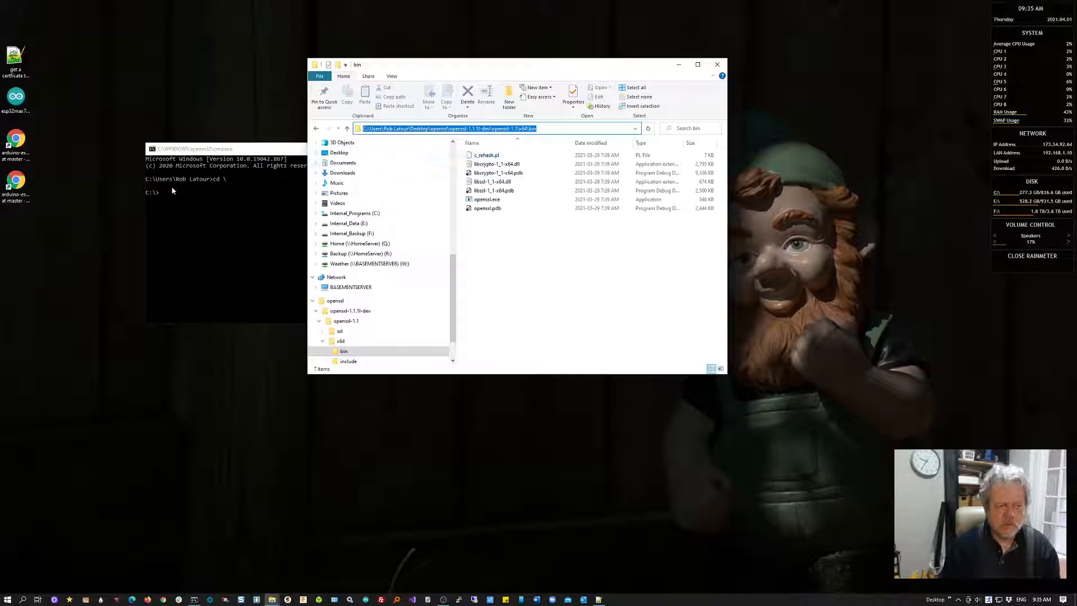
pyautogui.rightClick(162, 193)
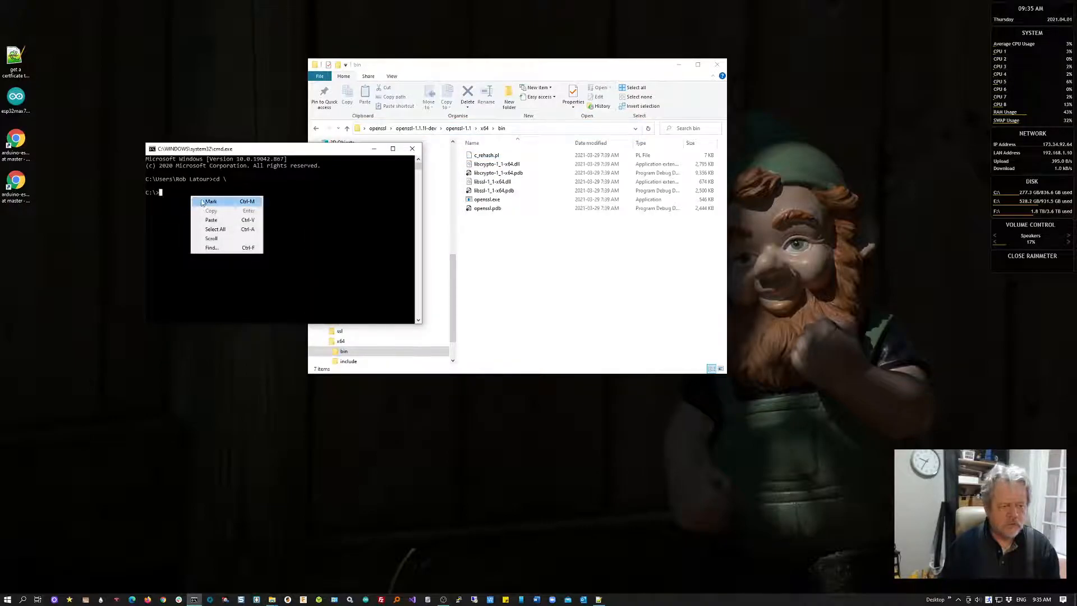
pyautogui.moveTo(212, 219)
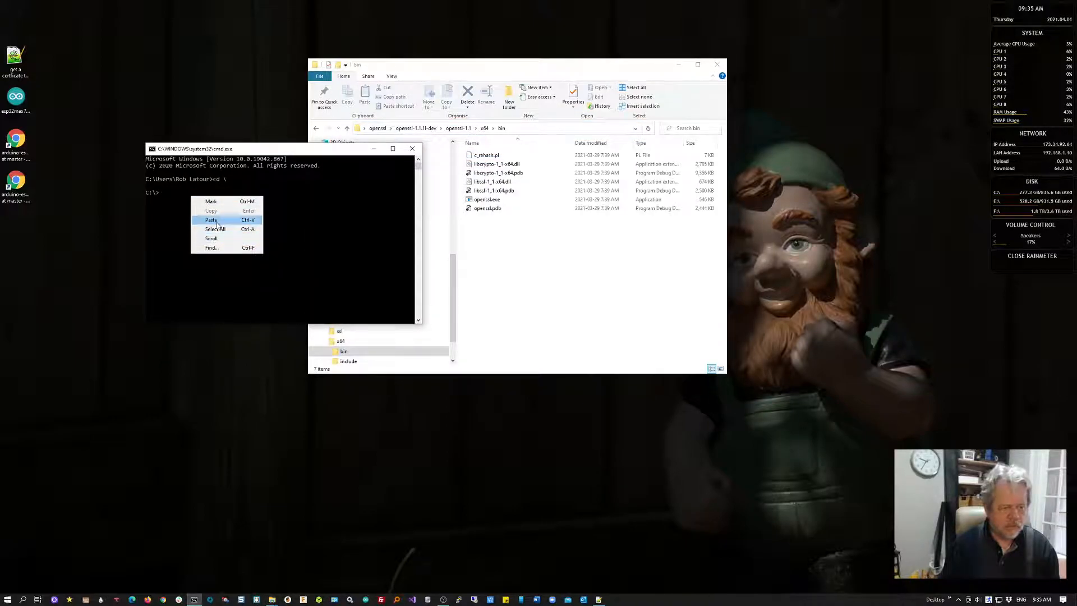
pyautogui.click(211, 220)
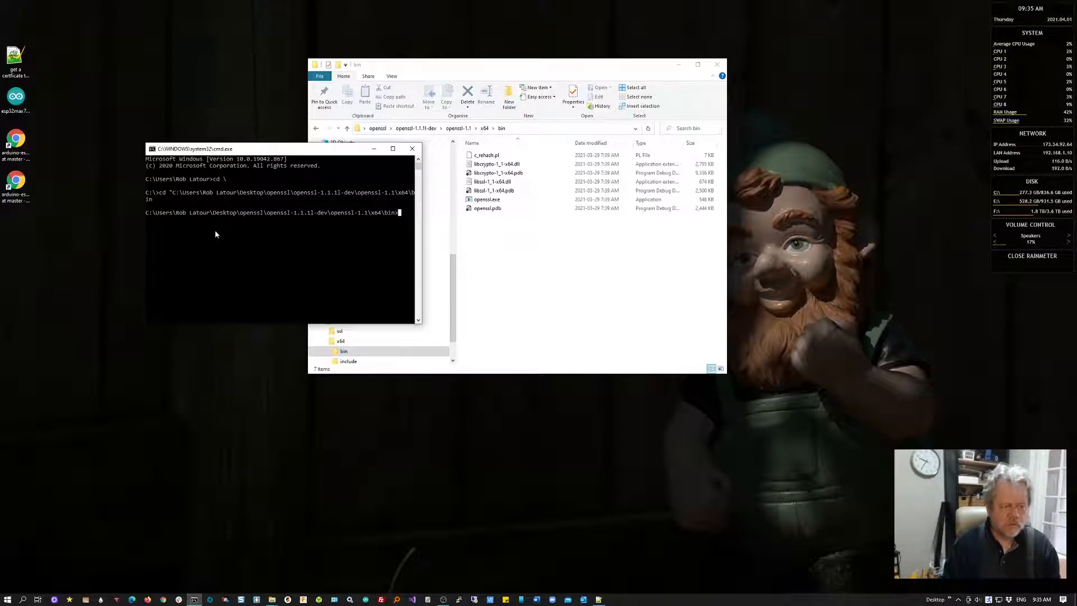
# Step: List the bin folder's files with dir and close the File Explorer window
pyautogui.write('dir')
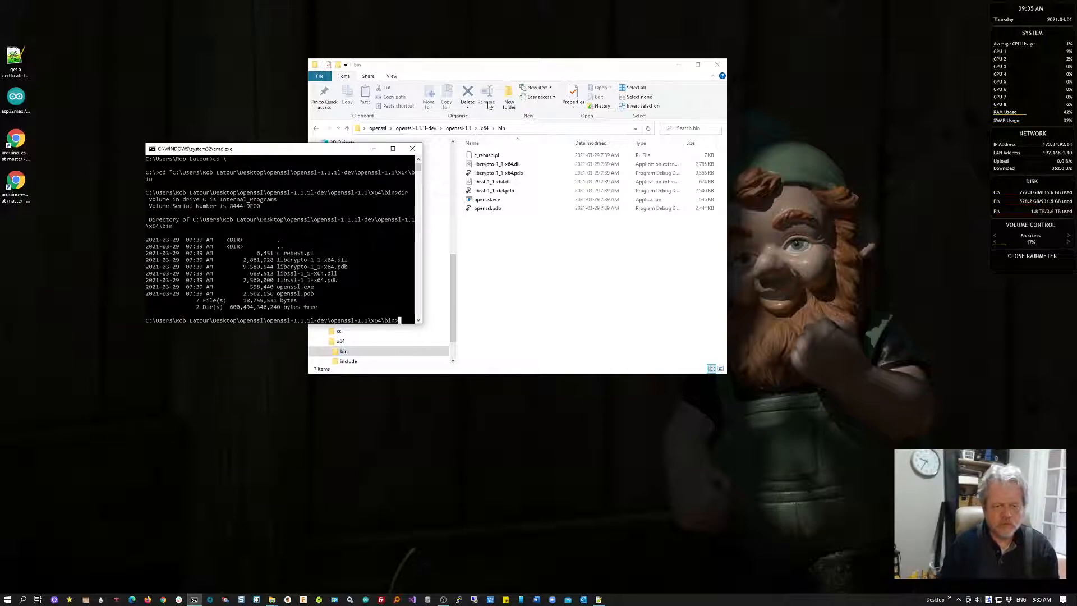
pyautogui.click(486, 199)
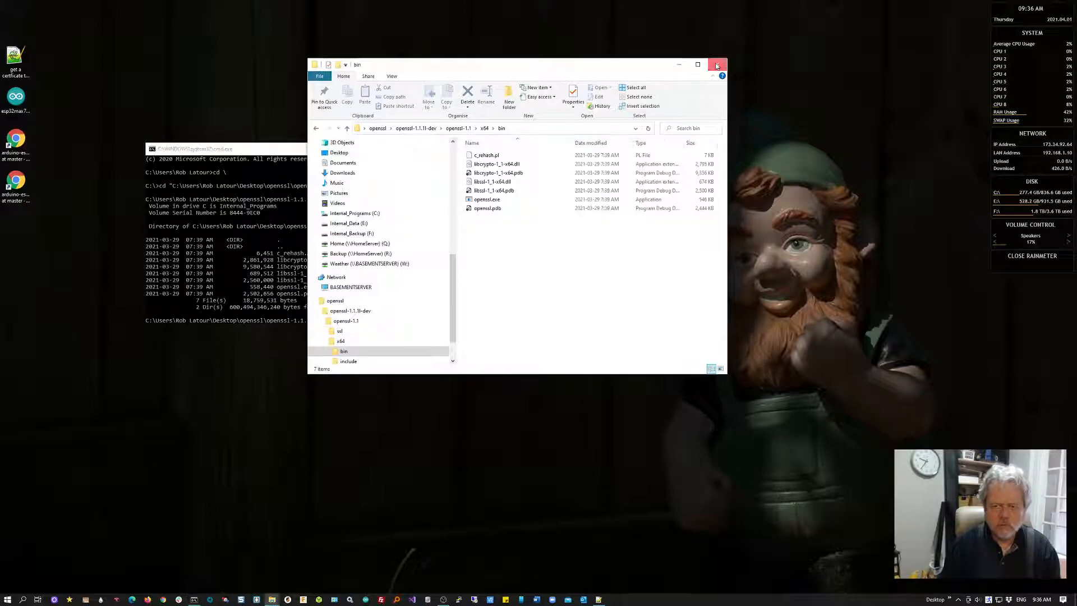
pyautogui.click(716, 64)
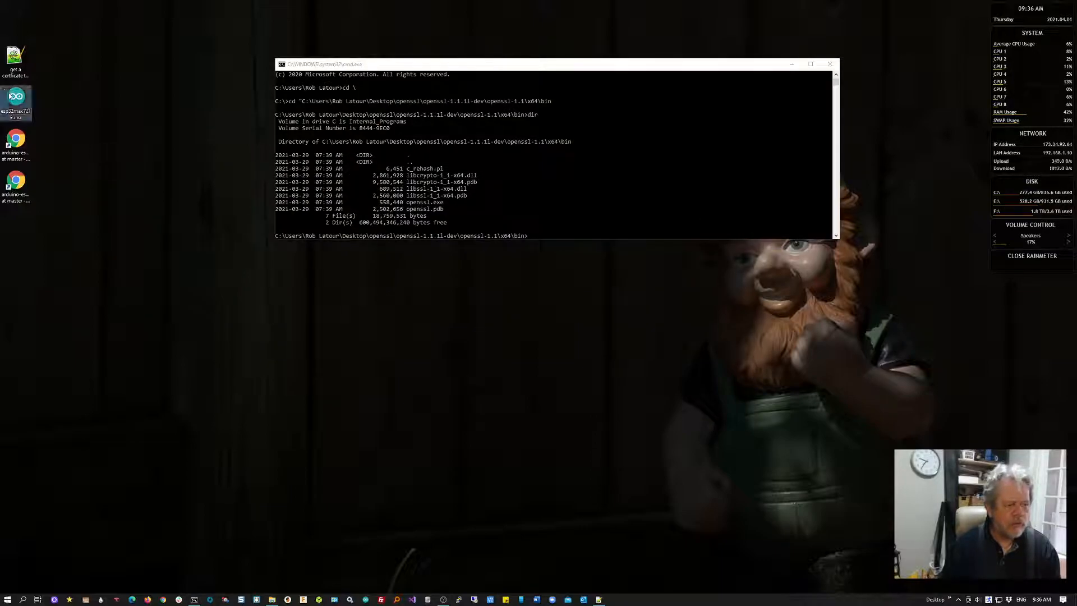
# Step: Copy the 'openssl s_client -showcerts -connect api.pushbullet.com:443' command from the sketch comments
pyautogui.rightClick(15, 103)
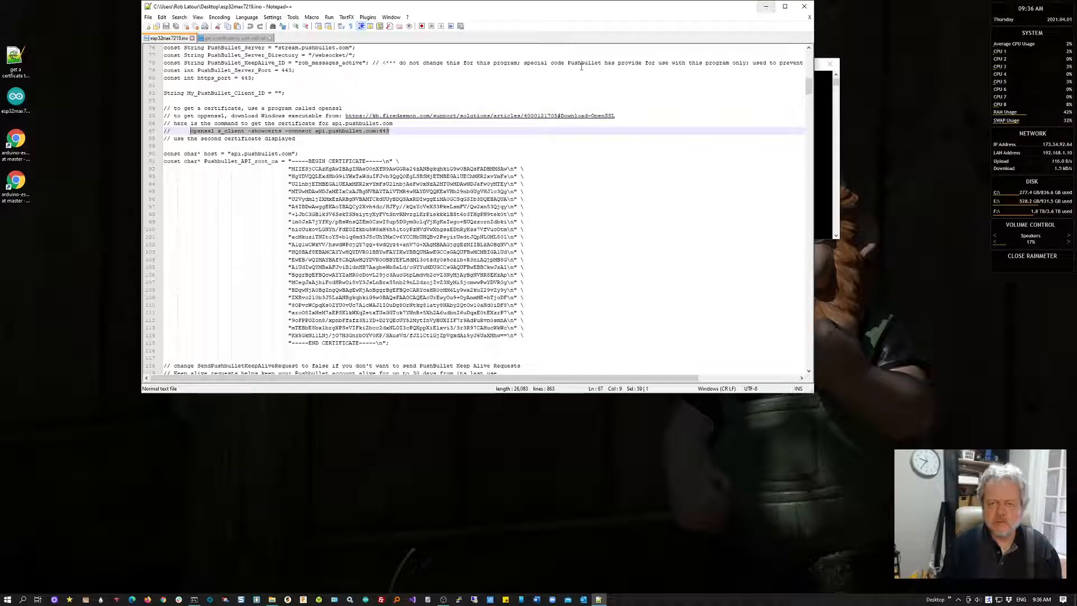
pyautogui.rightClick(391, 131)
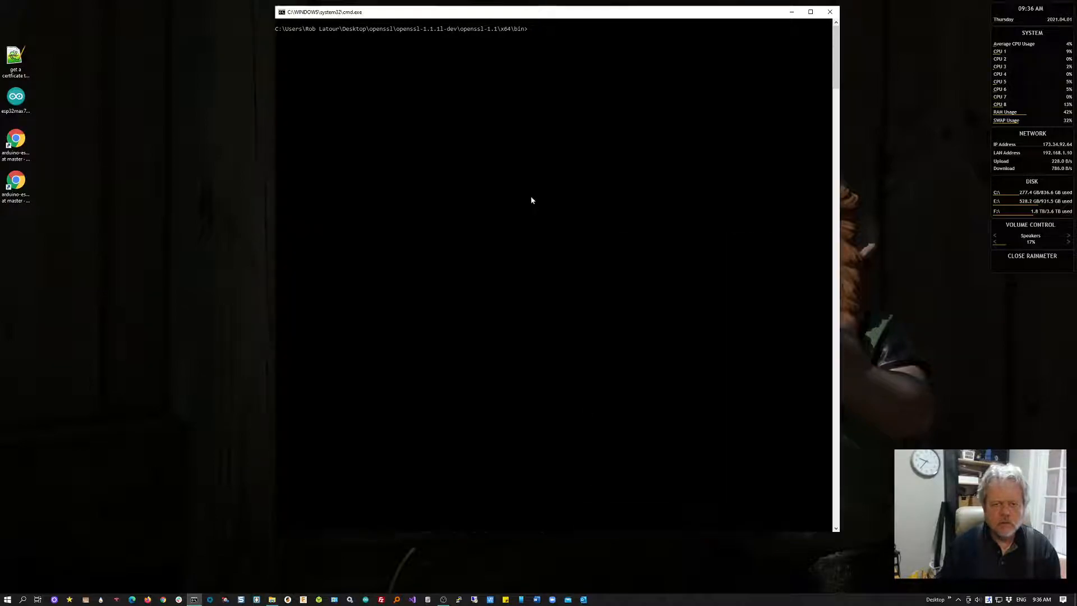
# Step: Paste and run openssl s_client -showcerts -connect api.pushbullet.com:443 in the console
pyautogui.rightClick(543, 81)
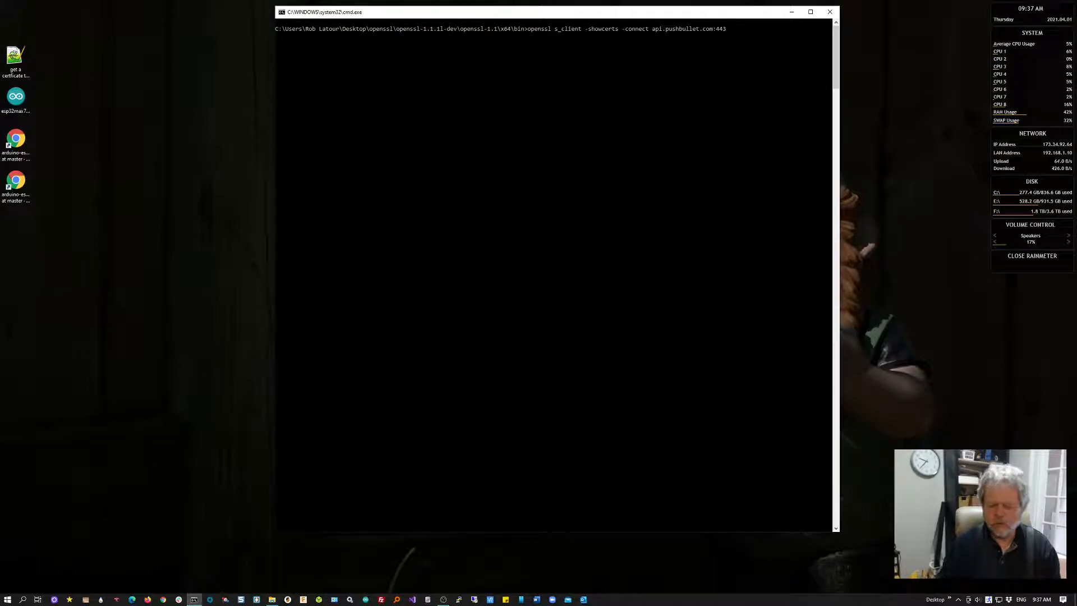
pyautogui.press('enter')
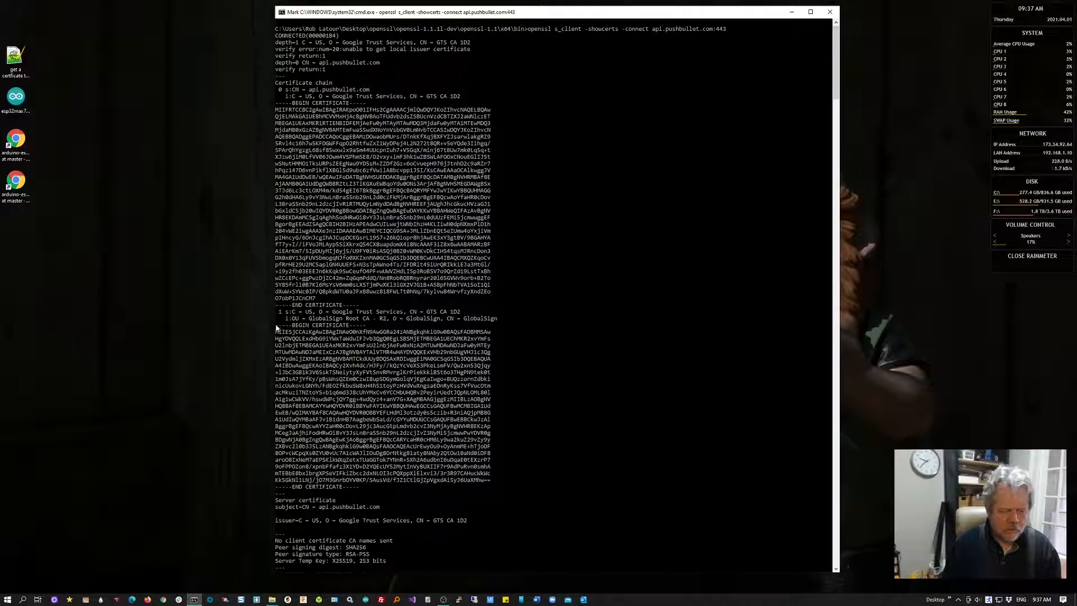
# Step: Copy the second BEGIN/END CERTIFICATE block, then clear the console with cls
pyautogui.moveTo(275, 325); pyautogui.dragTo(491, 453)
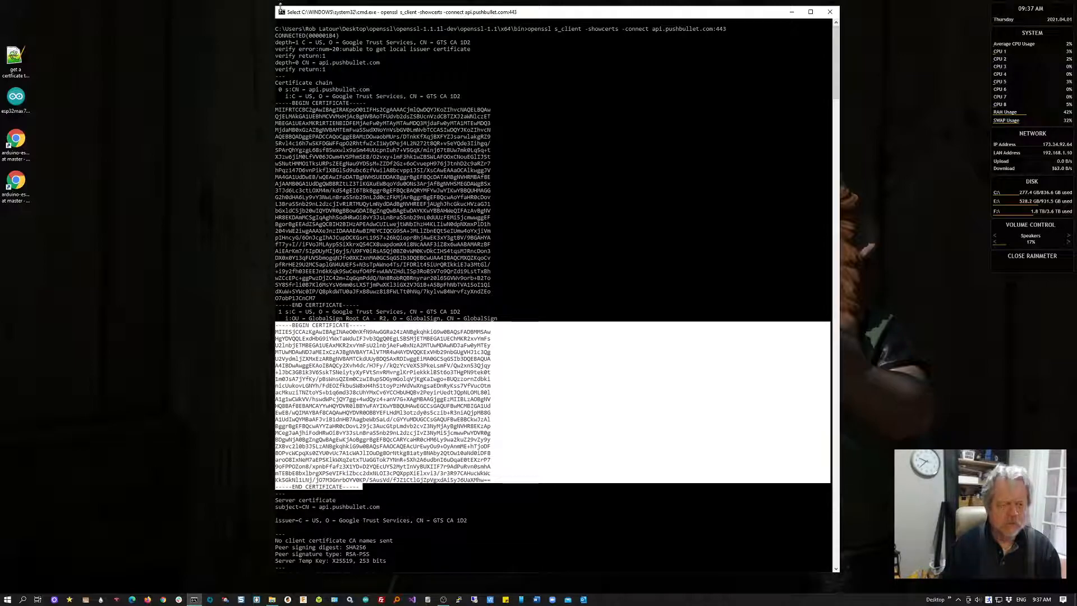
pyautogui.click(278, 12)
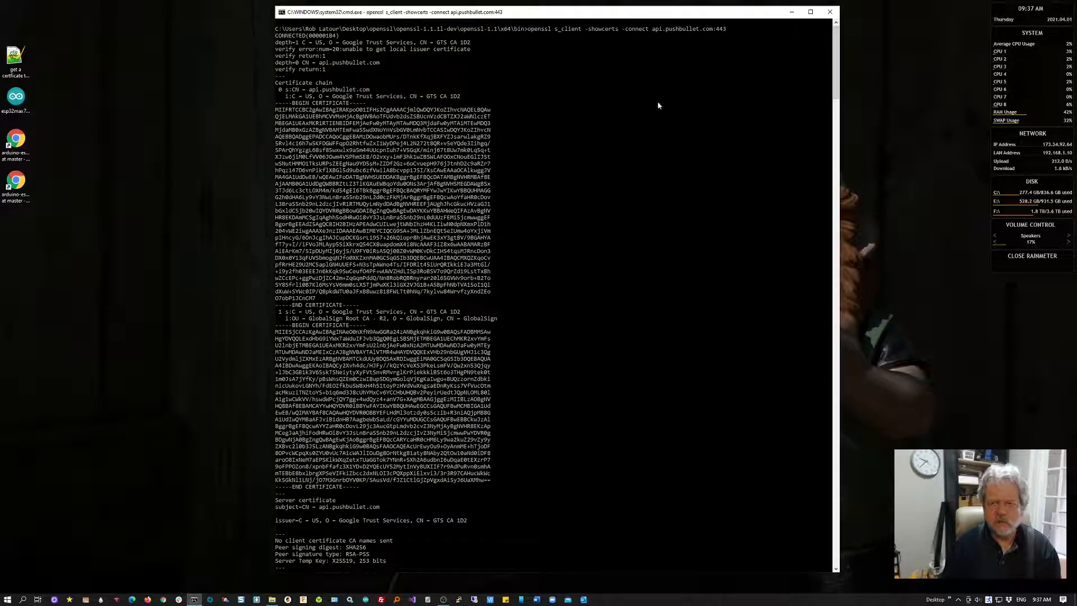
pyautogui.moveTo(613, 182)
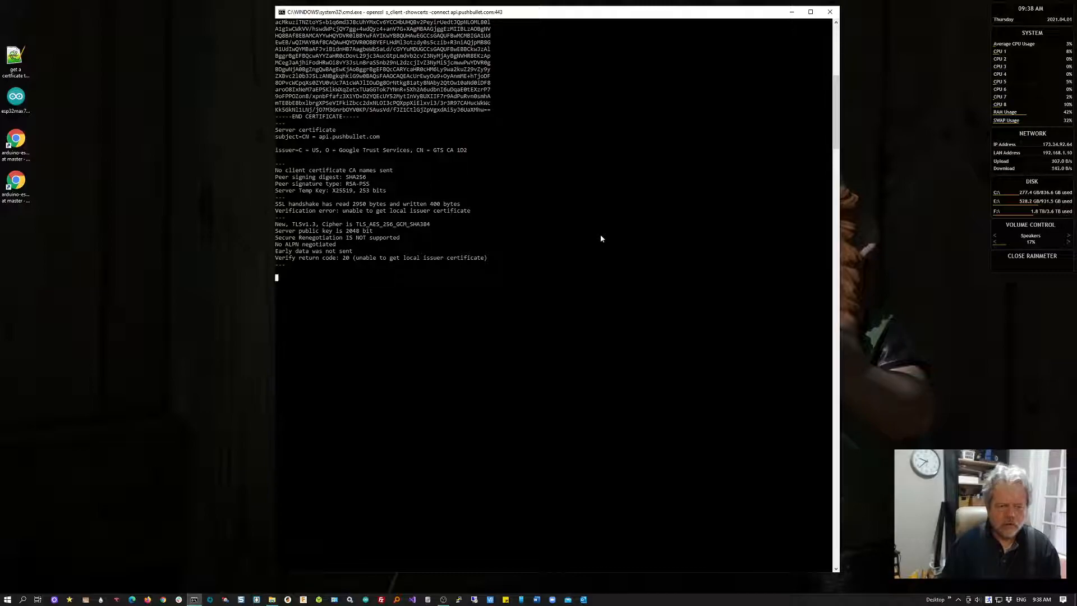
pyautogui.moveTo(572, 238)
pyautogui.write('exit')
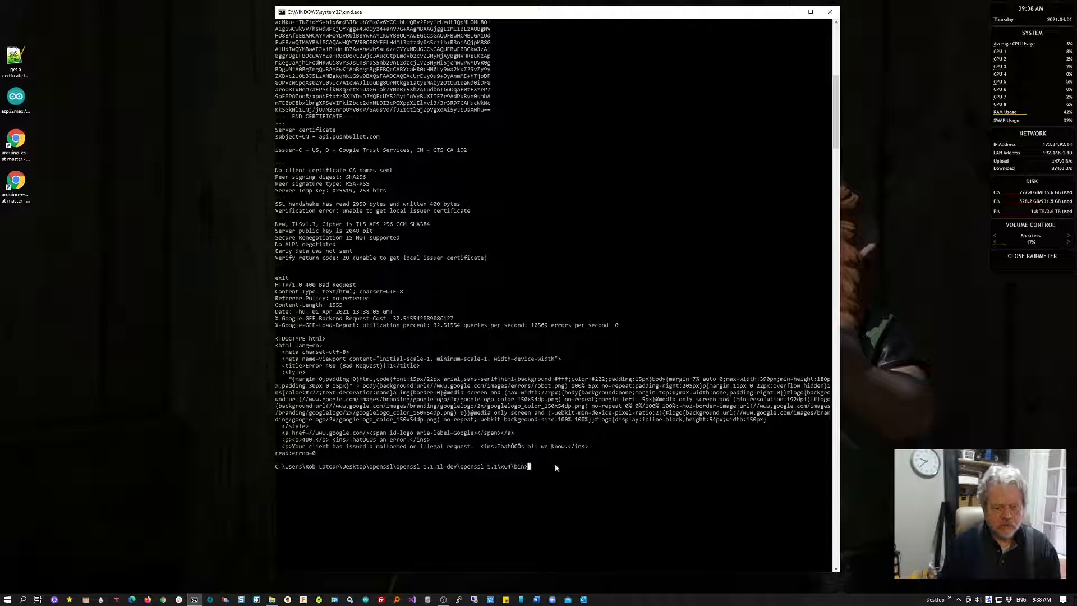
pyautogui.write('cls')
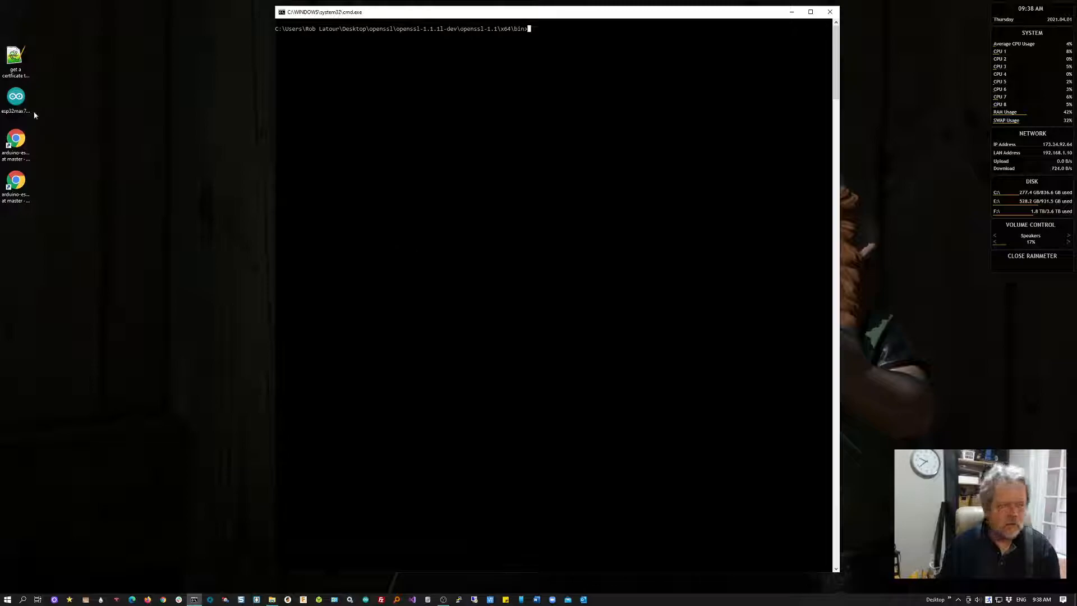
pyautogui.rightClick(15, 96)
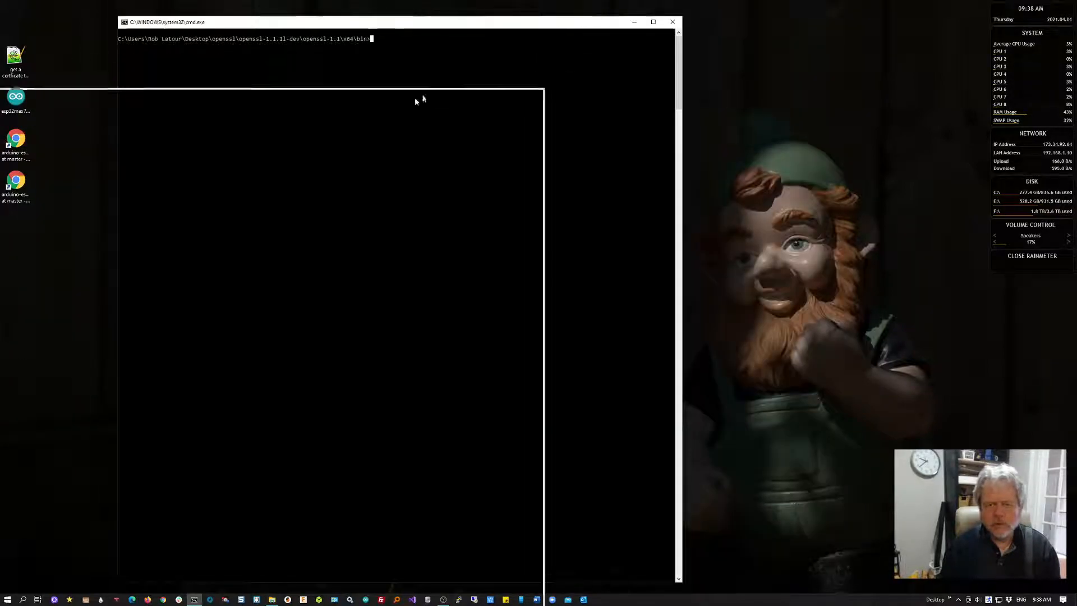
# Step: Create 'New Text Document.txt' on the desktop and open it
pyautogui.rightClick(756, 142)
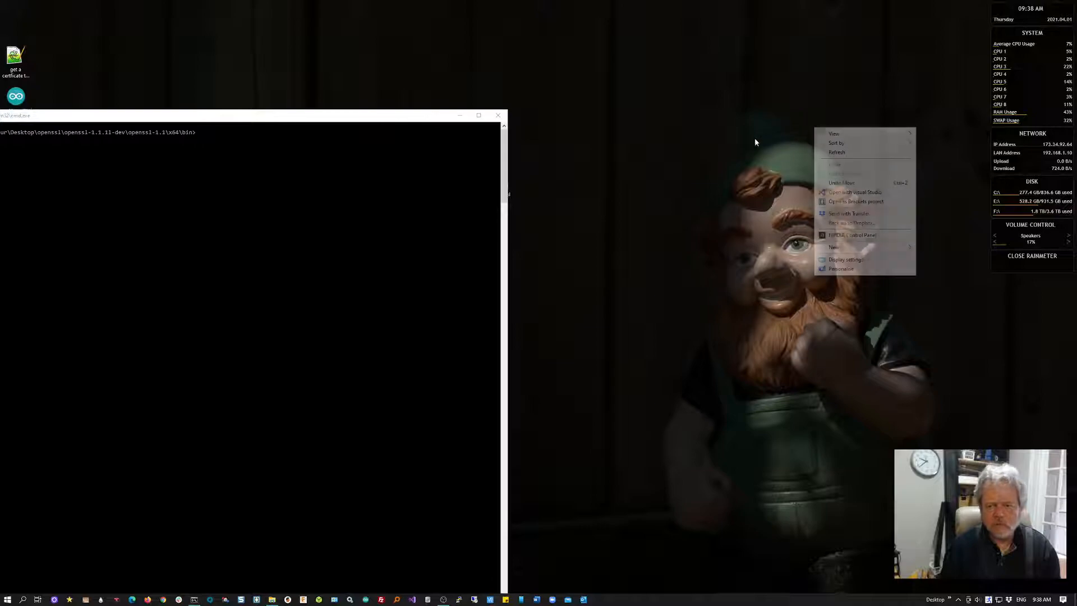
pyautogui.click(833, 247)
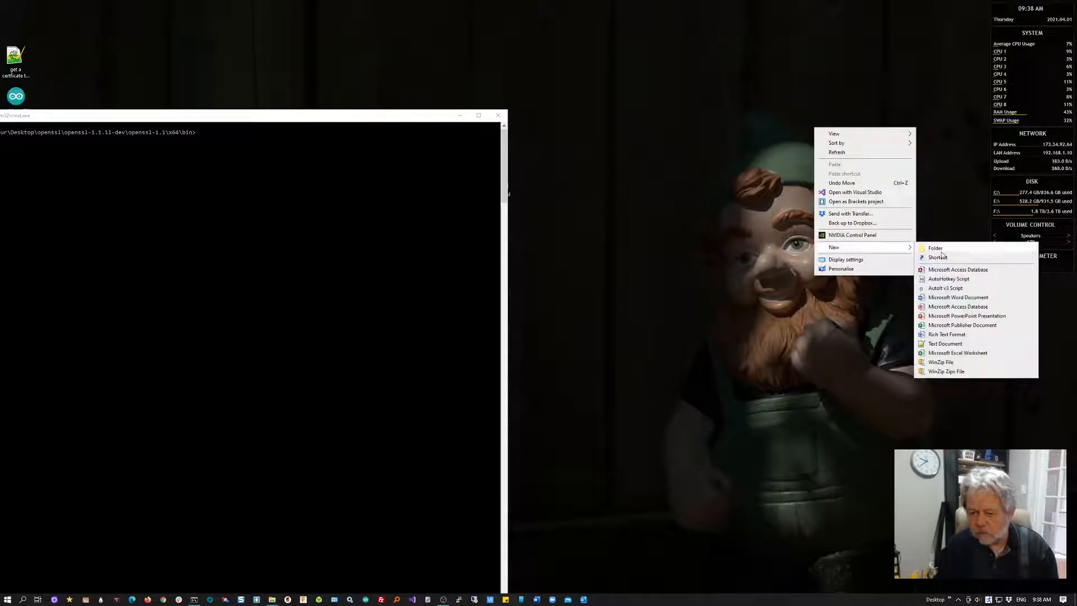
pyautogui.moveTo(945, 344)
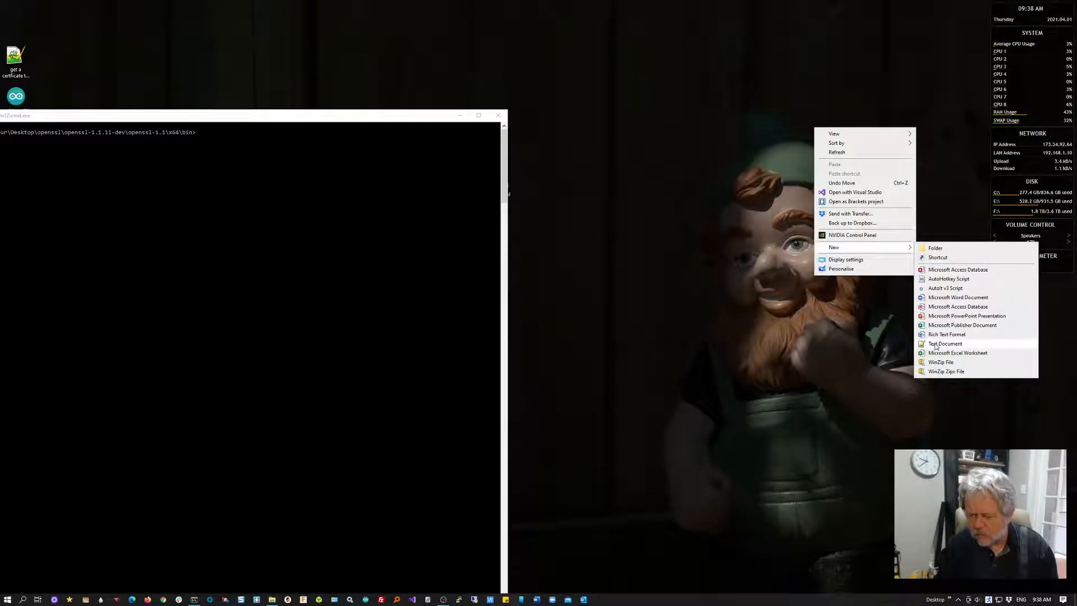
pyautogui.click(946, 344)
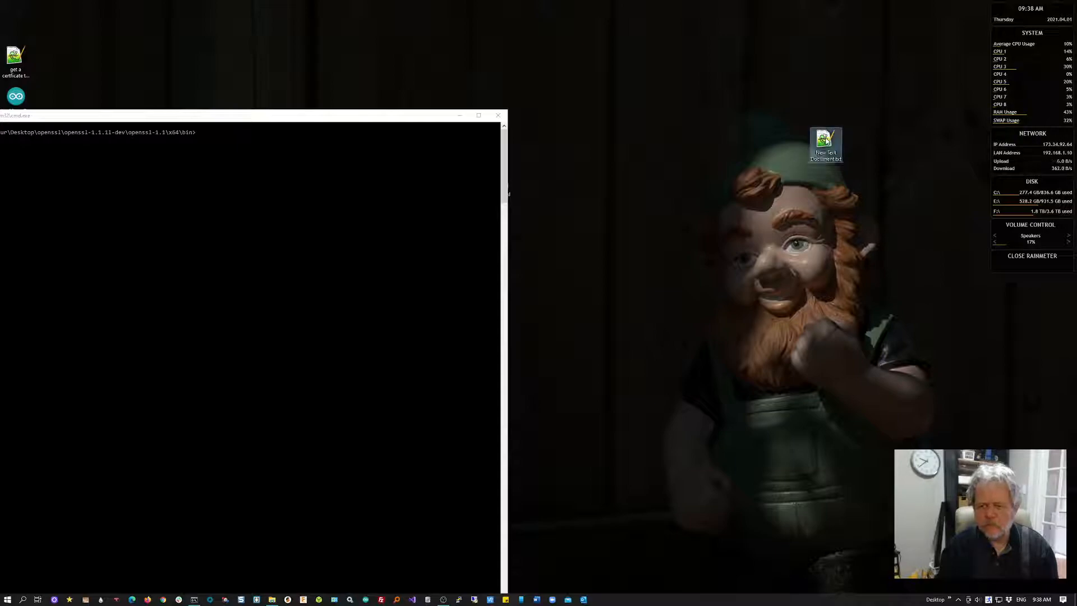
pyautogui.doubleClick(825, 141)
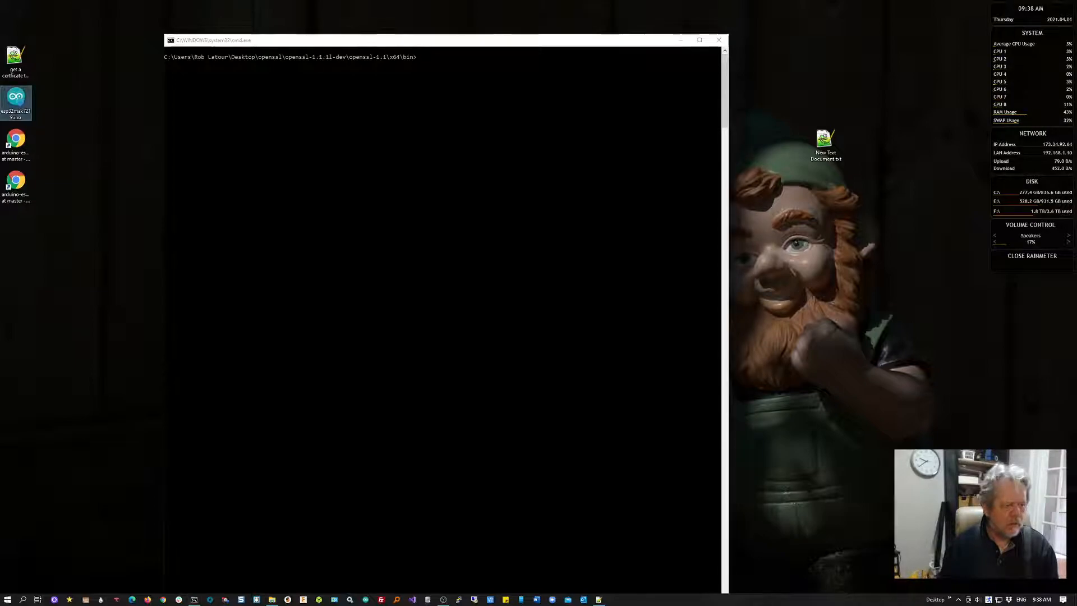
# Step: Scroll the esp32max7219.ino sketch down and select the openssl command in its certificate comments
pyautogui.rightClick(15, 103)
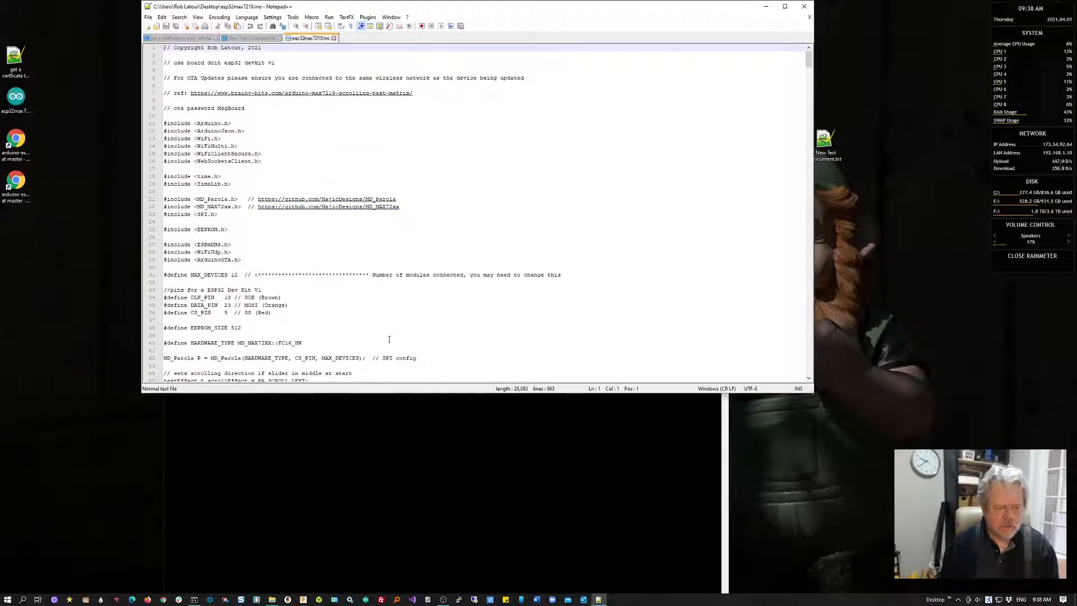
pyautogui.scroll(-3)
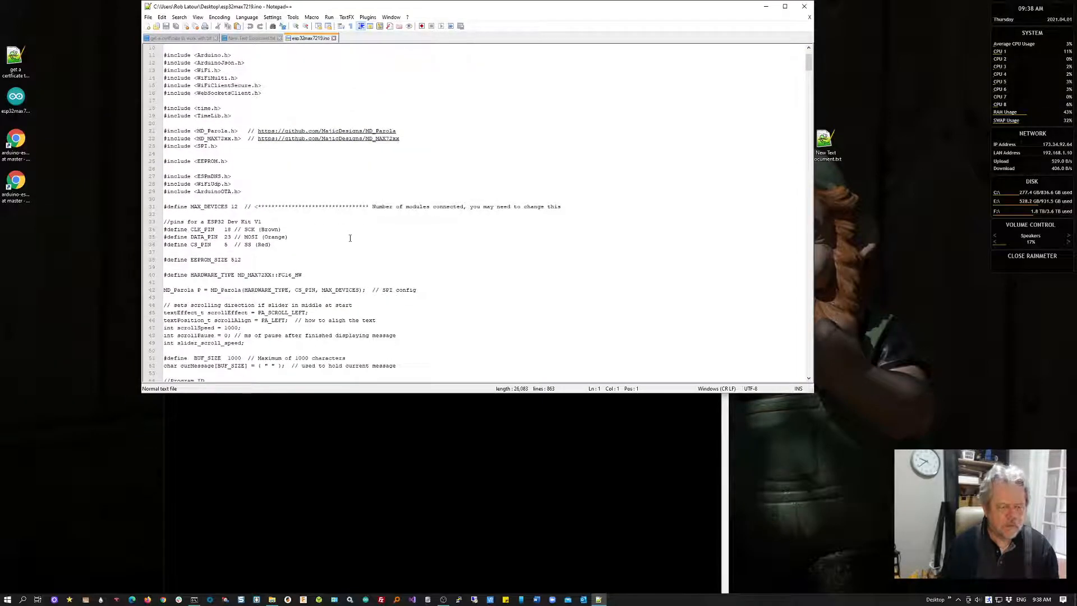
pyautogui.scroll(-3)
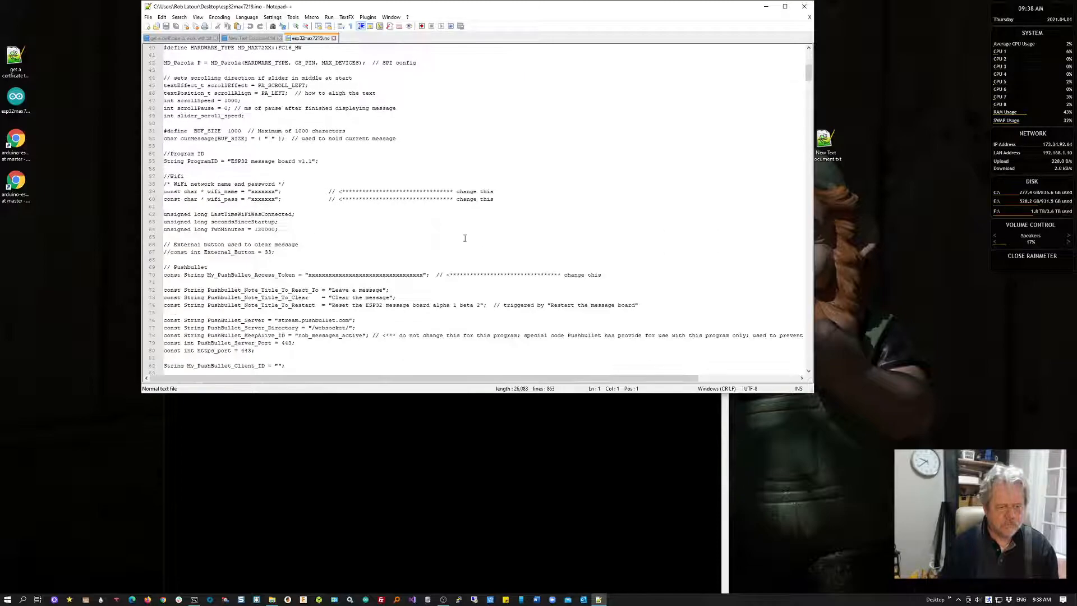
pyautogui.scroll(-3)
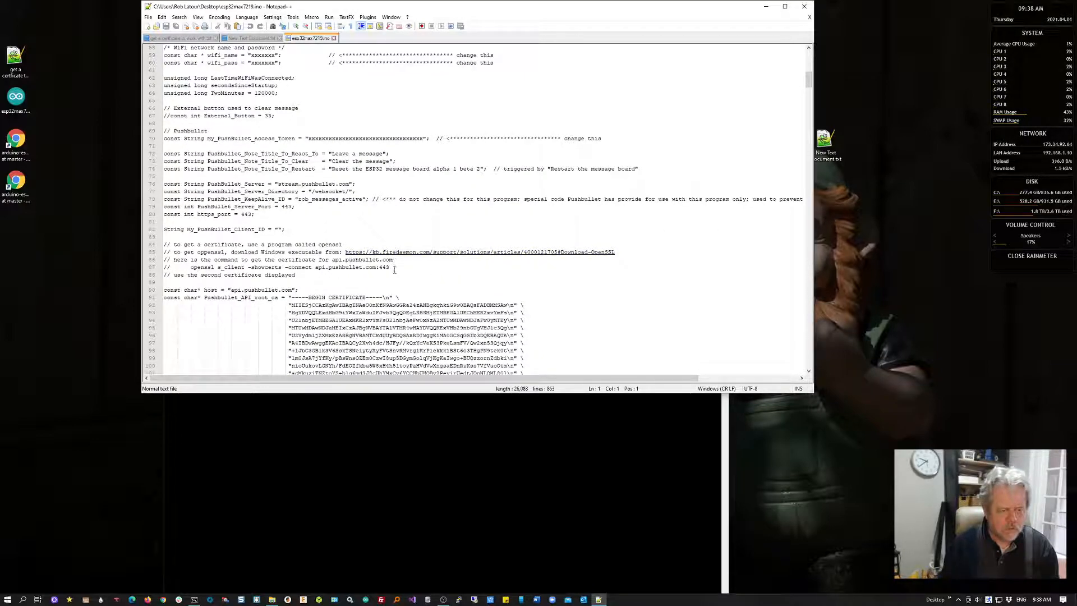
pyautogui.moveTo(191, 267); pyautogui.dragTo(389, 267)
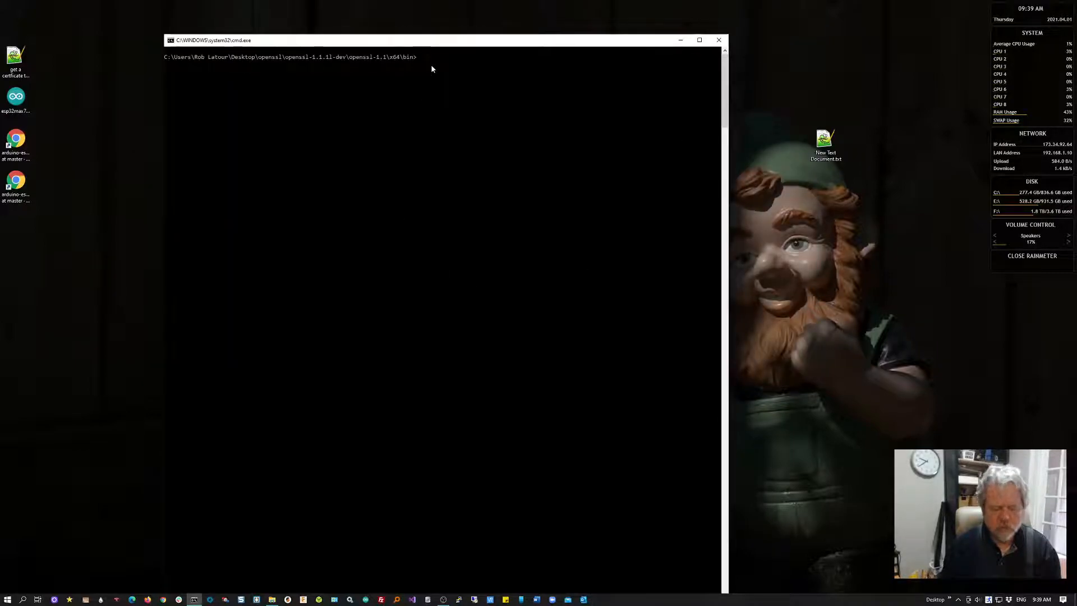
# Step: Run 'openssl s_client -showcerts -connect api.pushbullet.com:443' and close Command Prompt afterwards
pyautogui.write('openssl s_client -showcerts -connect api.pushbullet.com:443')
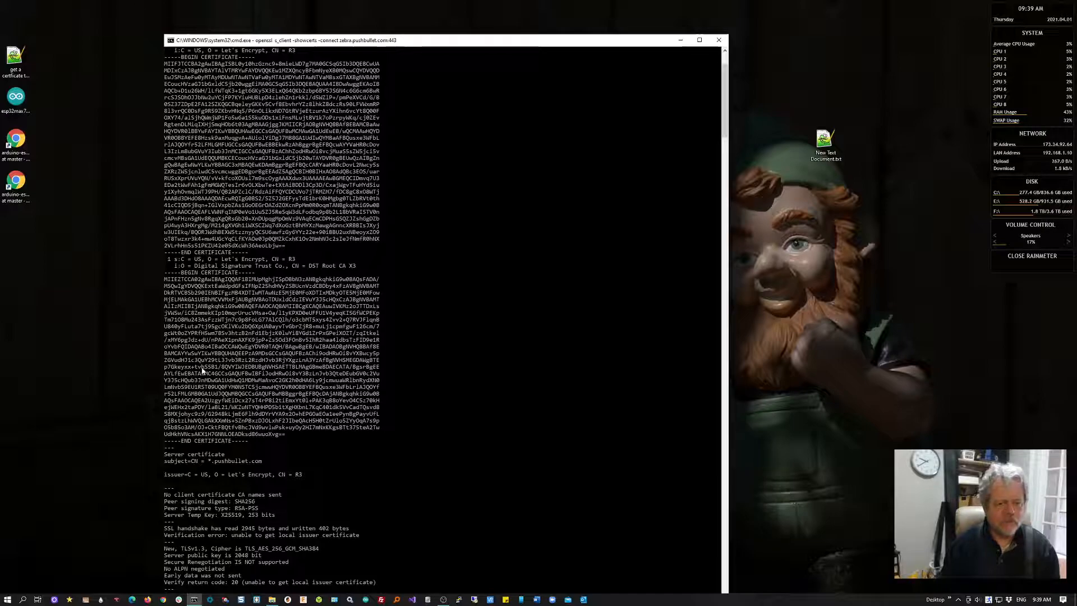
pyautogui.moveTo(347, 316)
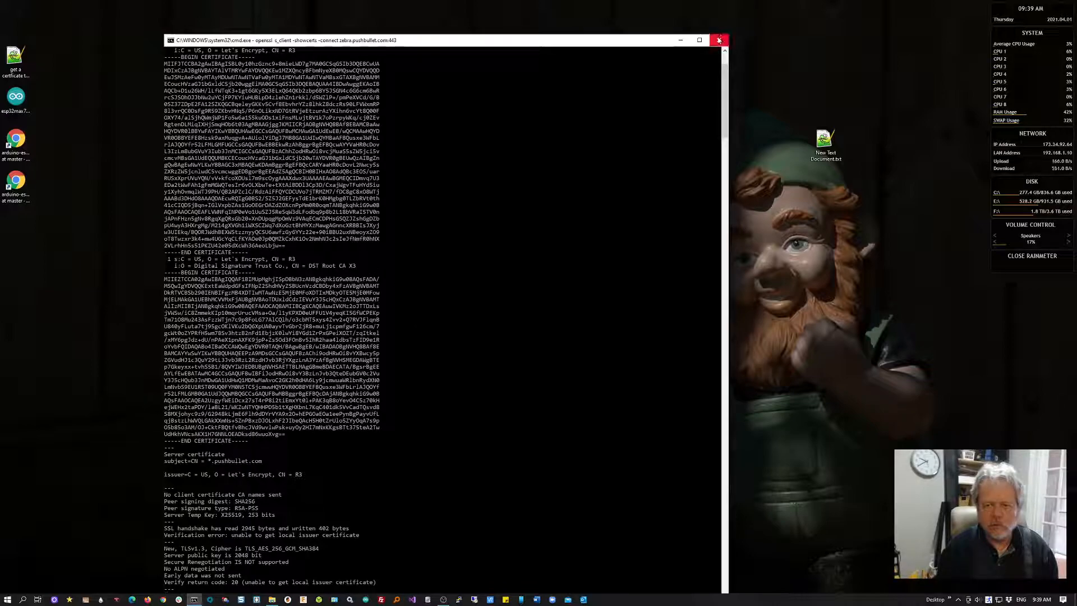
pyautogui.click(719, 40)
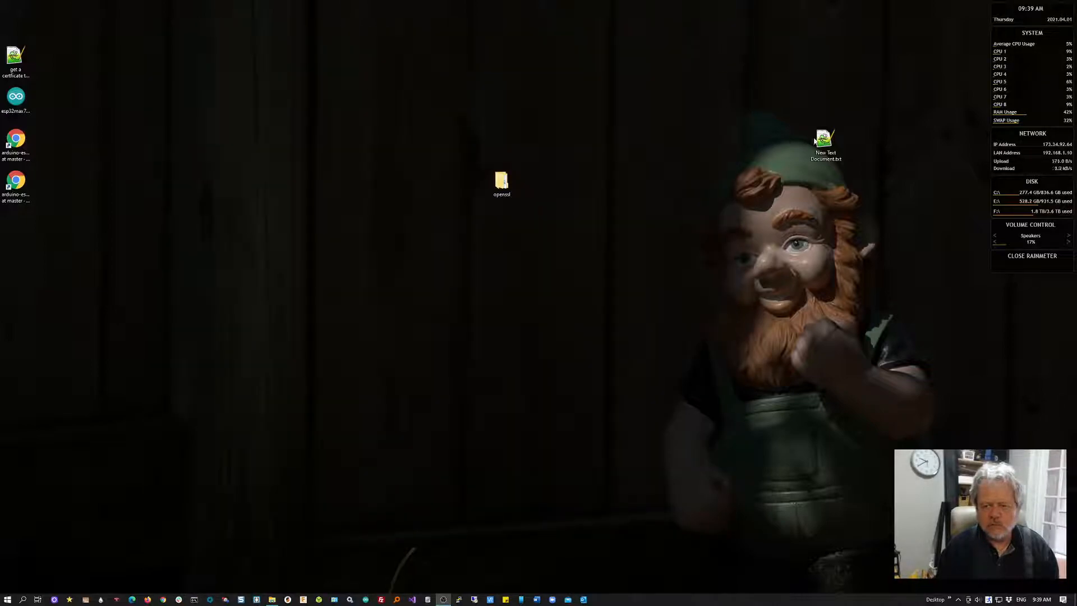
# Step: Open New Text Document.txt in Notepad, move it right, and open esp32max7219 in Notepad++
pyautogui.rightClick(824, 144)
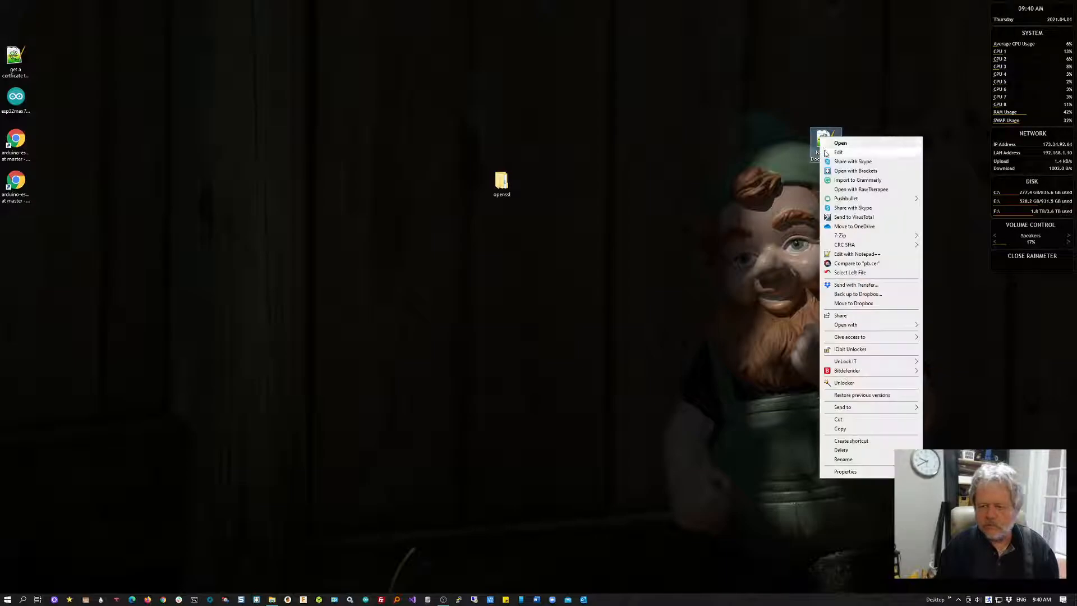
pyautogui.click(840, 143)
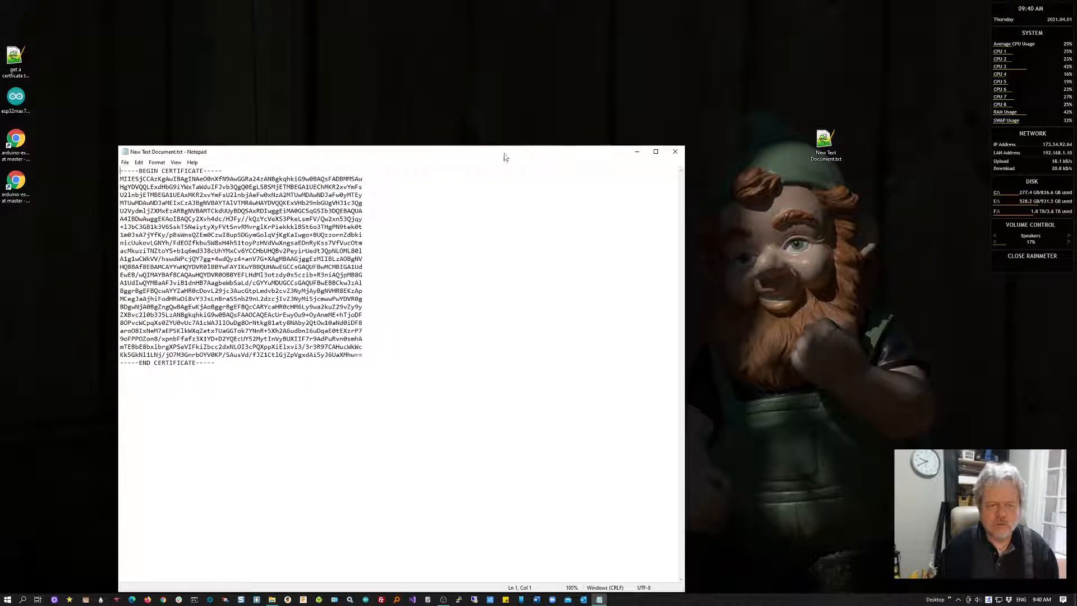
pyautogui.moveTo(382, 151); pyautogui.dragTo(563, 106)
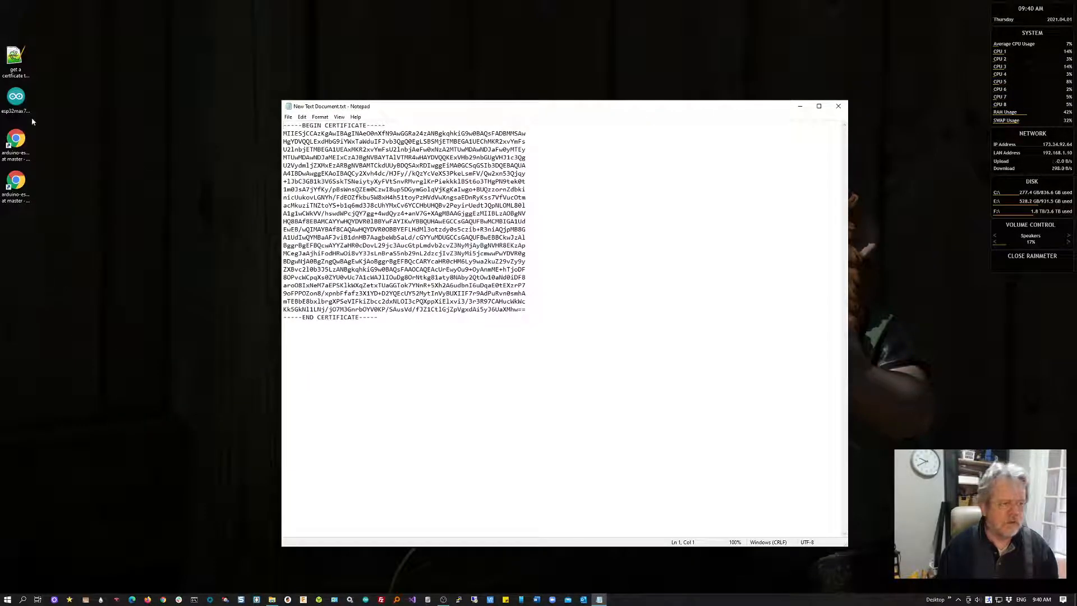
pyautogui.rightClick(15, 96)
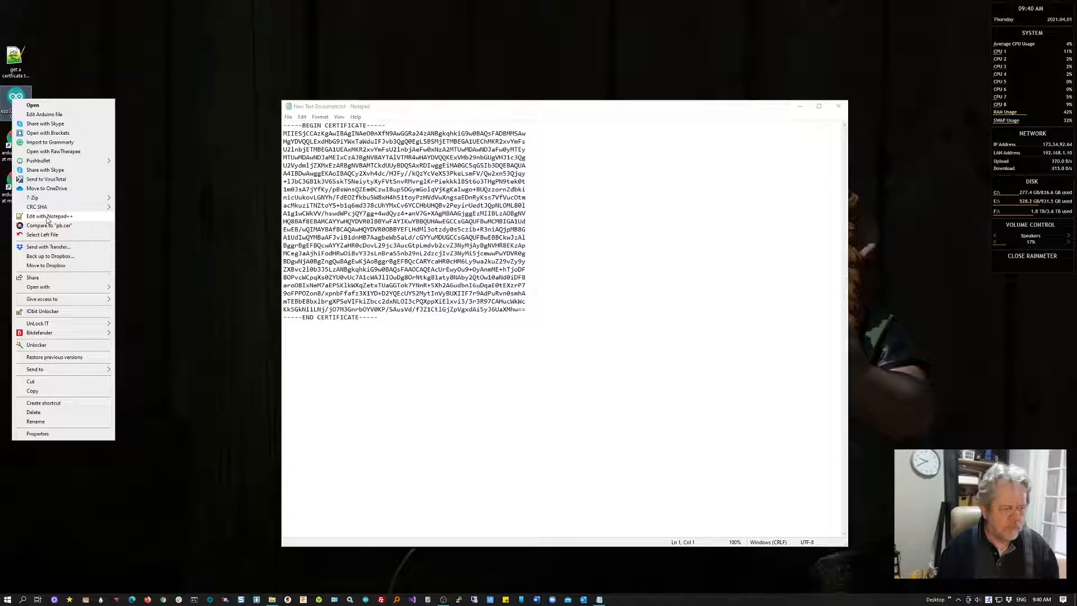
pyautogui.click(49, 216)
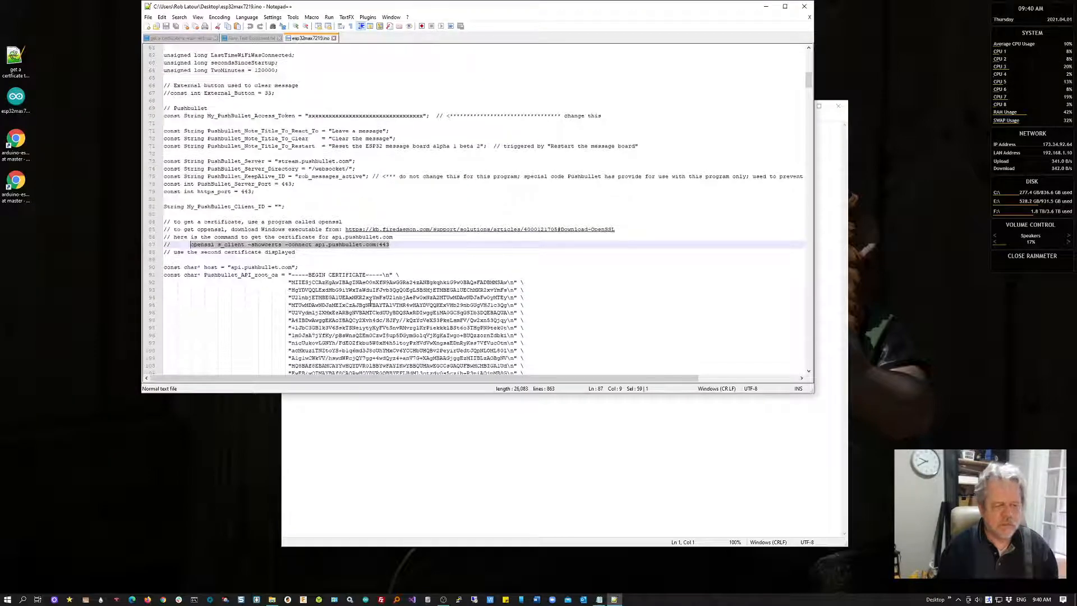
# Step: Copy the sketch's Pushbullet_API_root_ca string block and close Notepad++
pyautogui.scroll(-3)
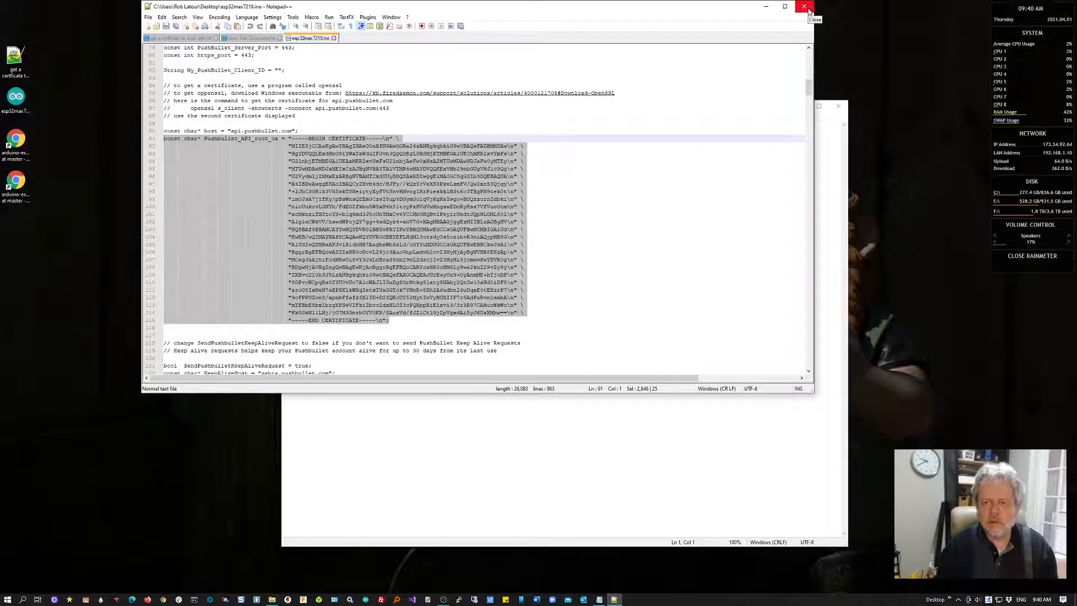
pyautogui.click(805, 6)
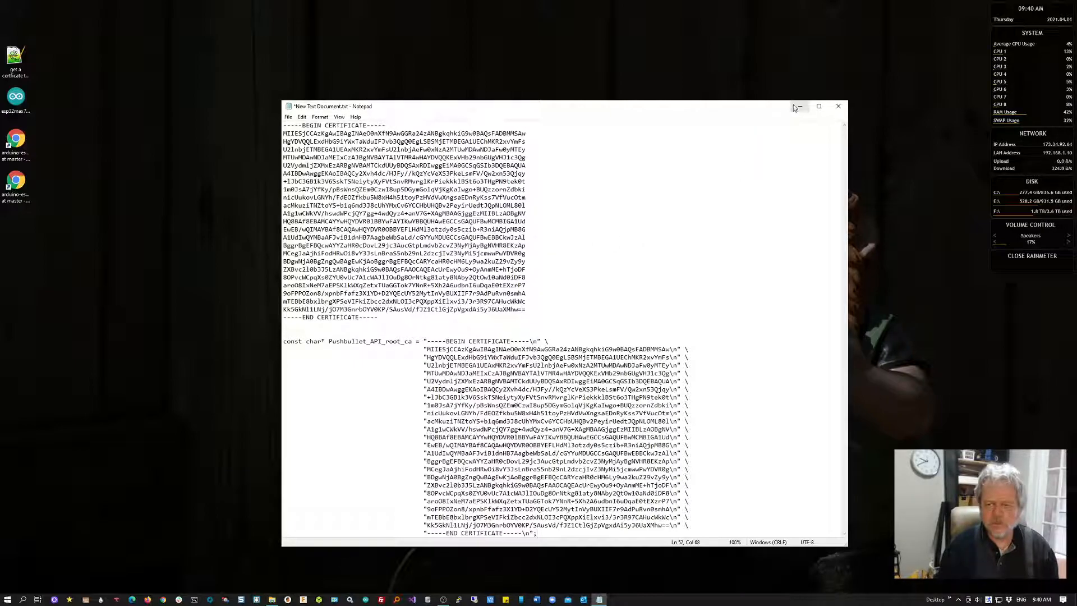
# Step: Save New Text Document.txt with both certificate versions and close Notepad
pyautogui.click(288, 117)
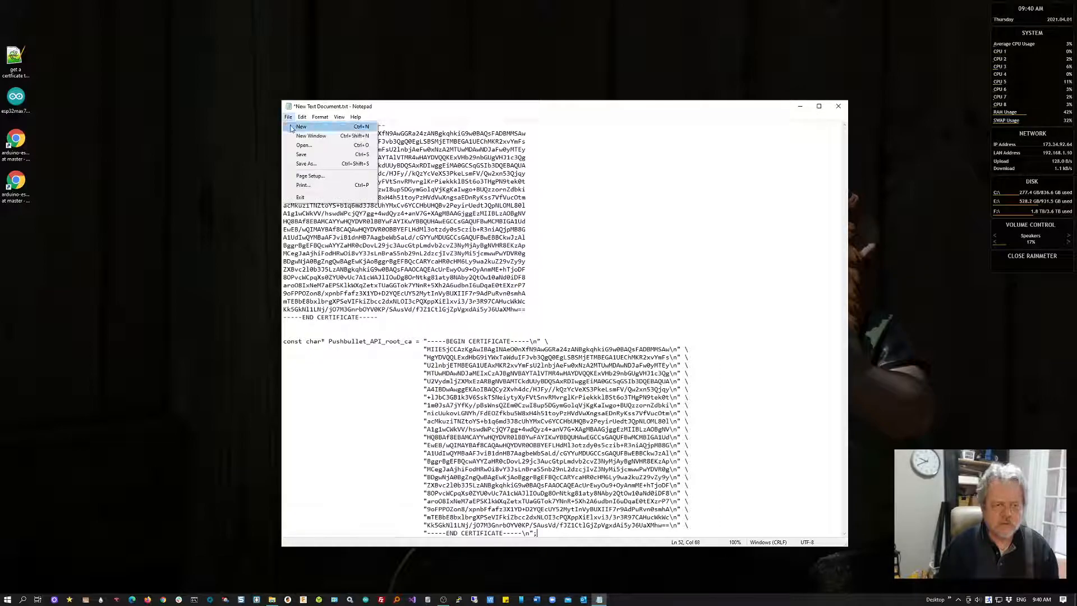
pyautogui.moveTo(300, 154)
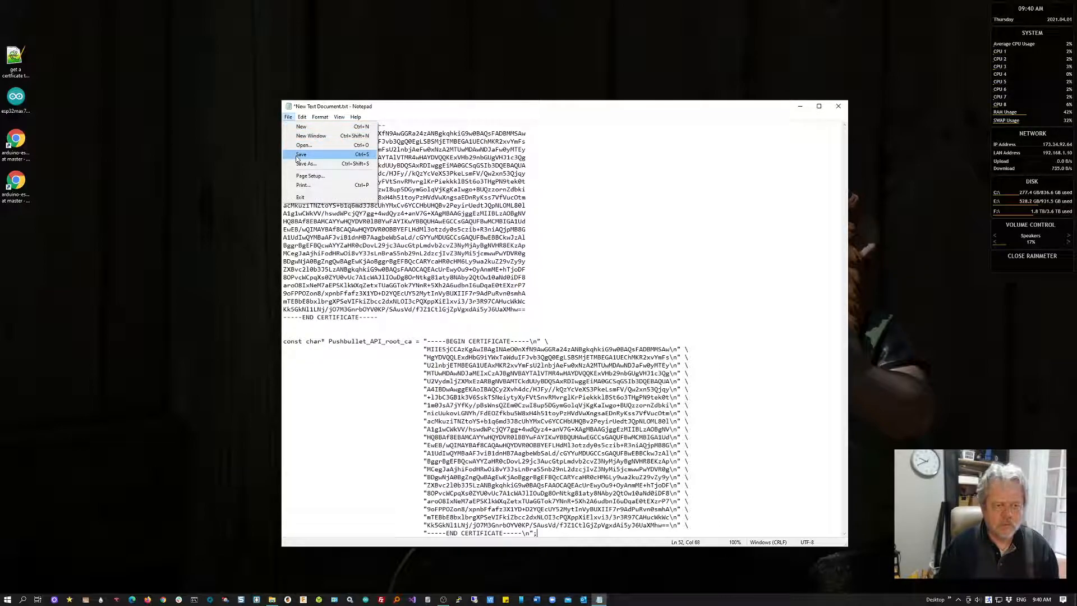
pyautogui.click(301, 154)
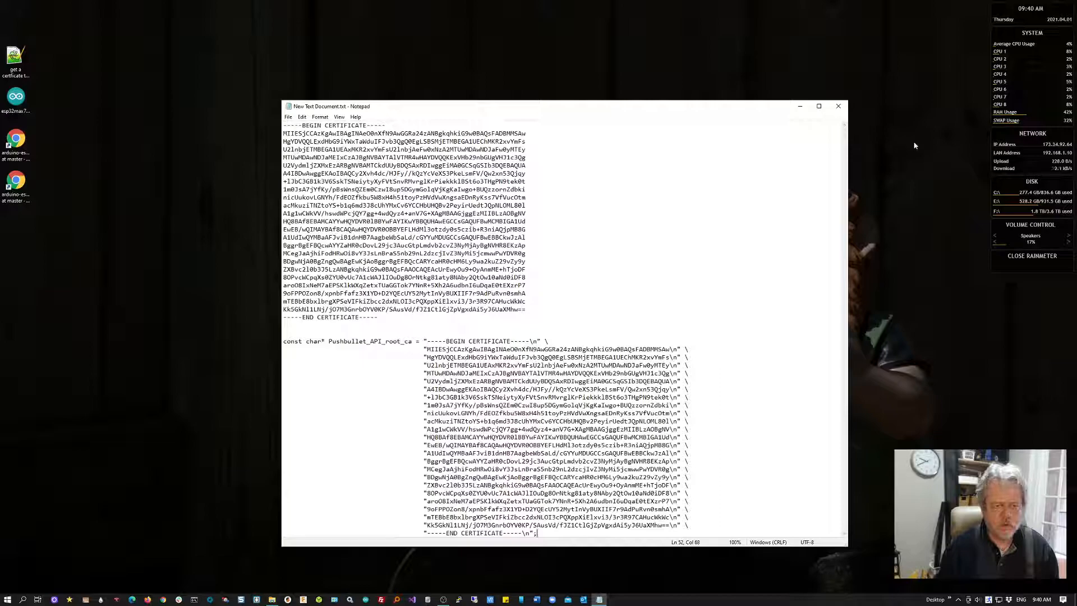
pyautogui.click(838, 106)
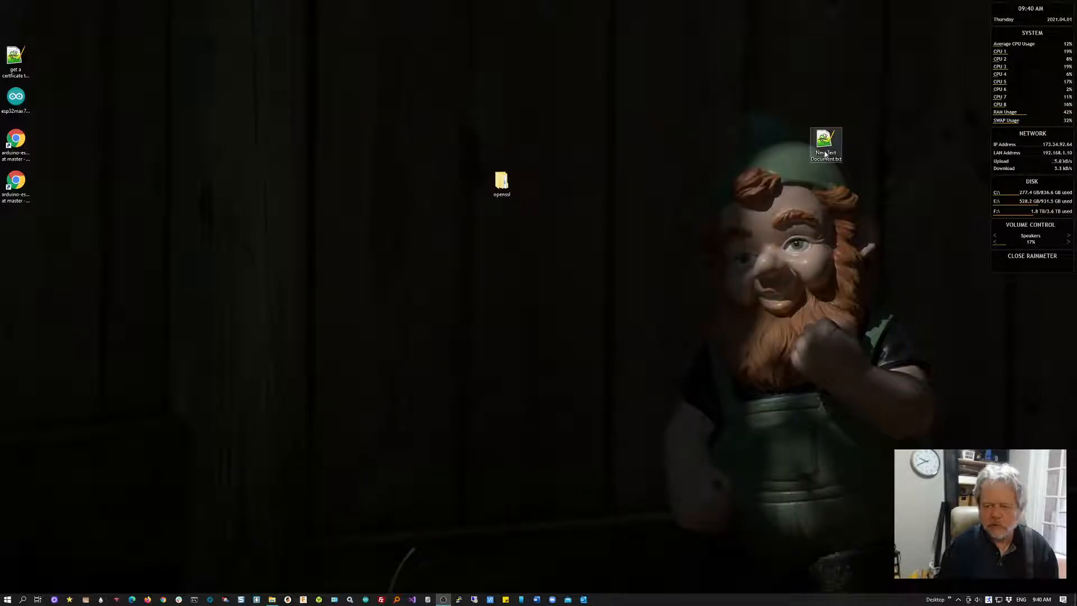
# Step: Open New Text Document.txt in Notepad++ and scroll through the plain and quoted certificate blocks
pyautogui.rightClick(826, 144)
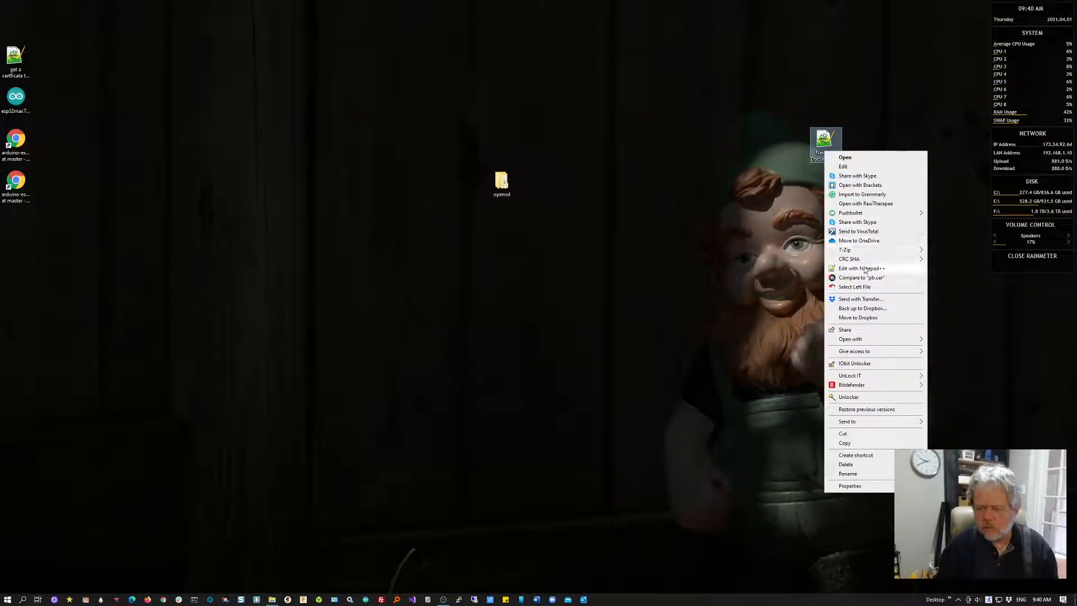
pyautogui.click(860, 268)
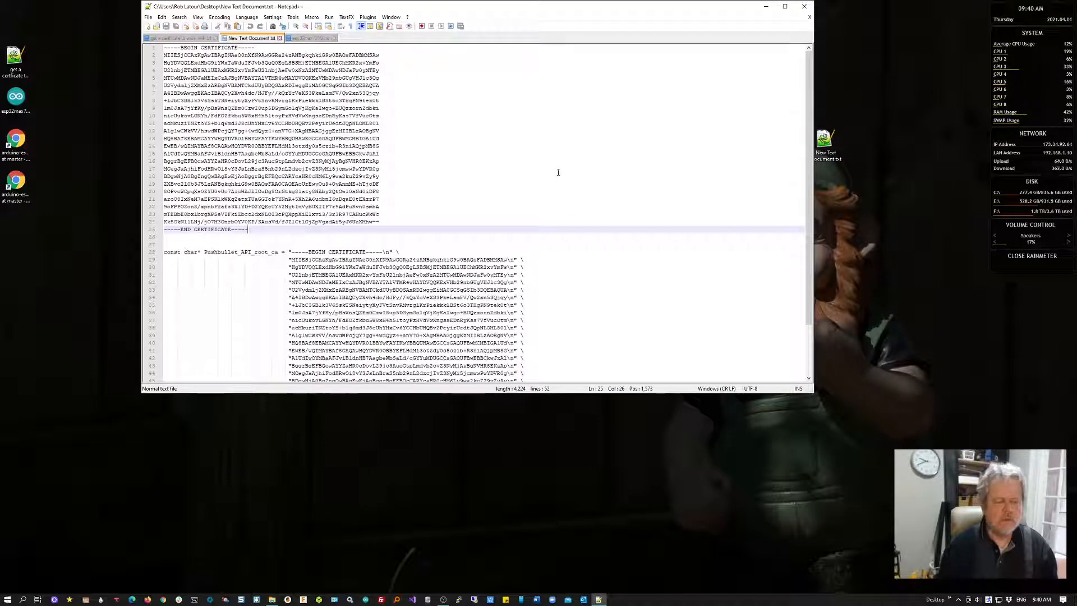
pyautogui.scroll(-3)
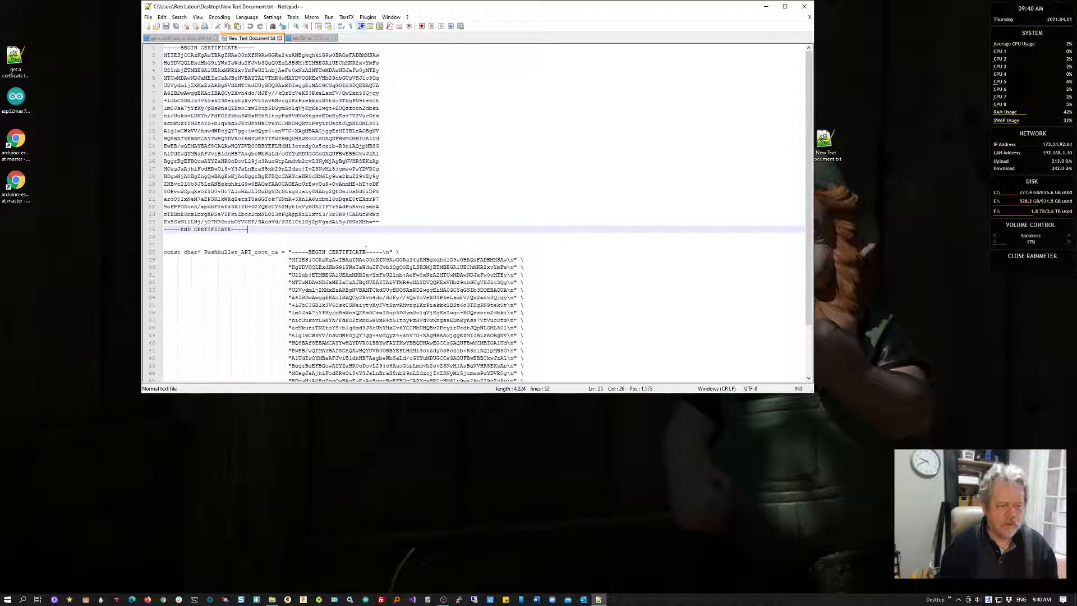
pyautogui.scroll(-3)
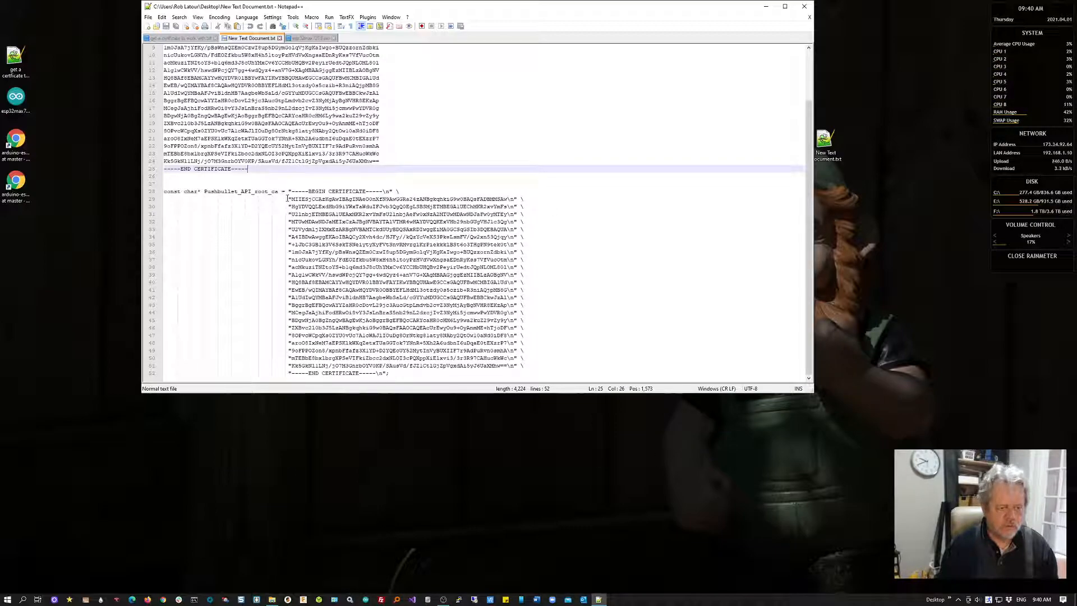
pyautogui.moveTo(562, 152)
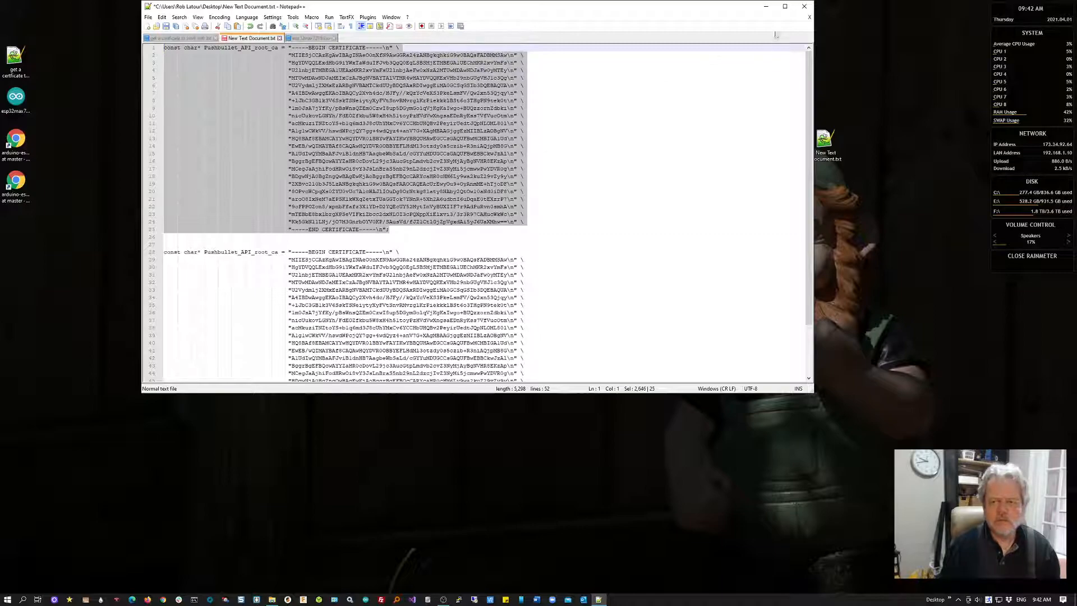
# Step: Close Notepad++ and open 'get a certificate to work with.txt', placing the cursor at its end
pyautogui.click(803, 6)
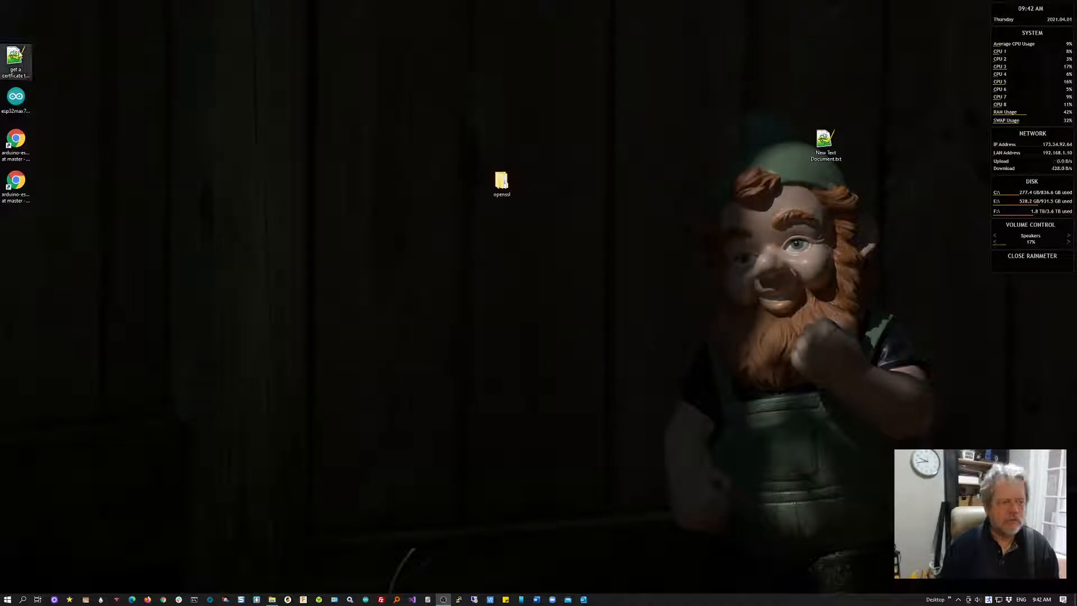
pyautogui.doubleClick(15, 62)
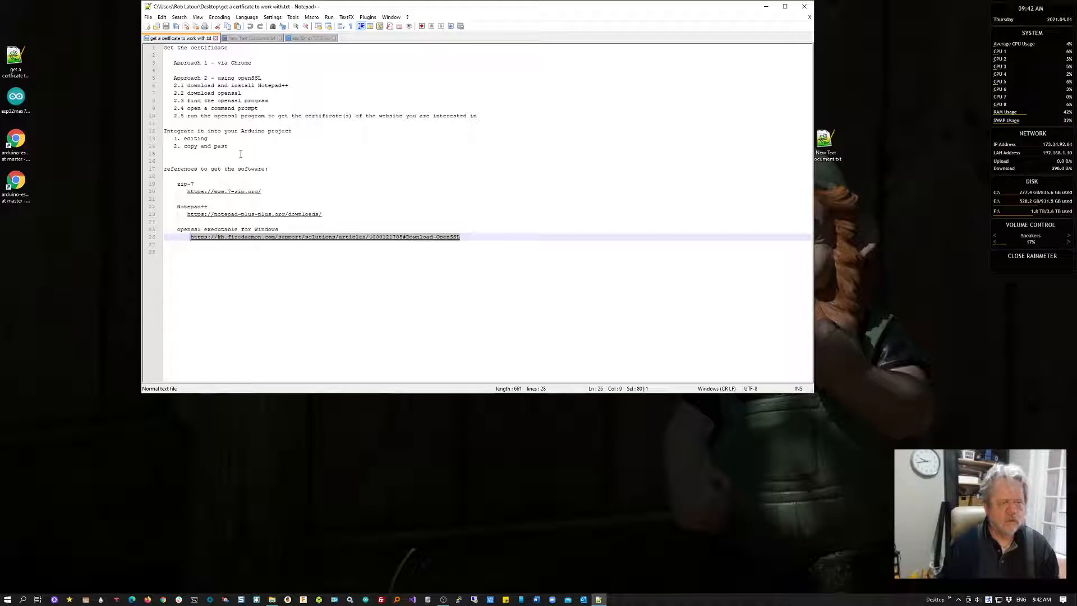
pyautogui.click(256, 251)
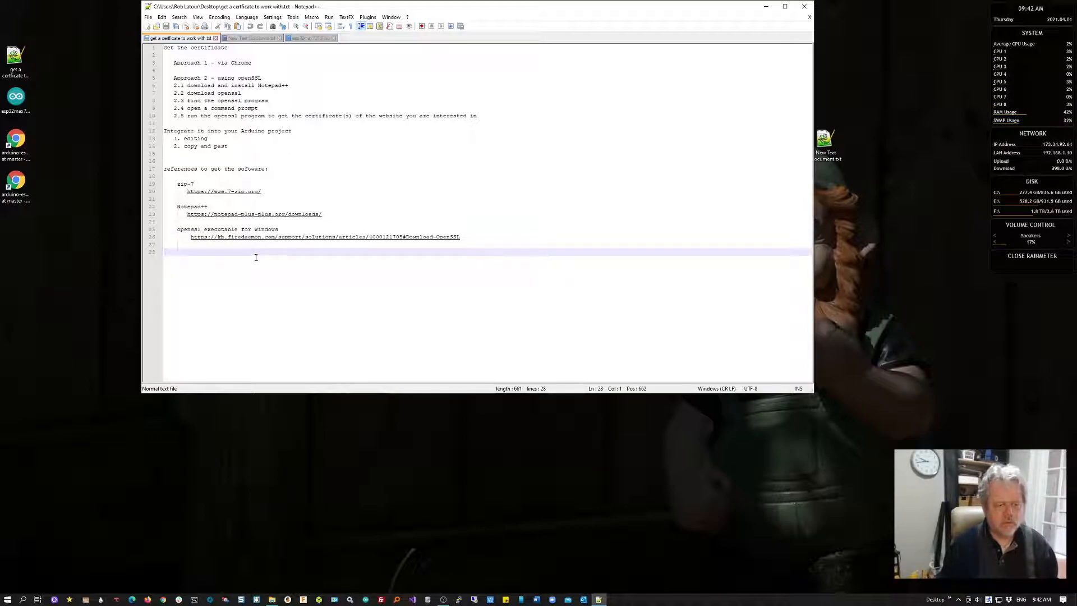